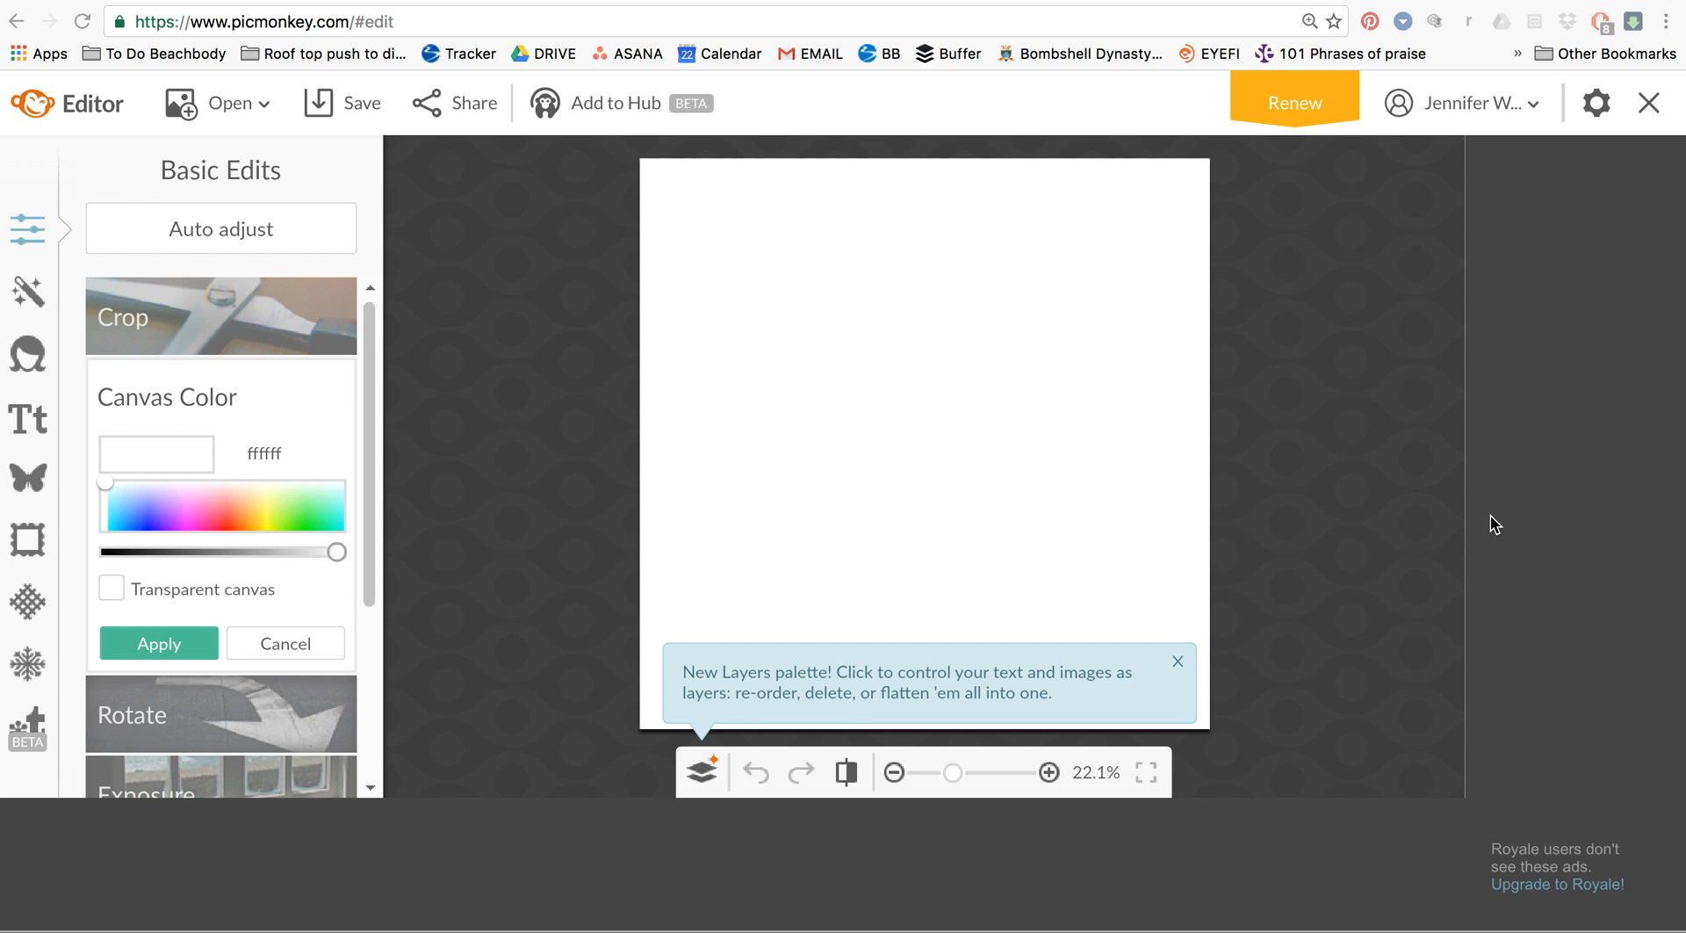
{"action": "mouse_move", "coordinate": [1463, 510]}
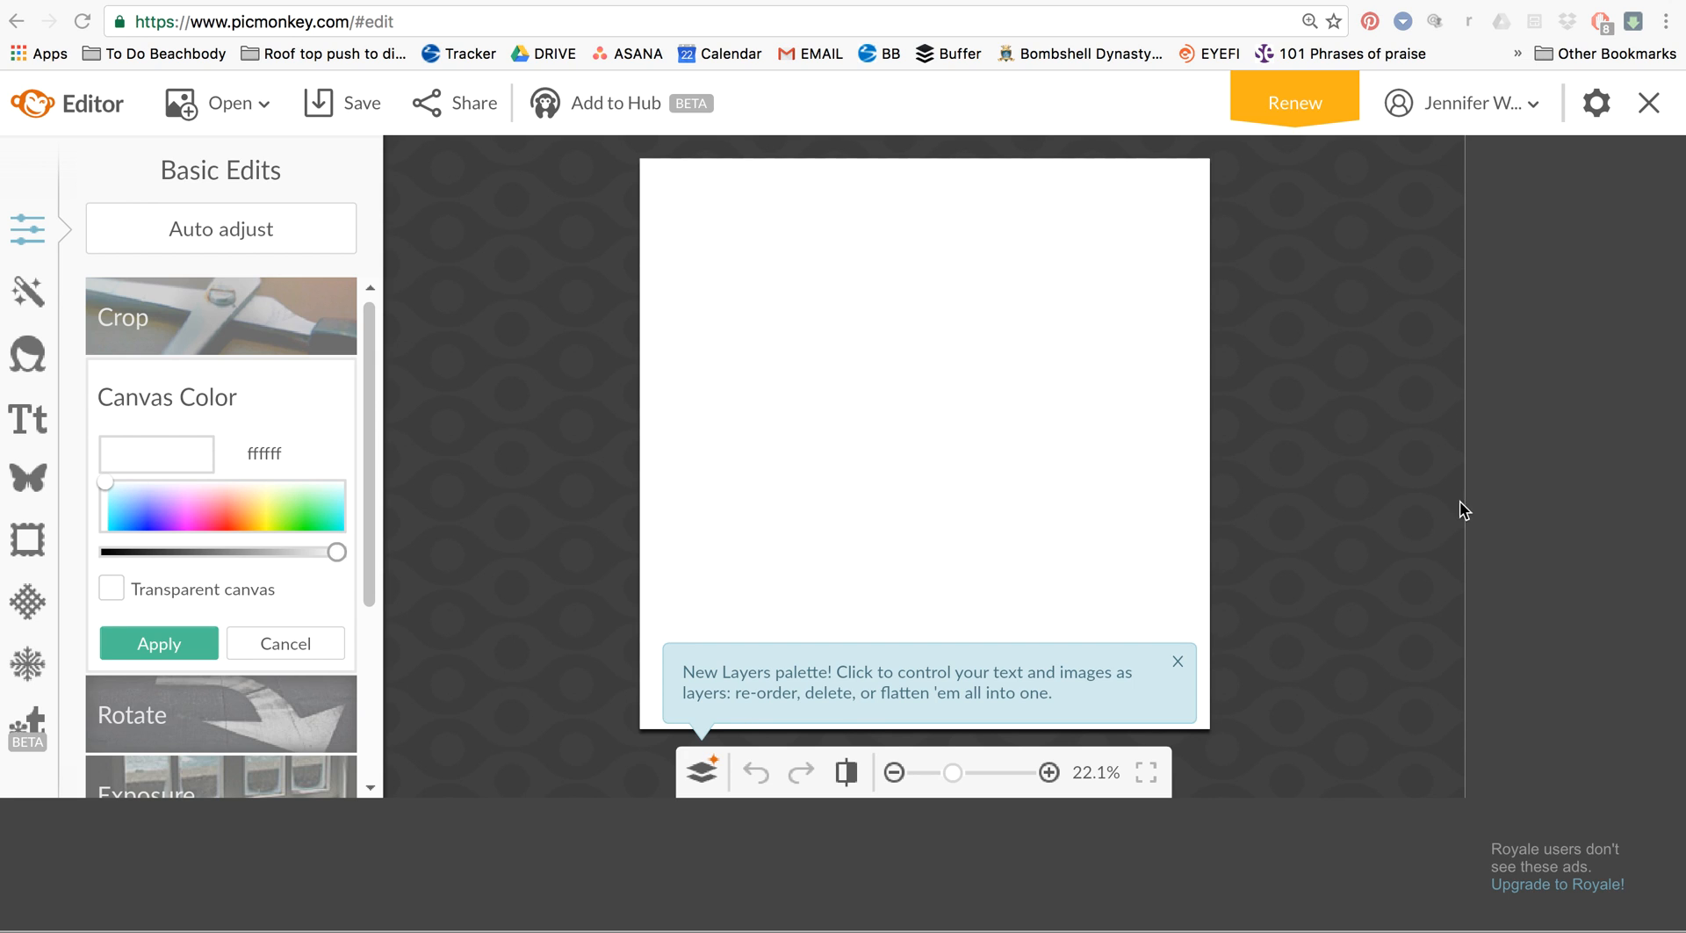
{"action": "mouse_move", "coordinate": [827, 485]}
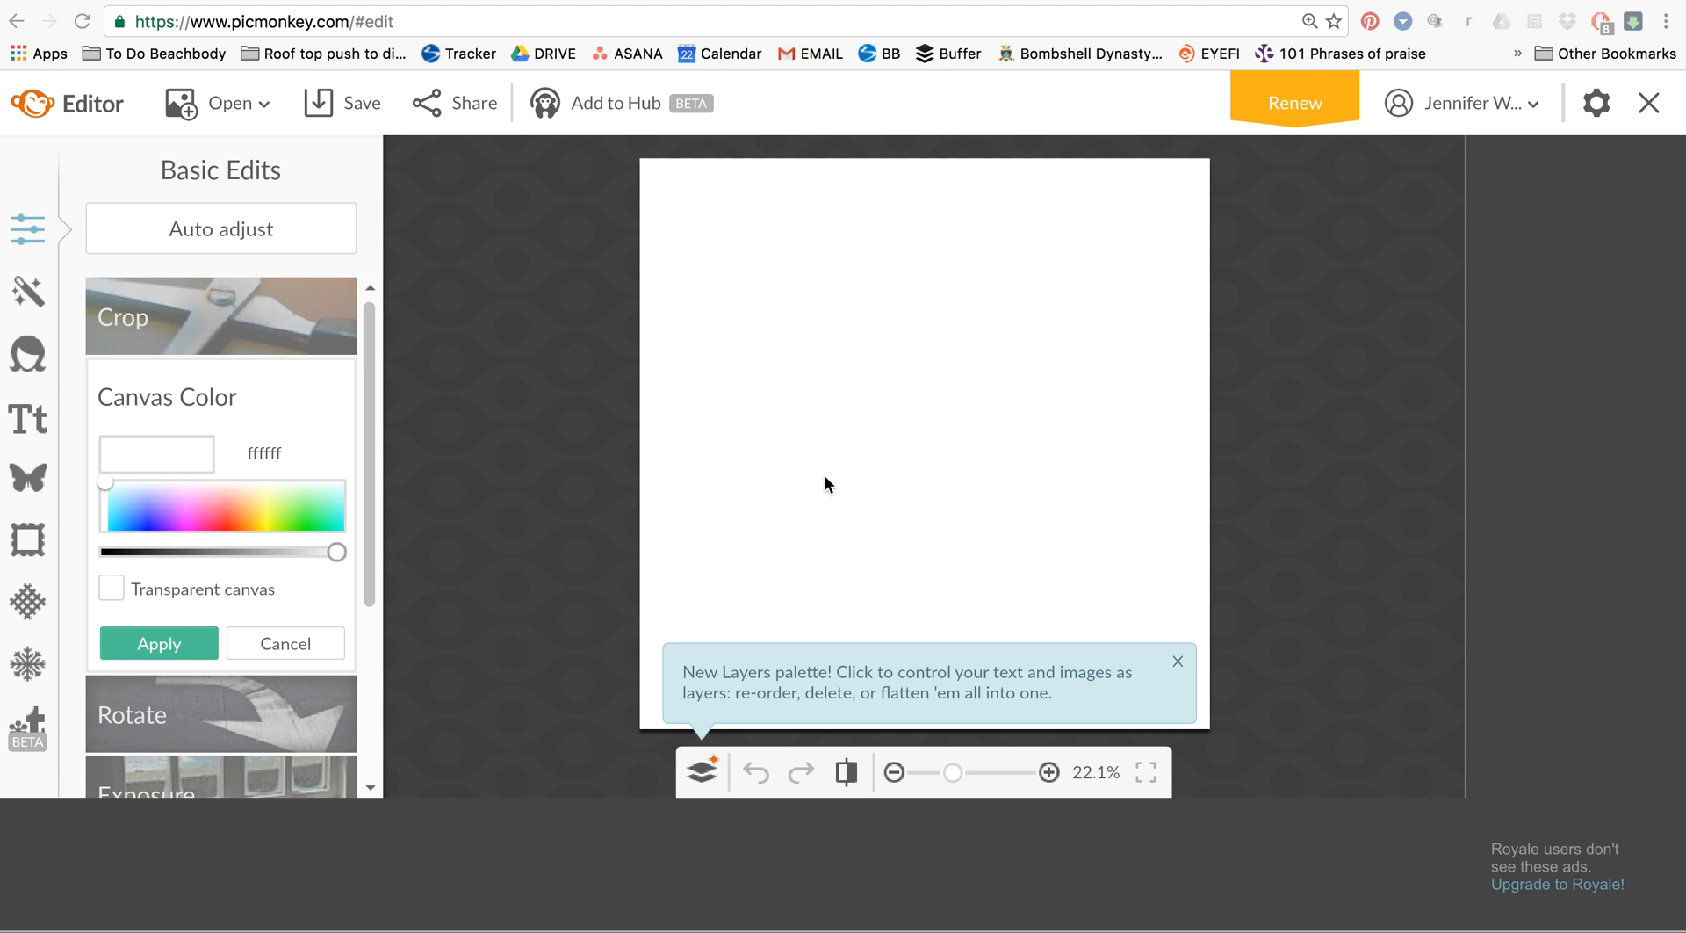
{"action": "mouse_move", "coordinate": [1180, 636]}
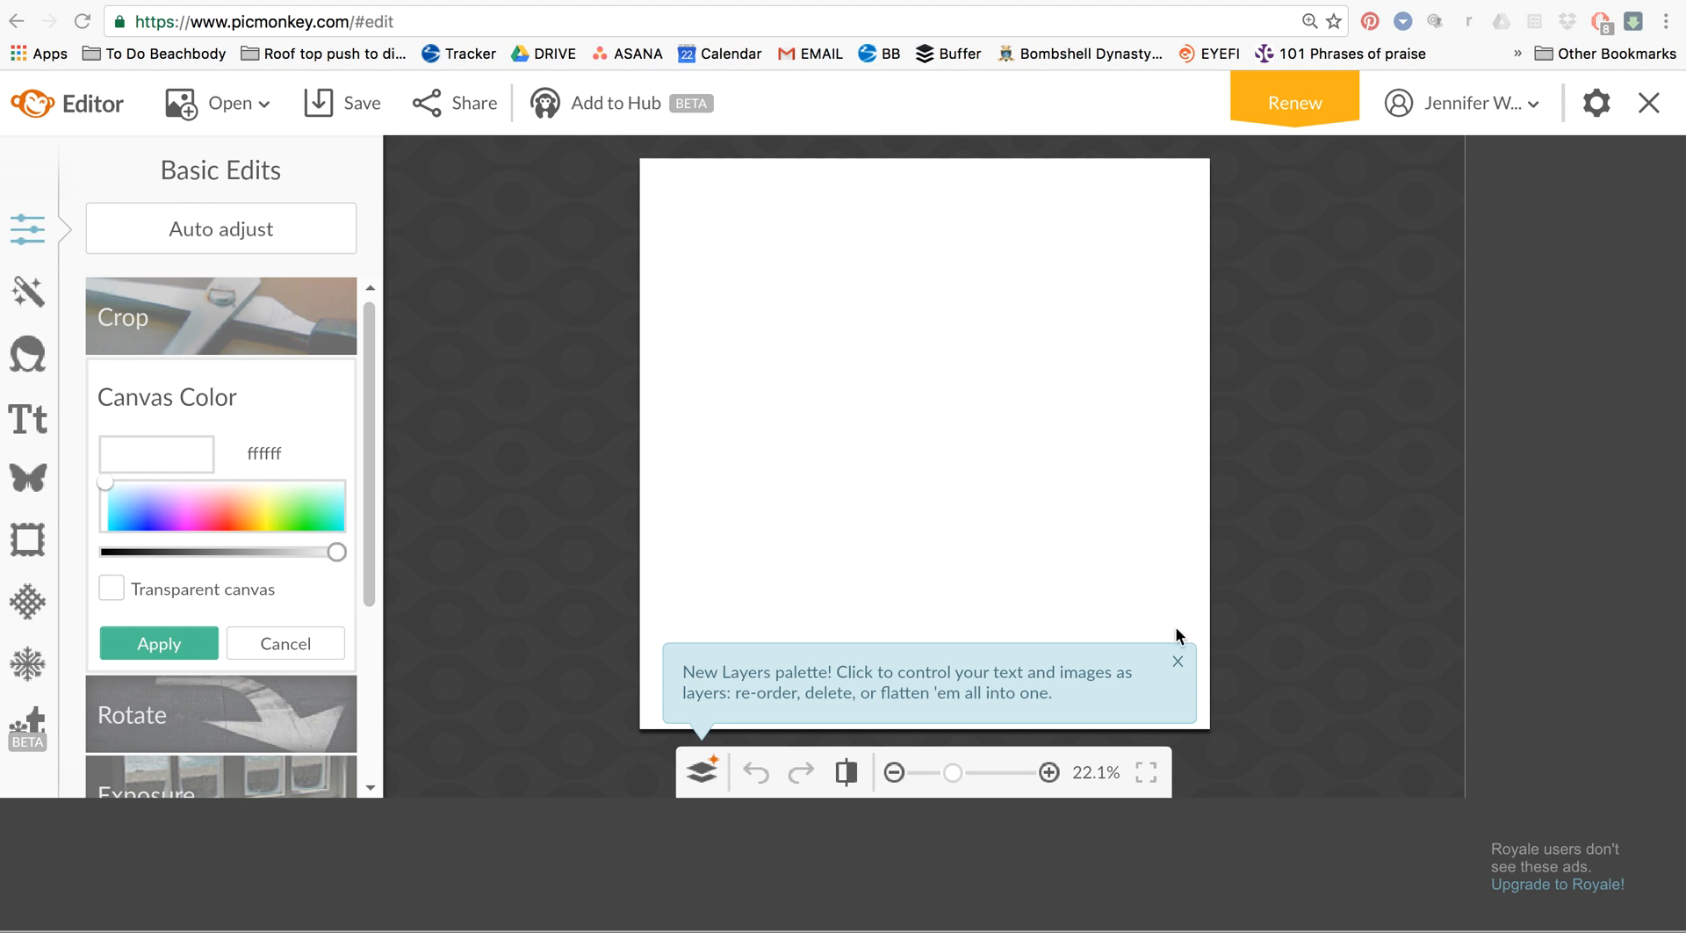
{"action": "mouse_move", "coordinate": [1298, 664]}
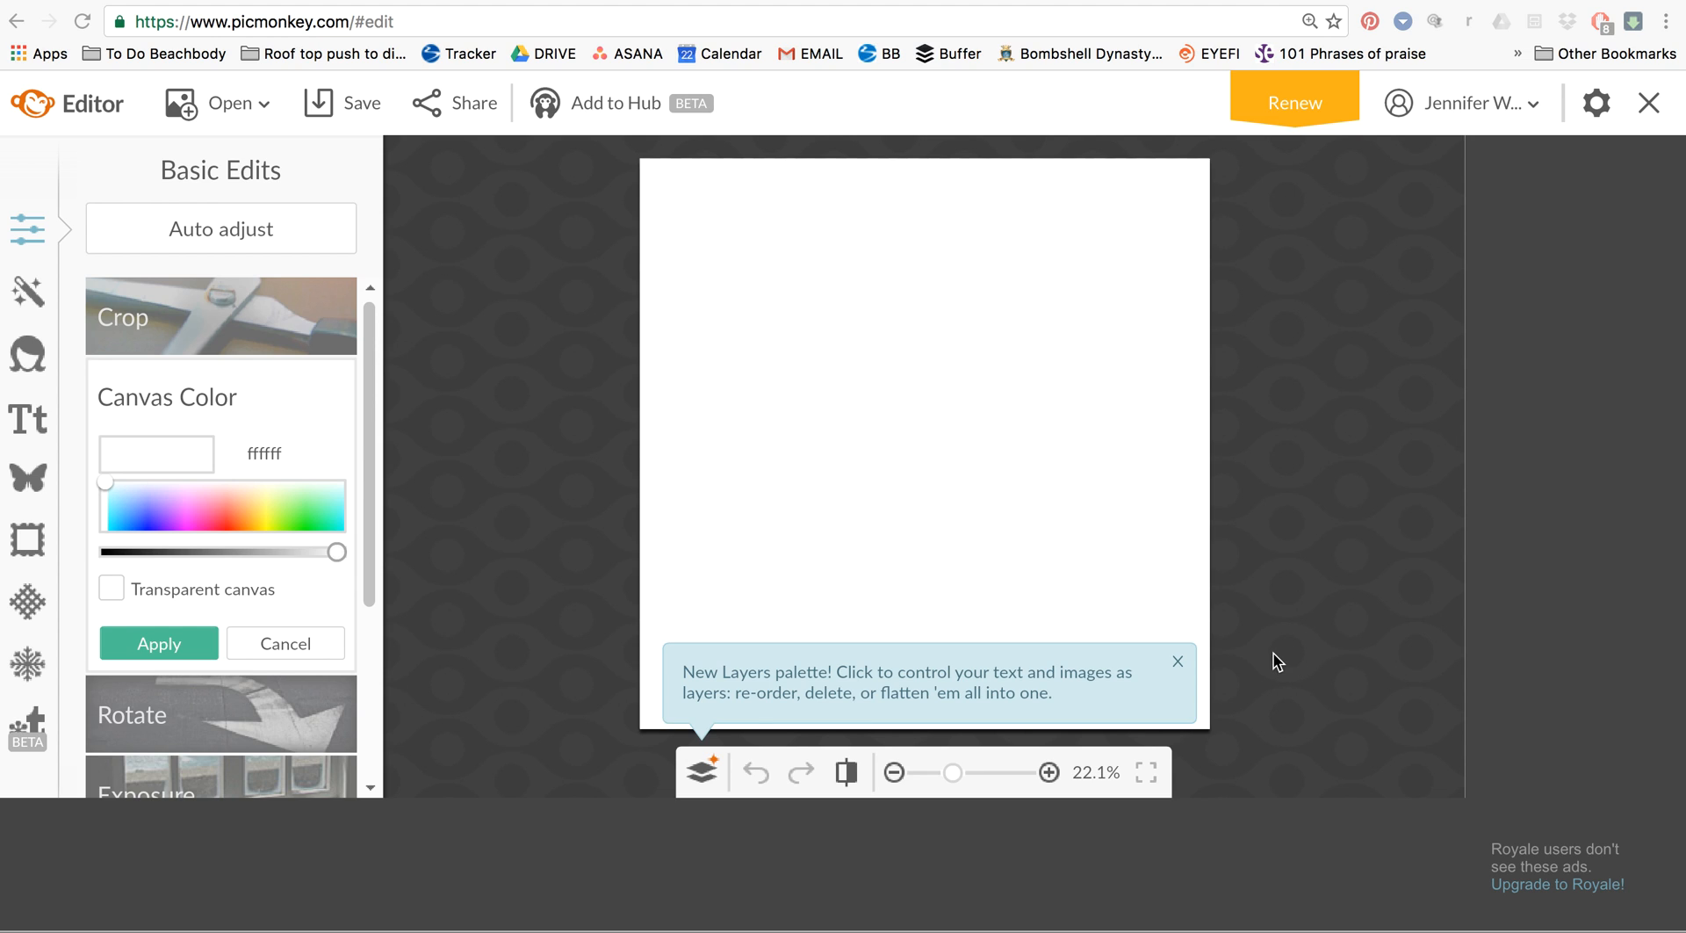
{"action": "mouse_move", "coordinate": [1301, 668]}
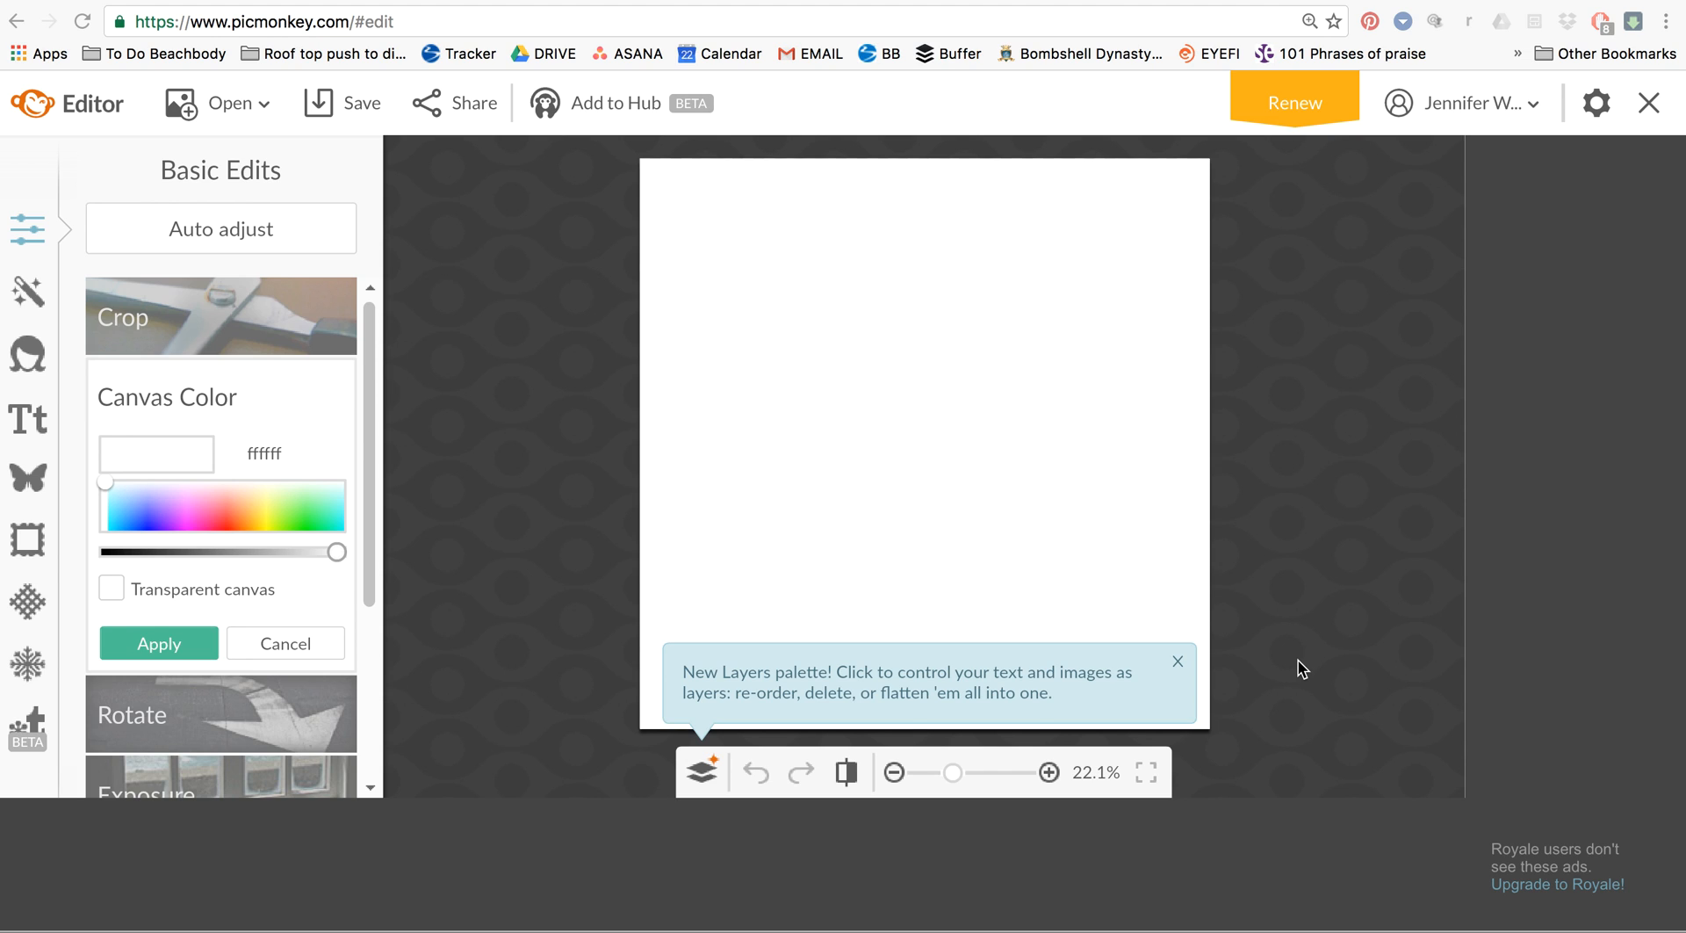
{"action": "mouse_move", "coordinate": [1217, 660]}
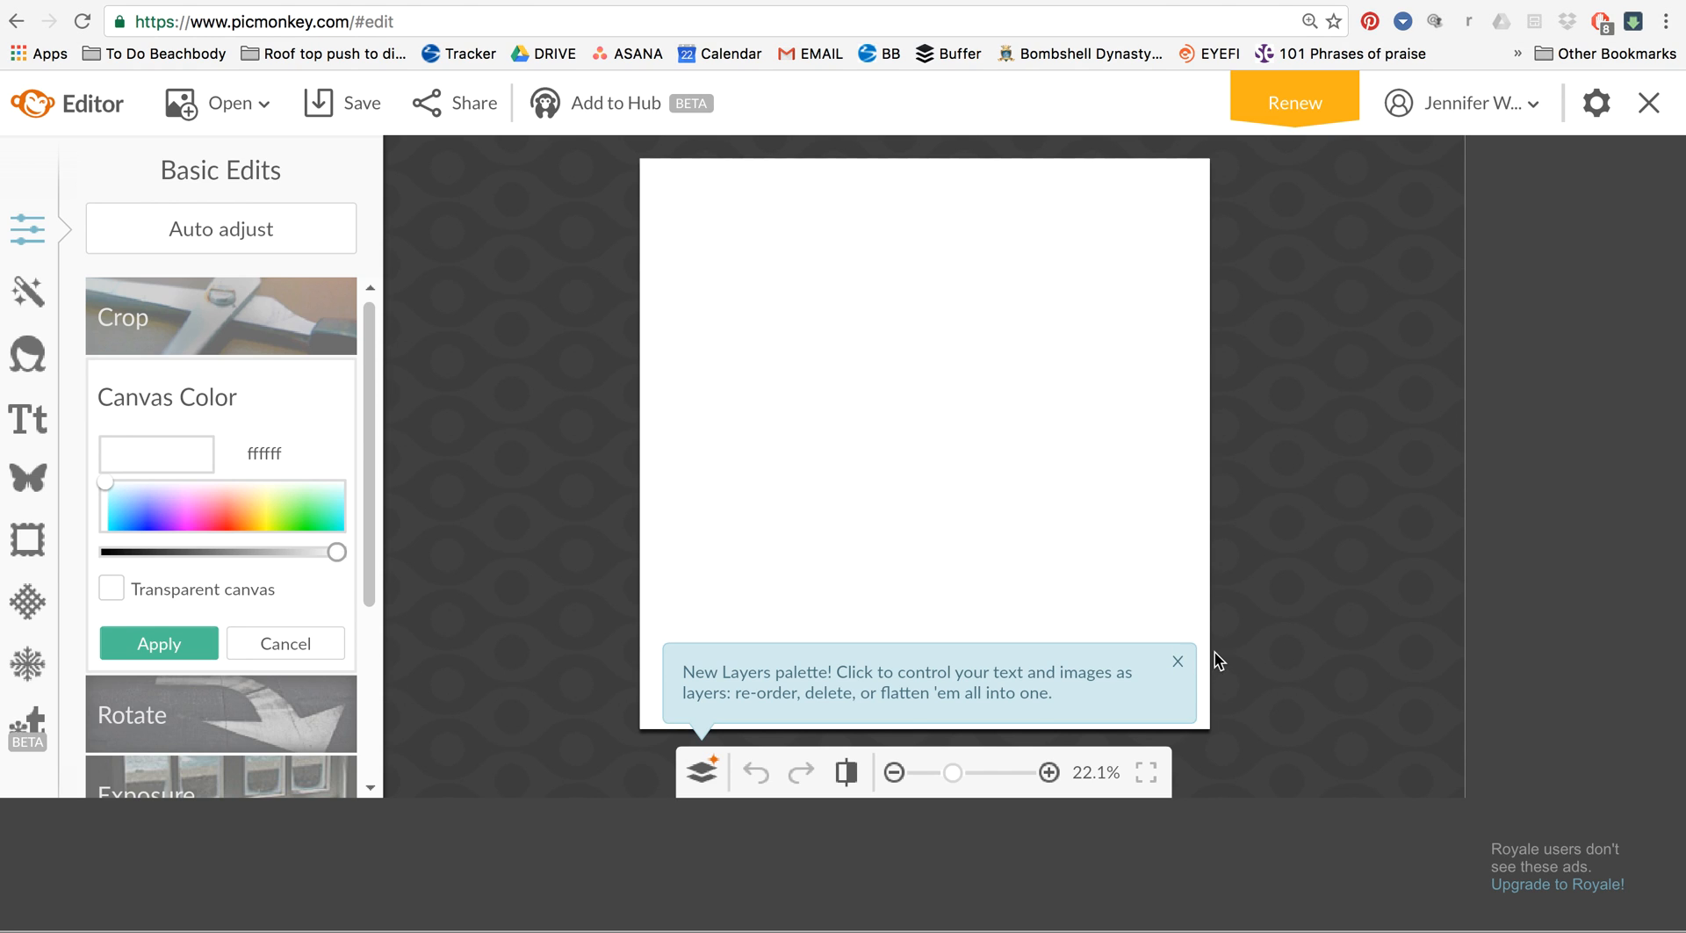
Dismiss the 'New Layers palette!' tip, leaving only the blank white canvas
{"action": "left_click", "coordinate": [1177, 663]}
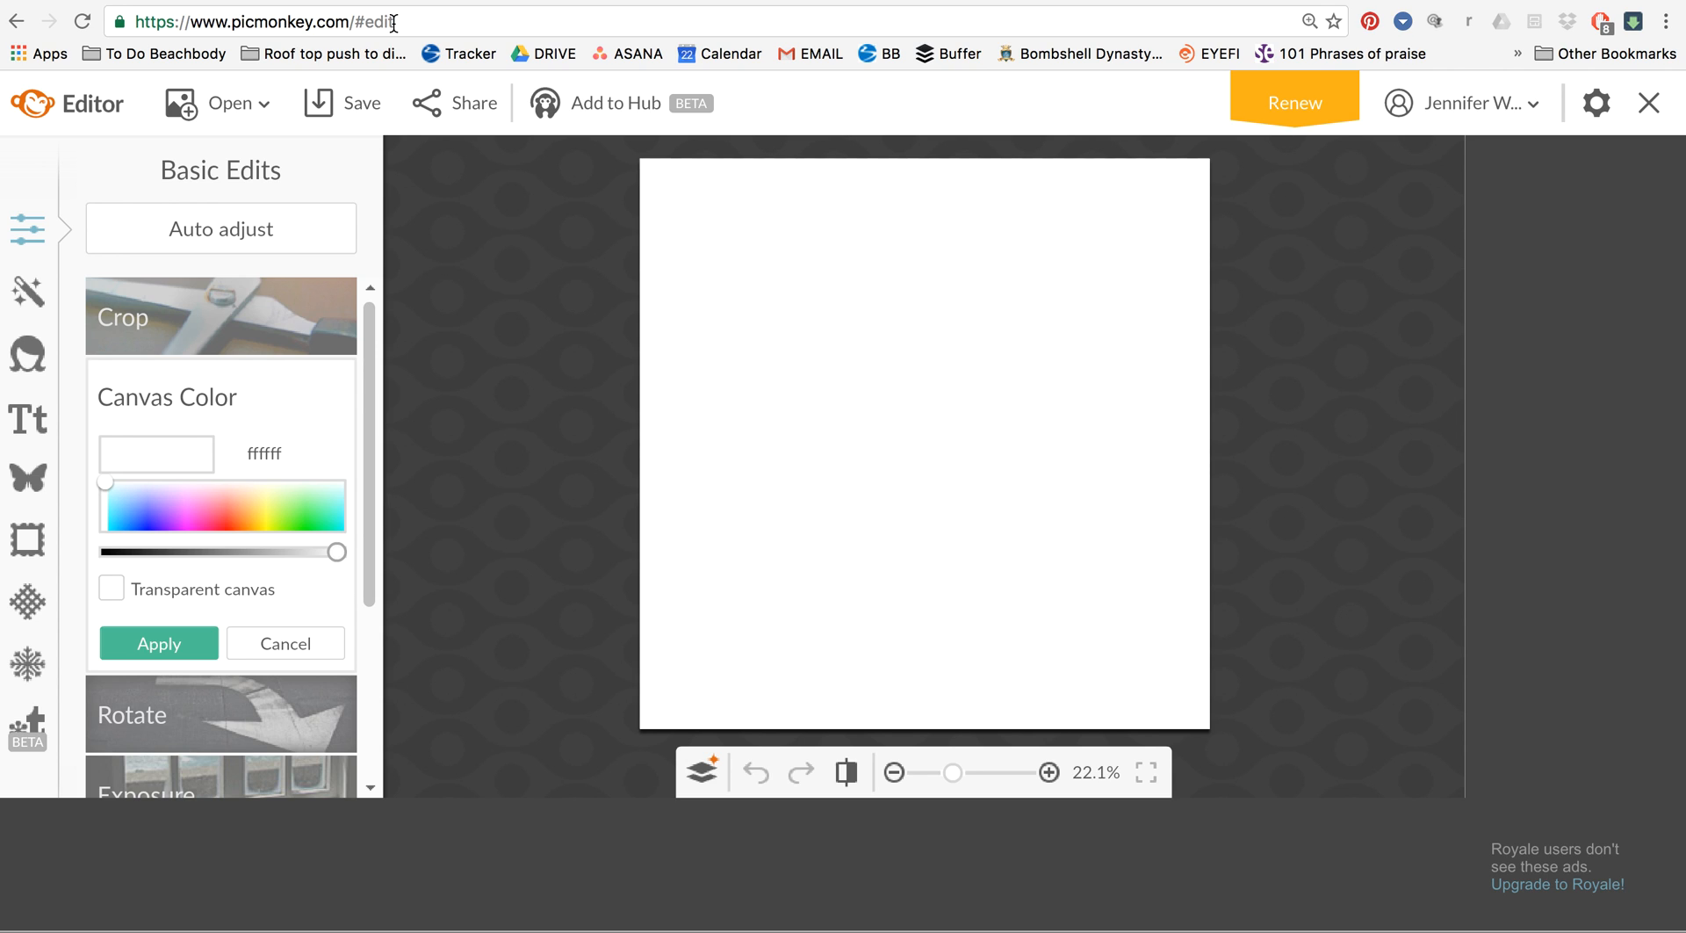
{"action": "mouse_move", "coordinate": [27, 478]}
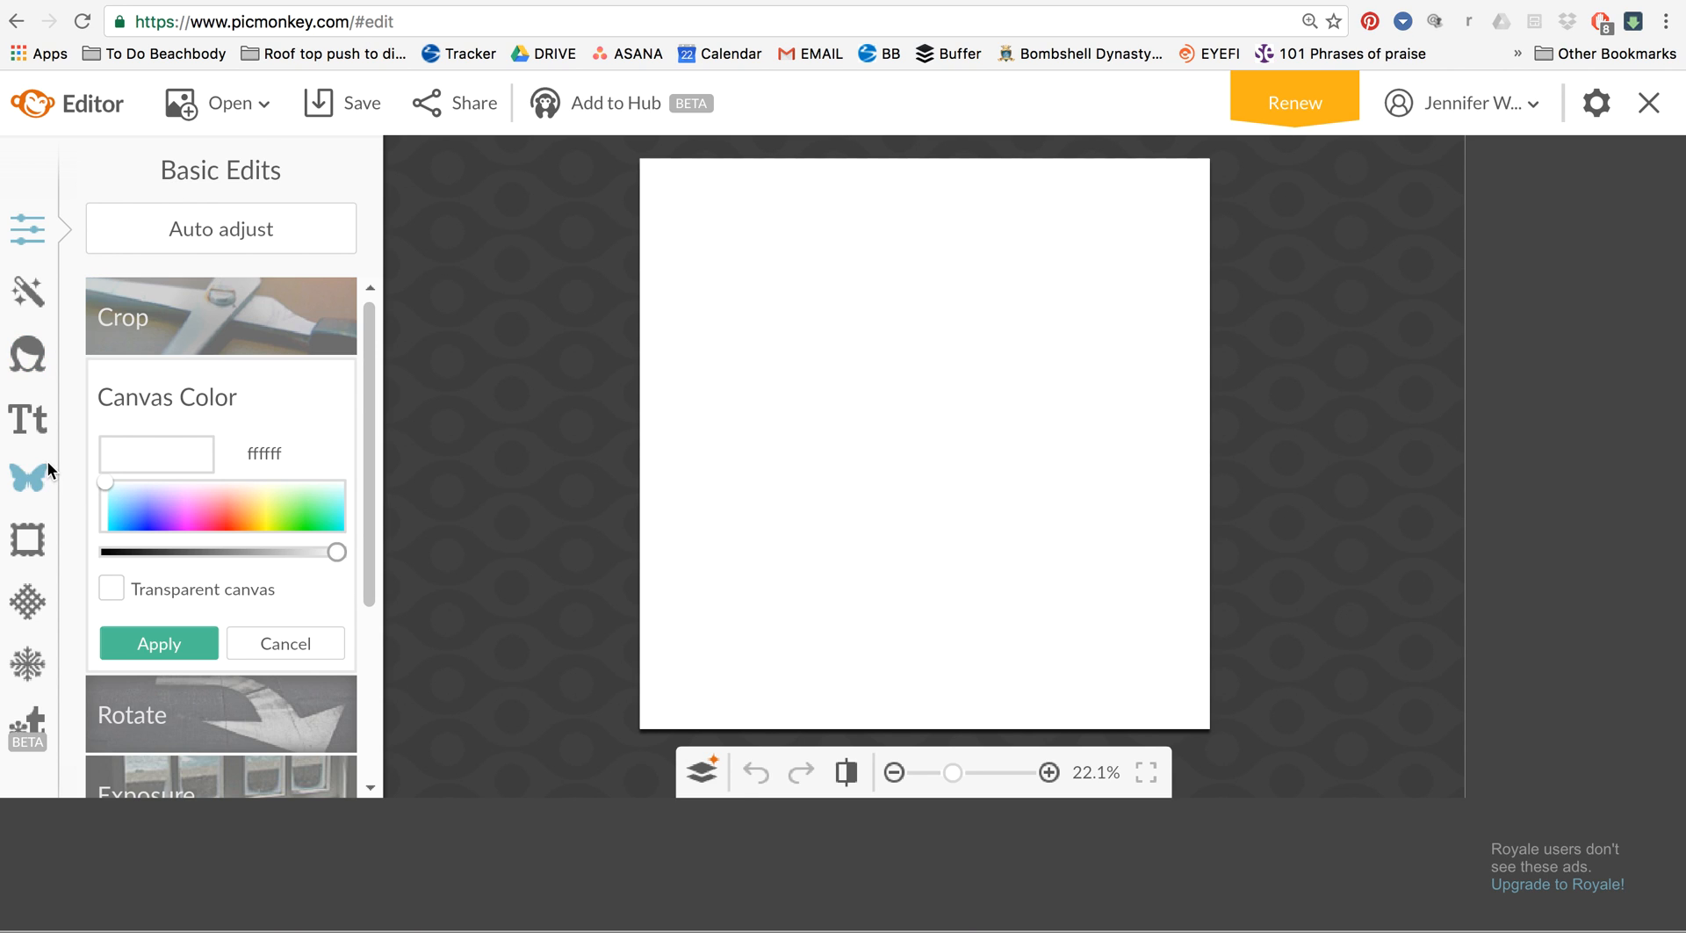
{"action": "mouse_move", "coordinate": [482, 447]}
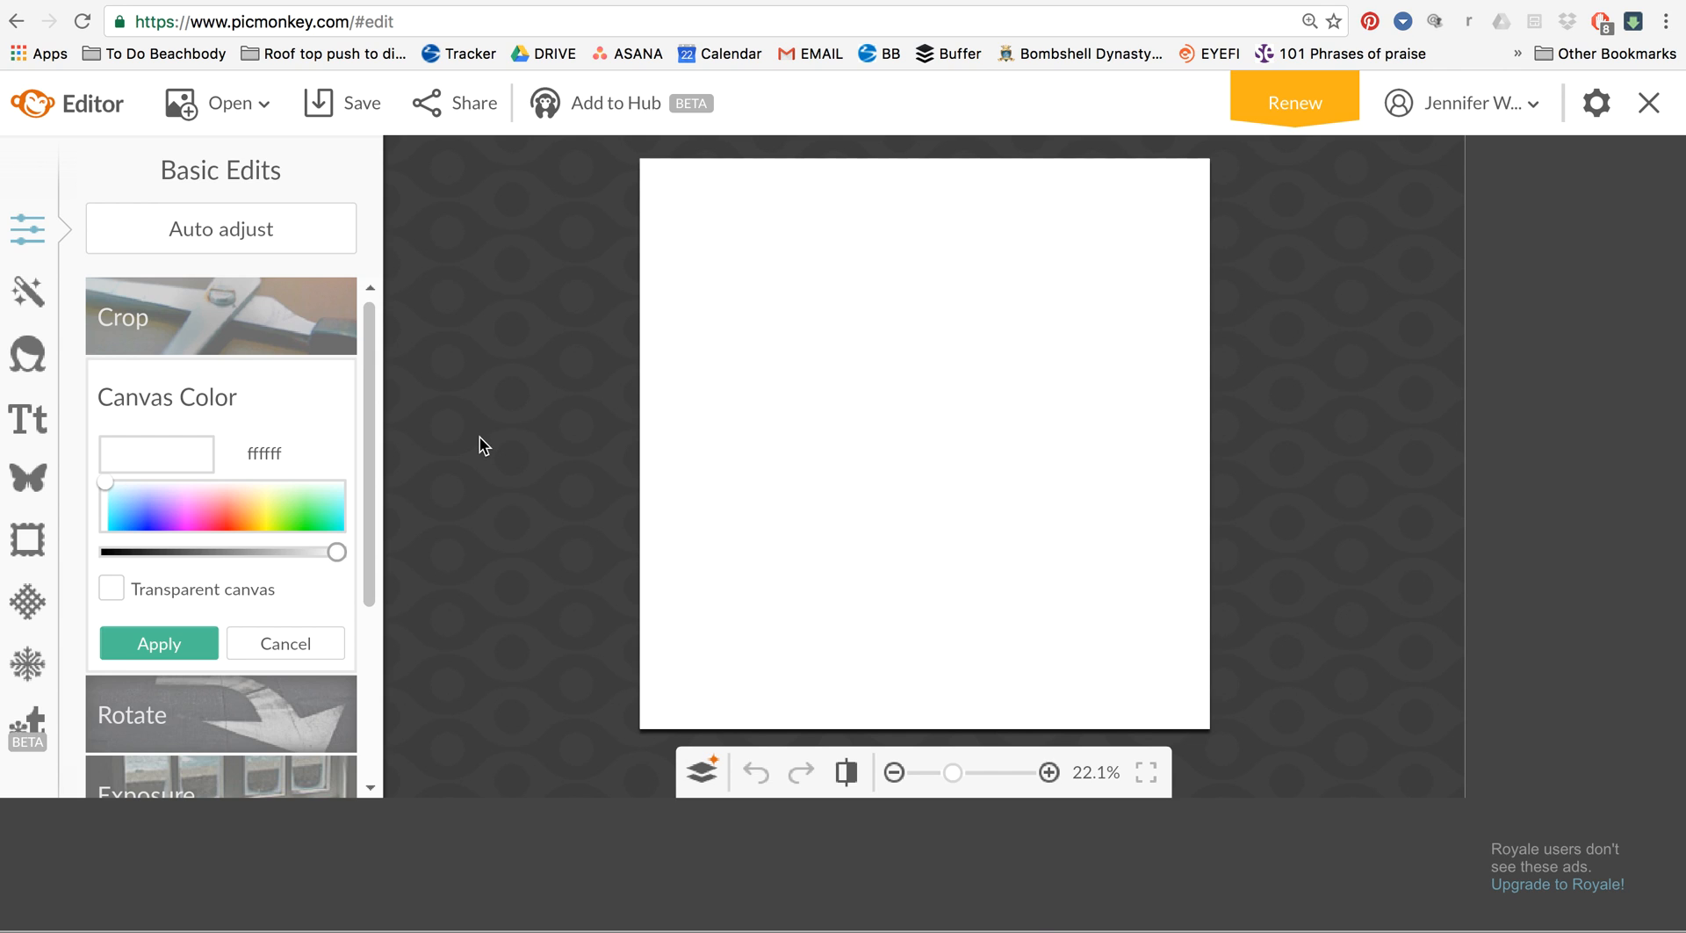
{"action": "mouse_move", "coordinate": [63, 328]}
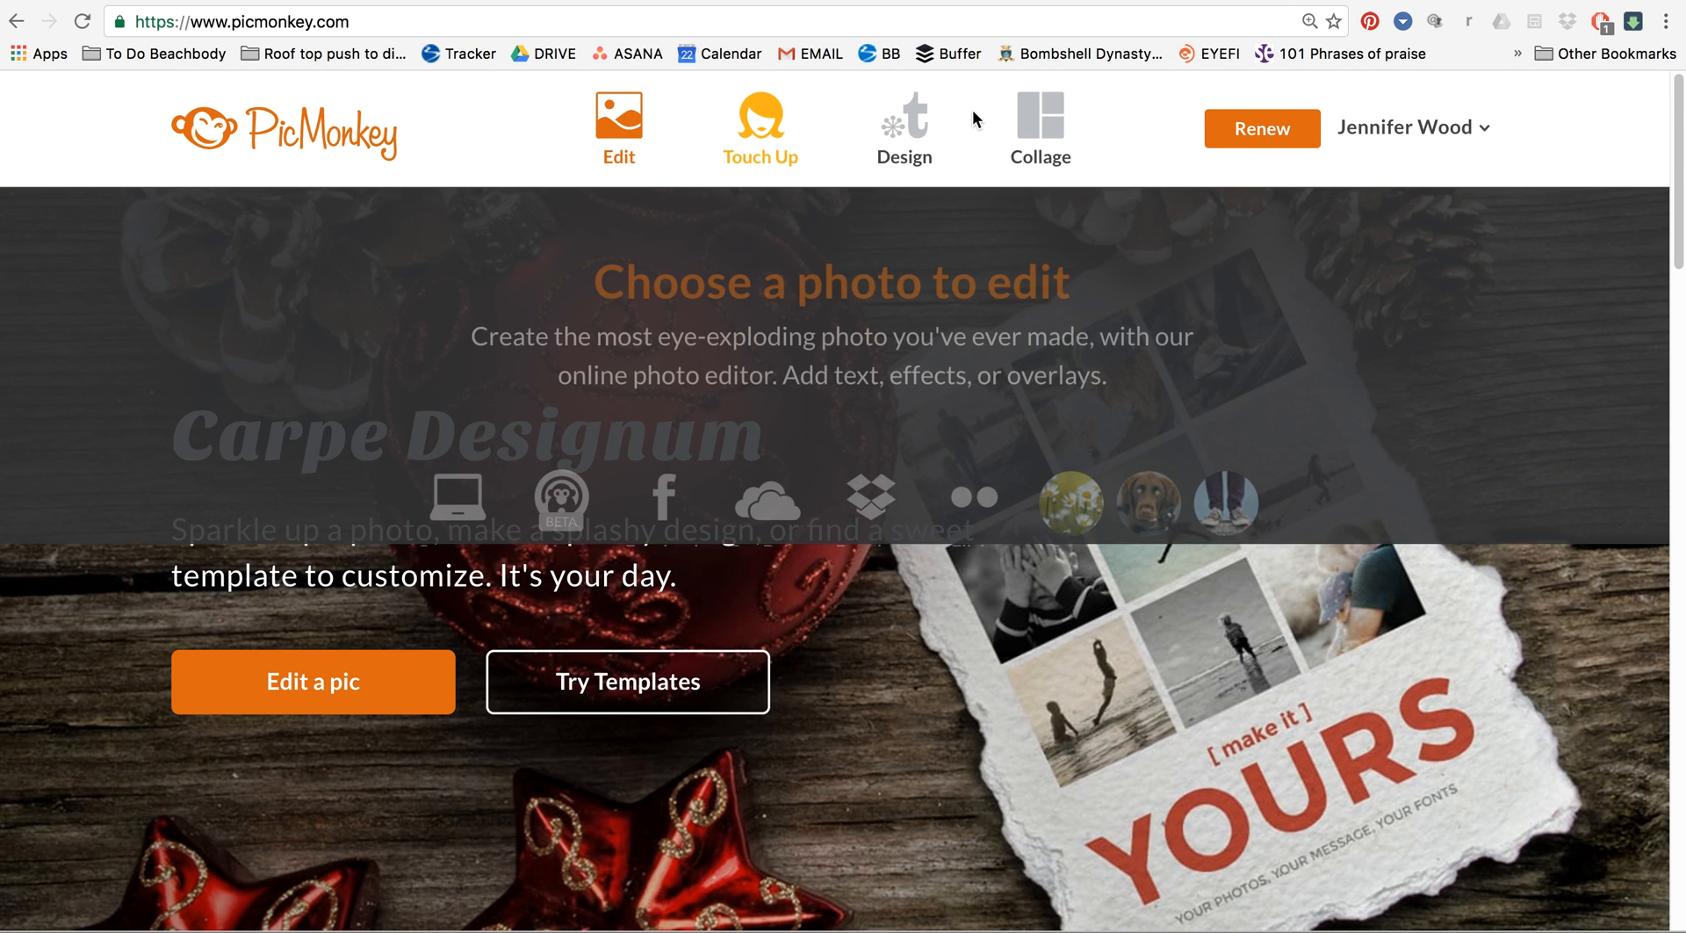
Start a new design on a blank canvas from the Design menu
{"action": "left_click", "coordinate": [903, 127]}
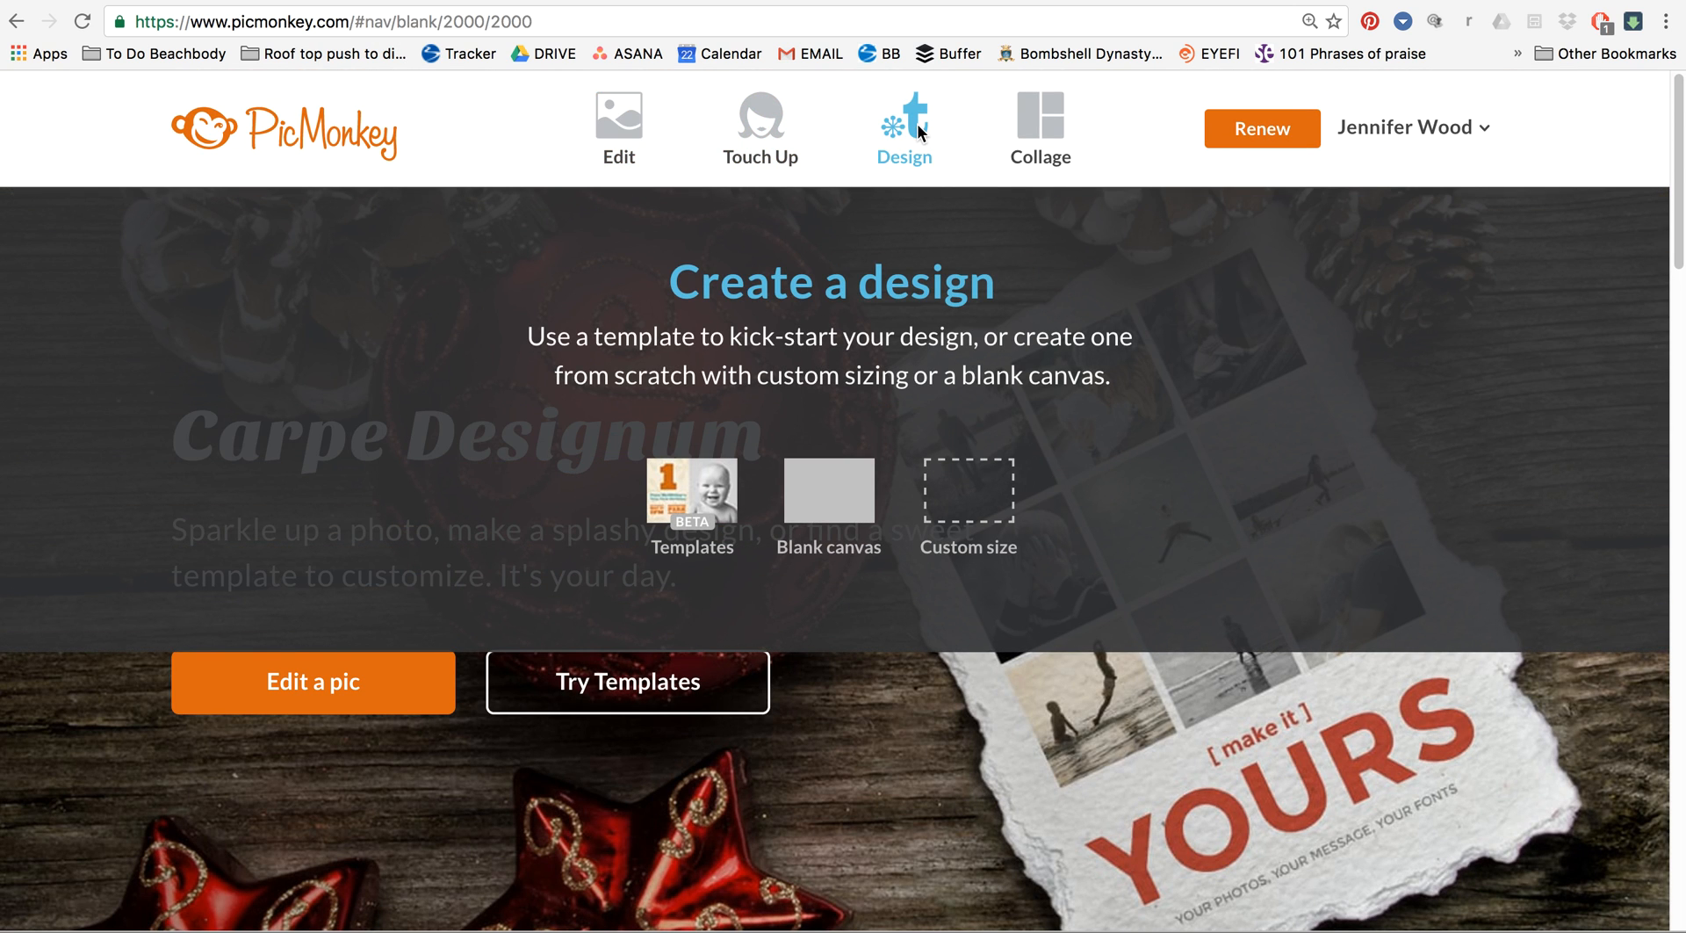
{"action": "left_click", "coordinate": [828, 490]}
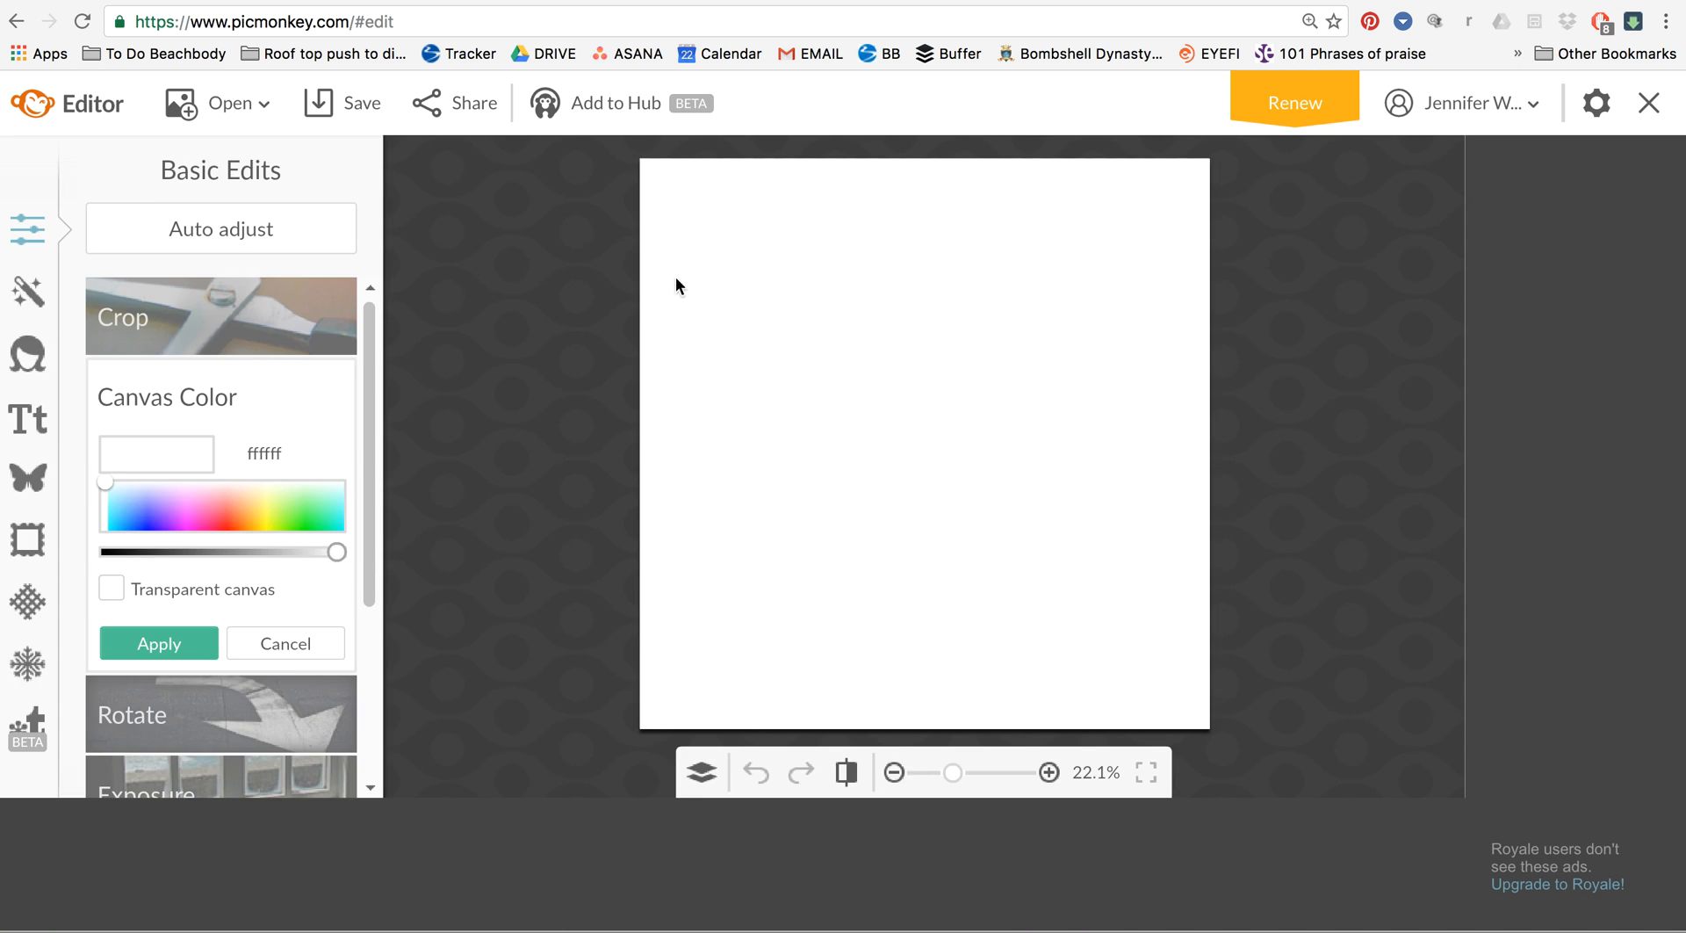
{"action": "mouse_move", "coordinate": [27, 480]}
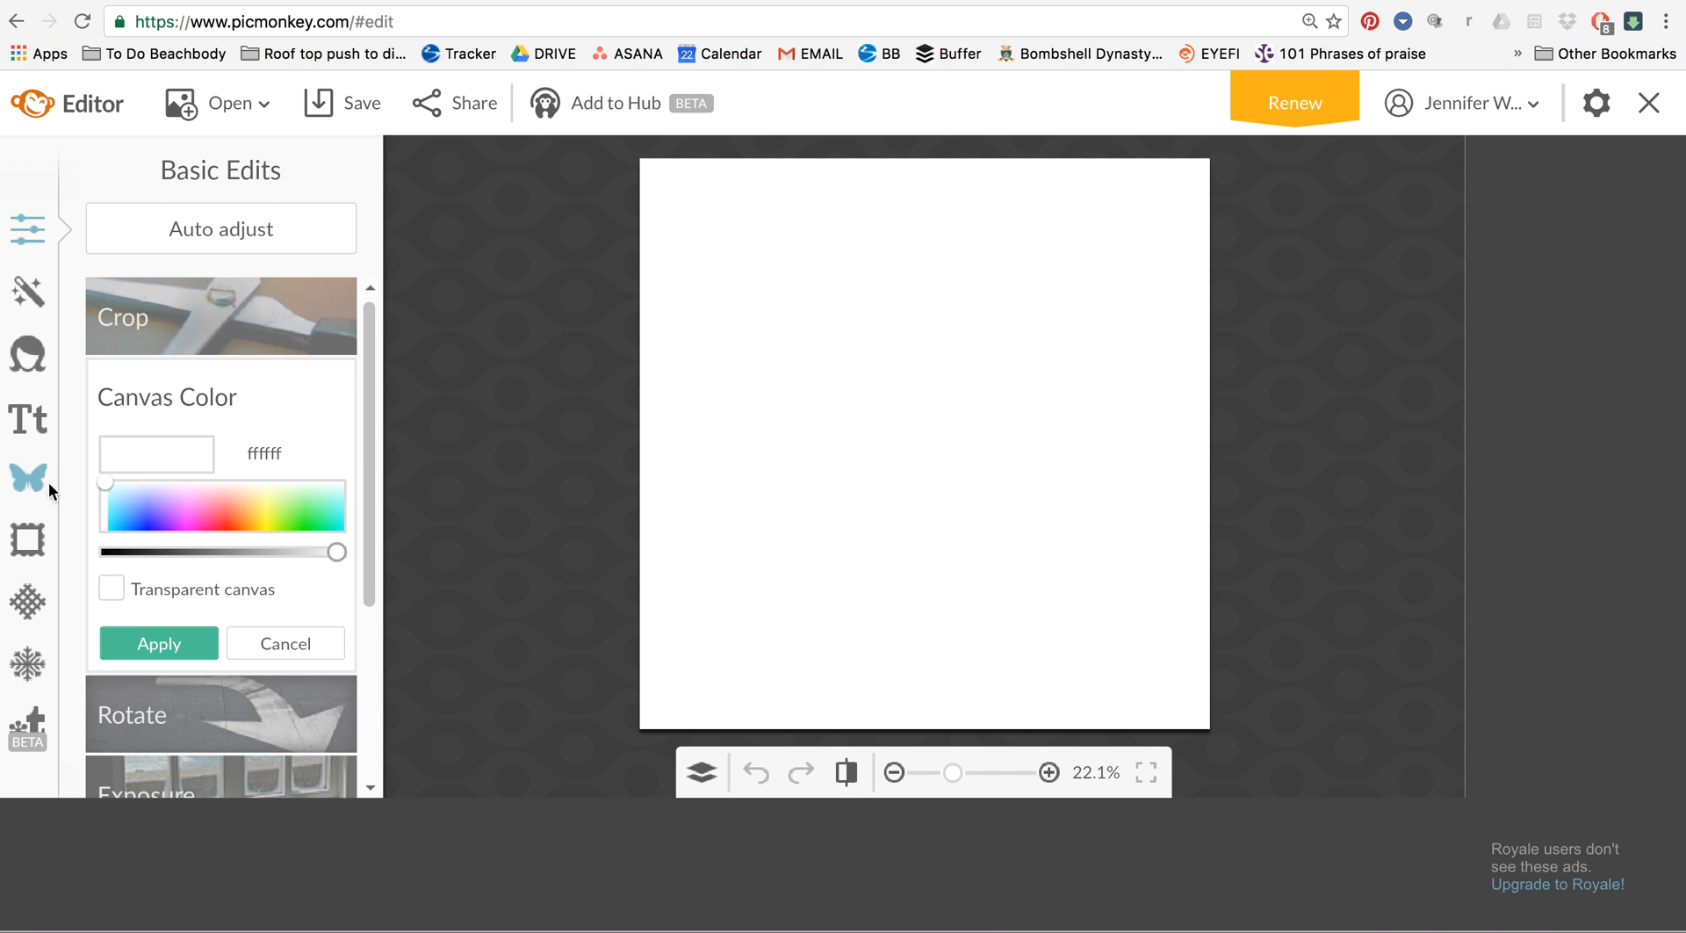
{"action": "left_click", "coordinate": [111, 588]}
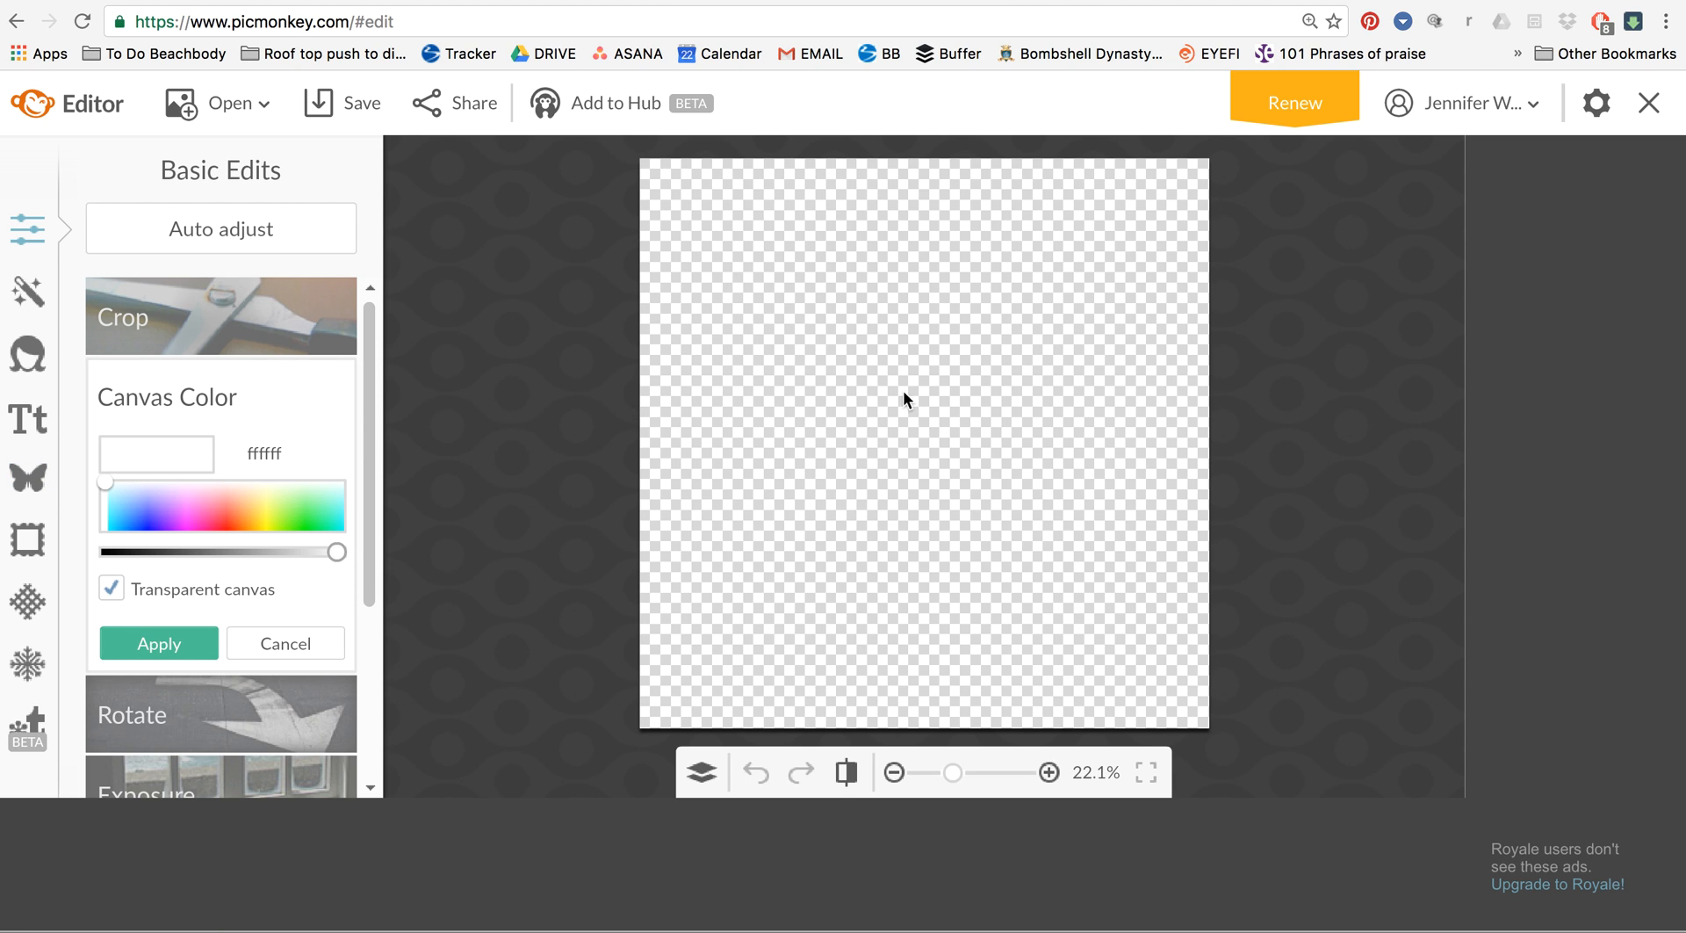
{"action": "mouse_move", "coordinate": [1001, 399]}
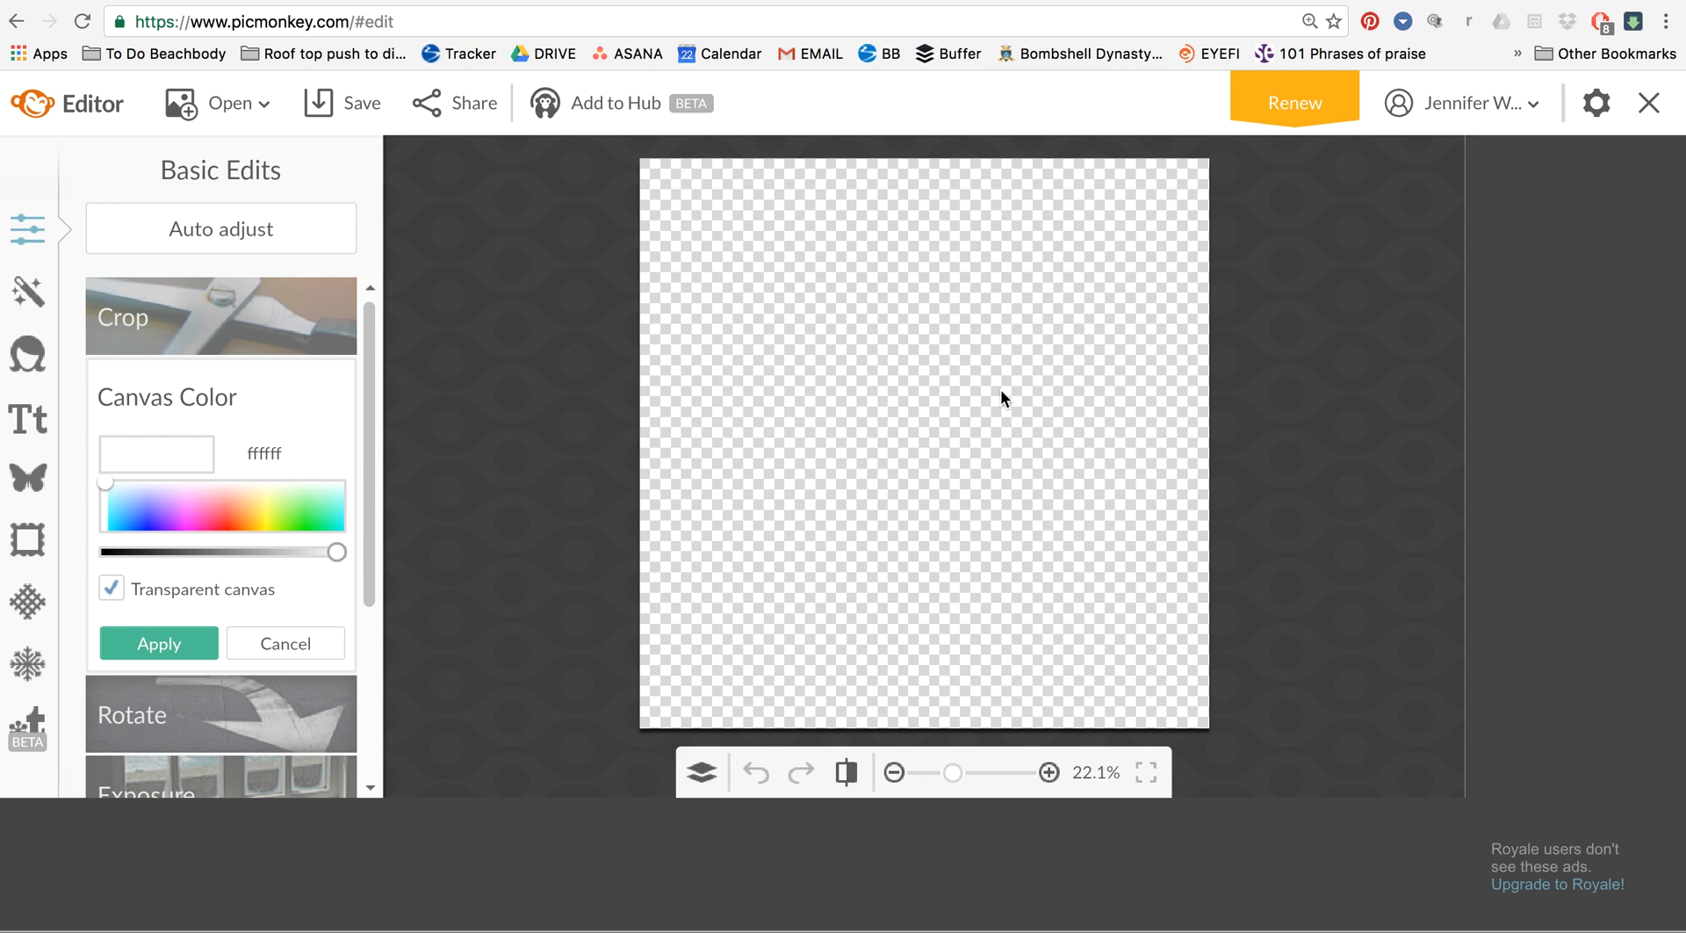
{"action": "mouse_move", "coordinate": [1214, 577]}
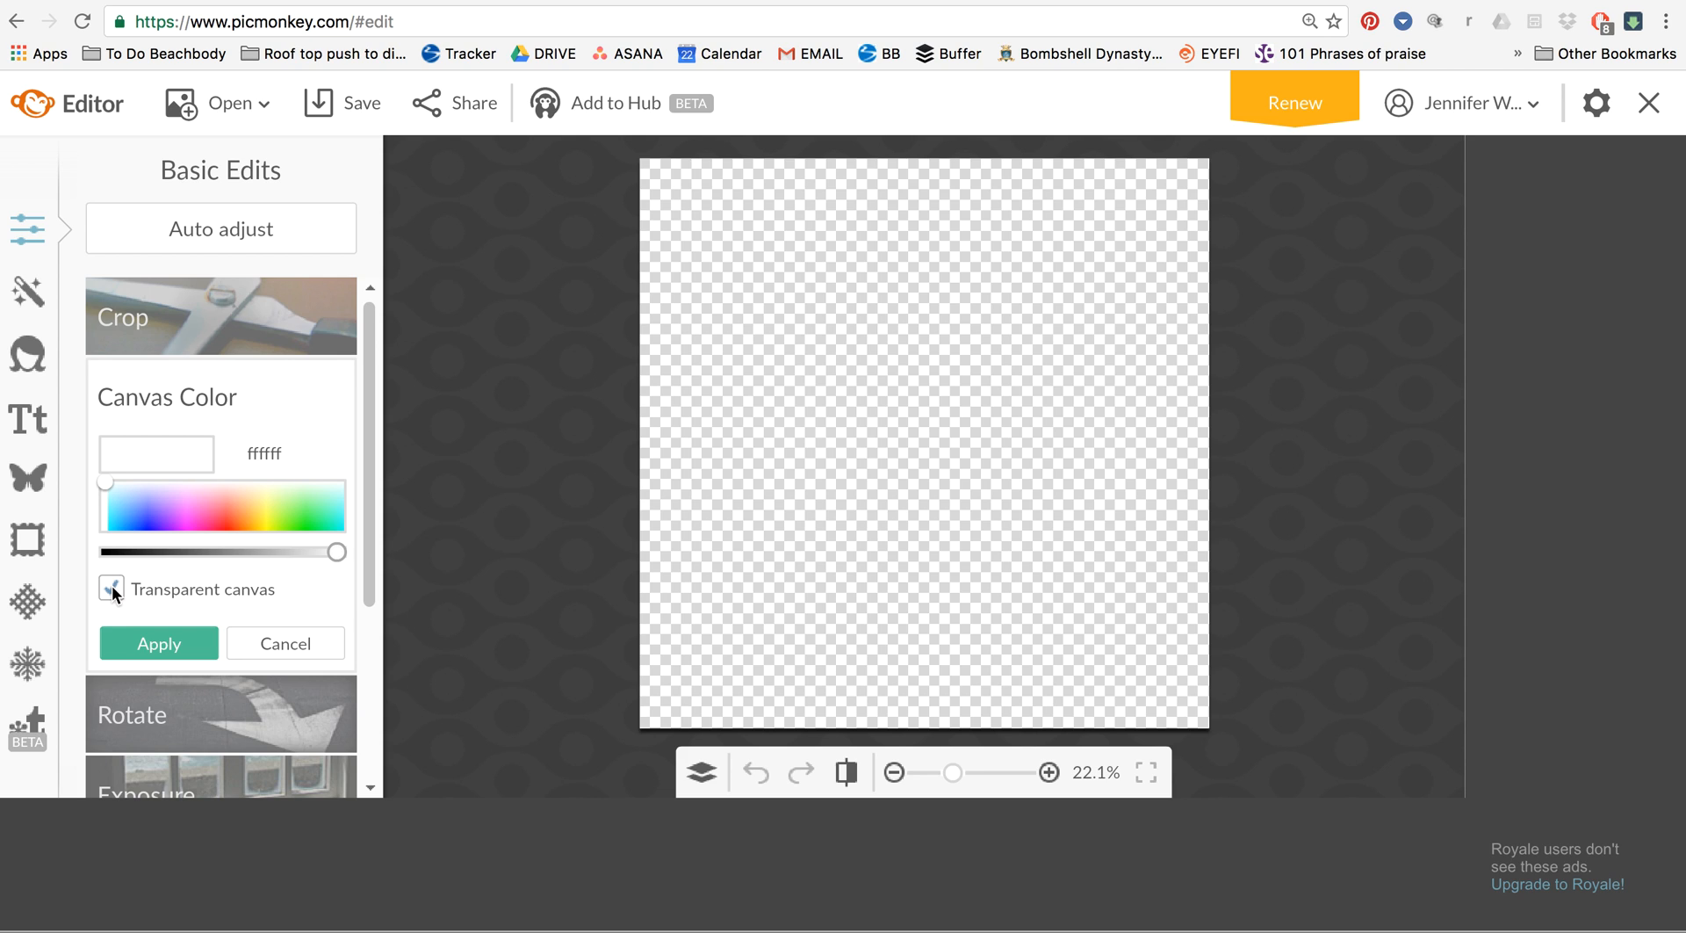
{"action": "left_click", "coordinate": [111, 588]}
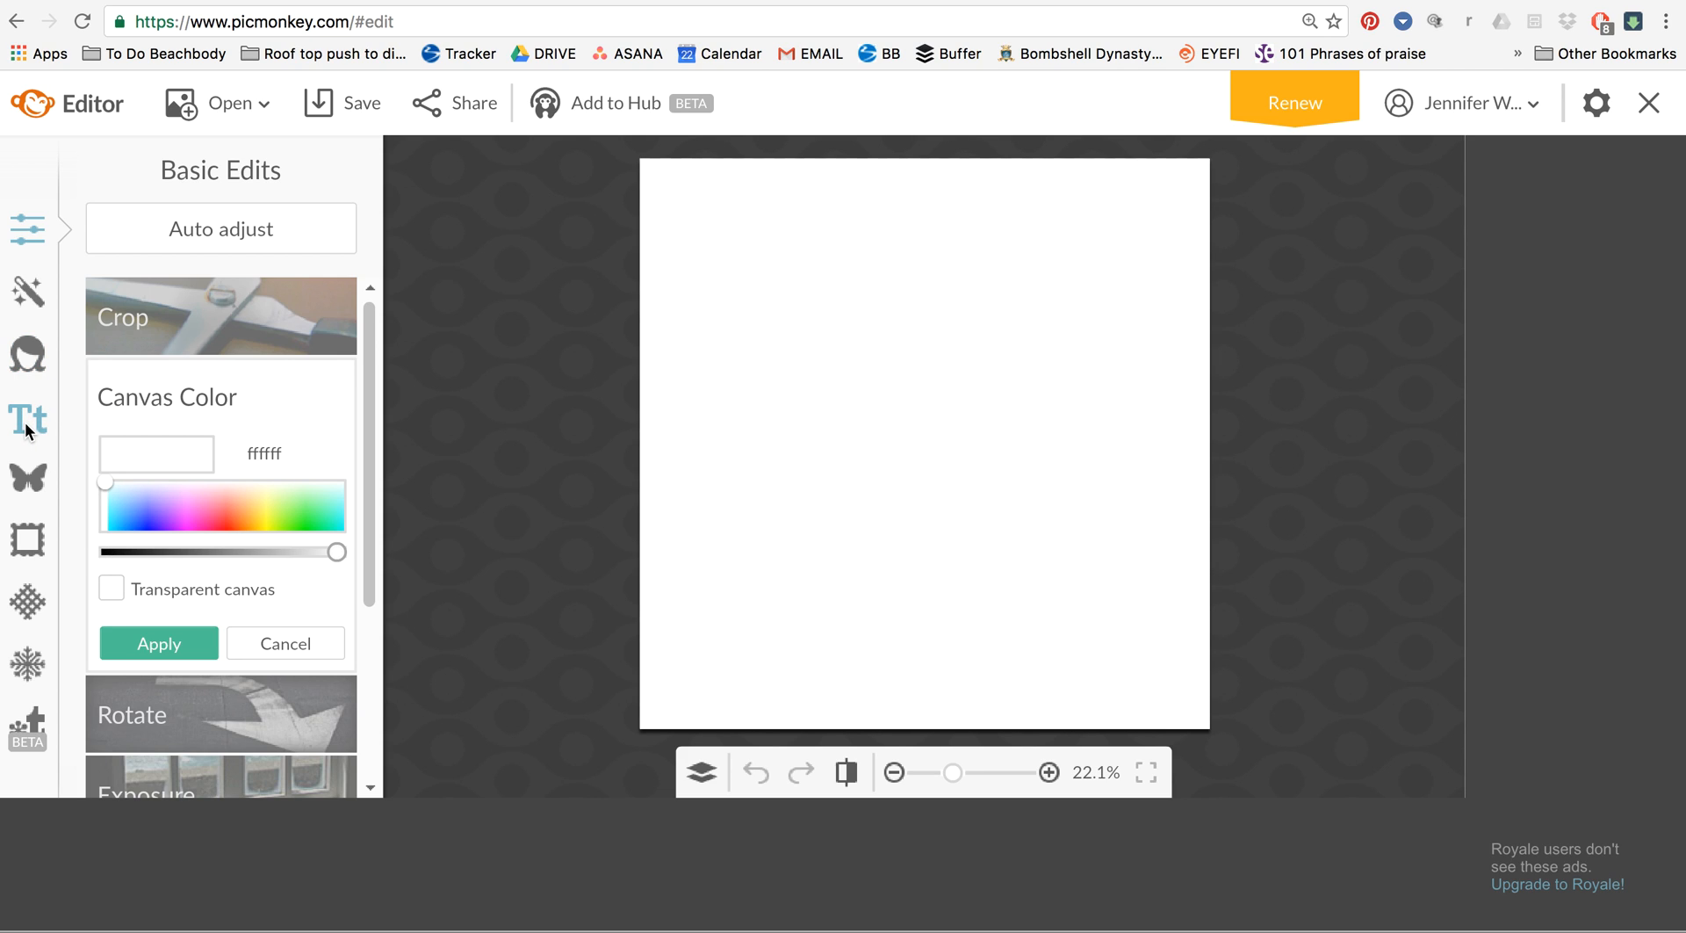
Add a placeholder text box and browse the font list down to the Serif section
{"action": "left_click", "coordinate": [26, 418]}
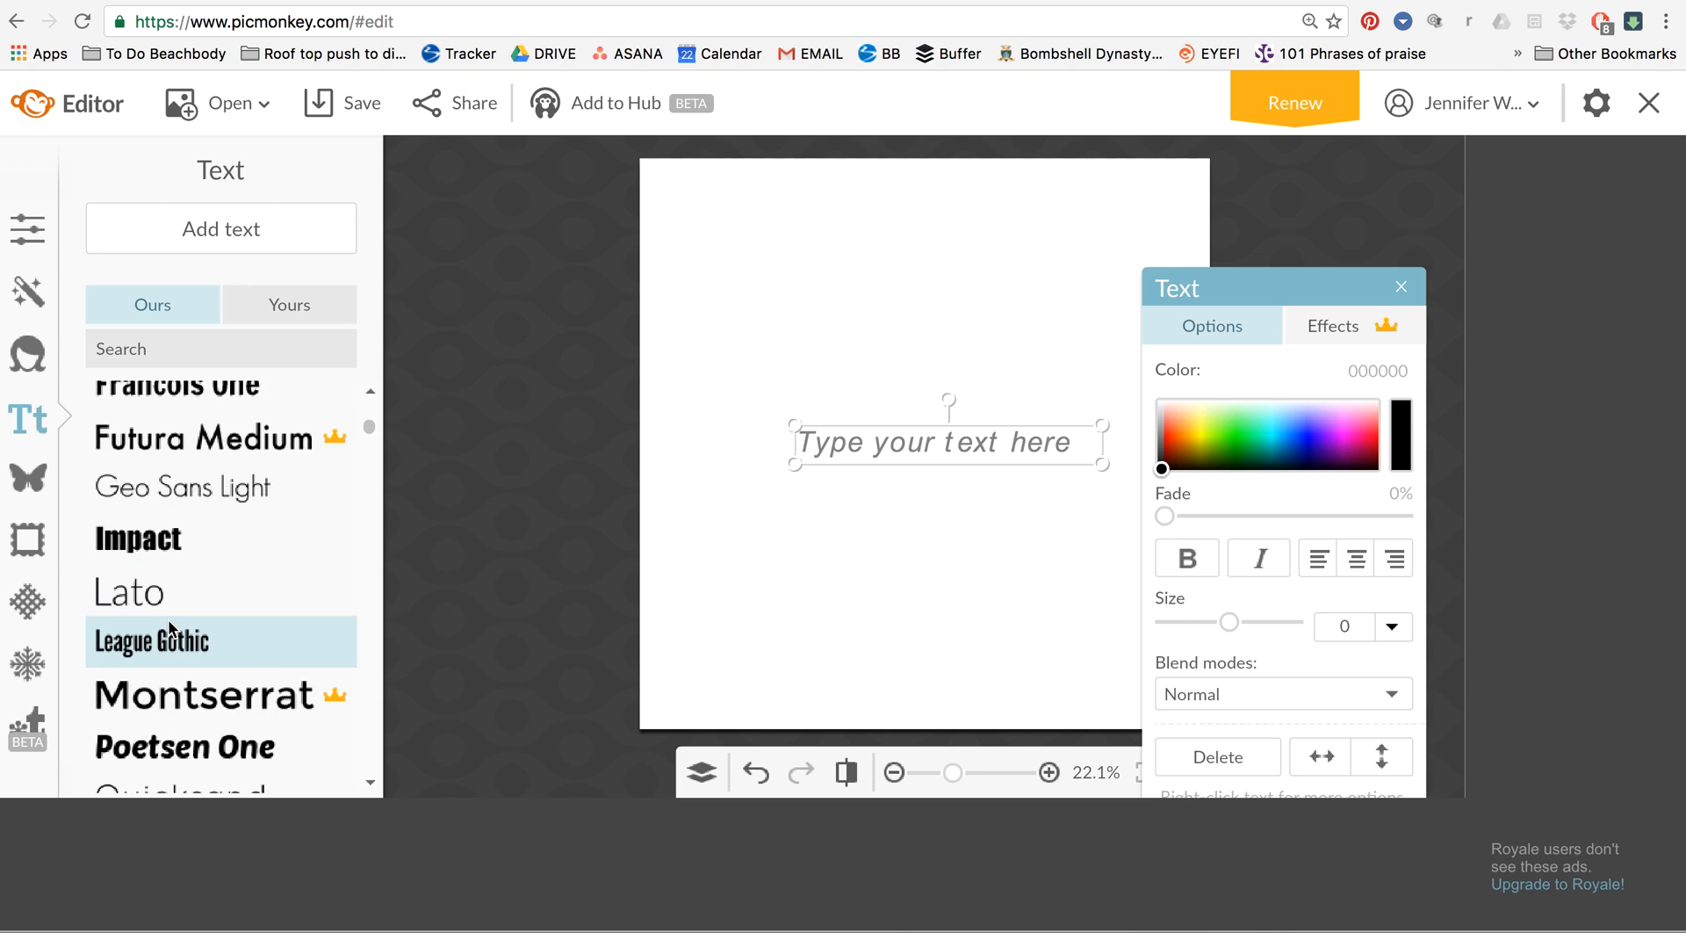
{"action": "scroll", "scroll_direction": "down", "scroll_amount": 3}
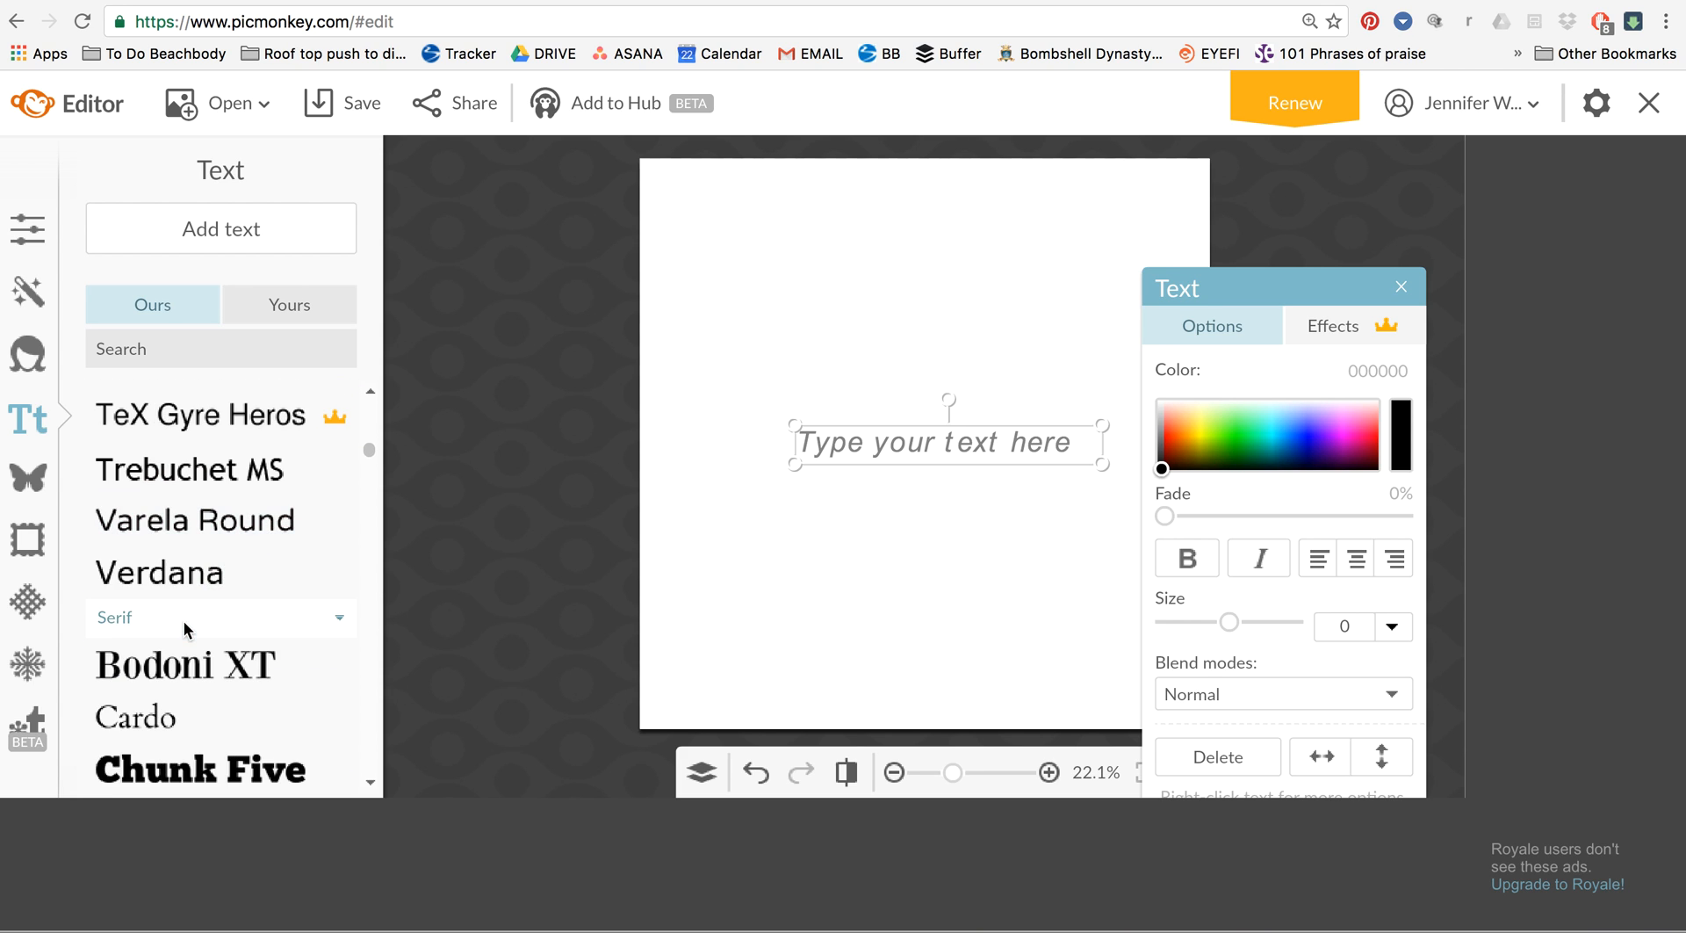
{"action": "scroll", "scroll_direction": "down", "scroll_amount": 3}
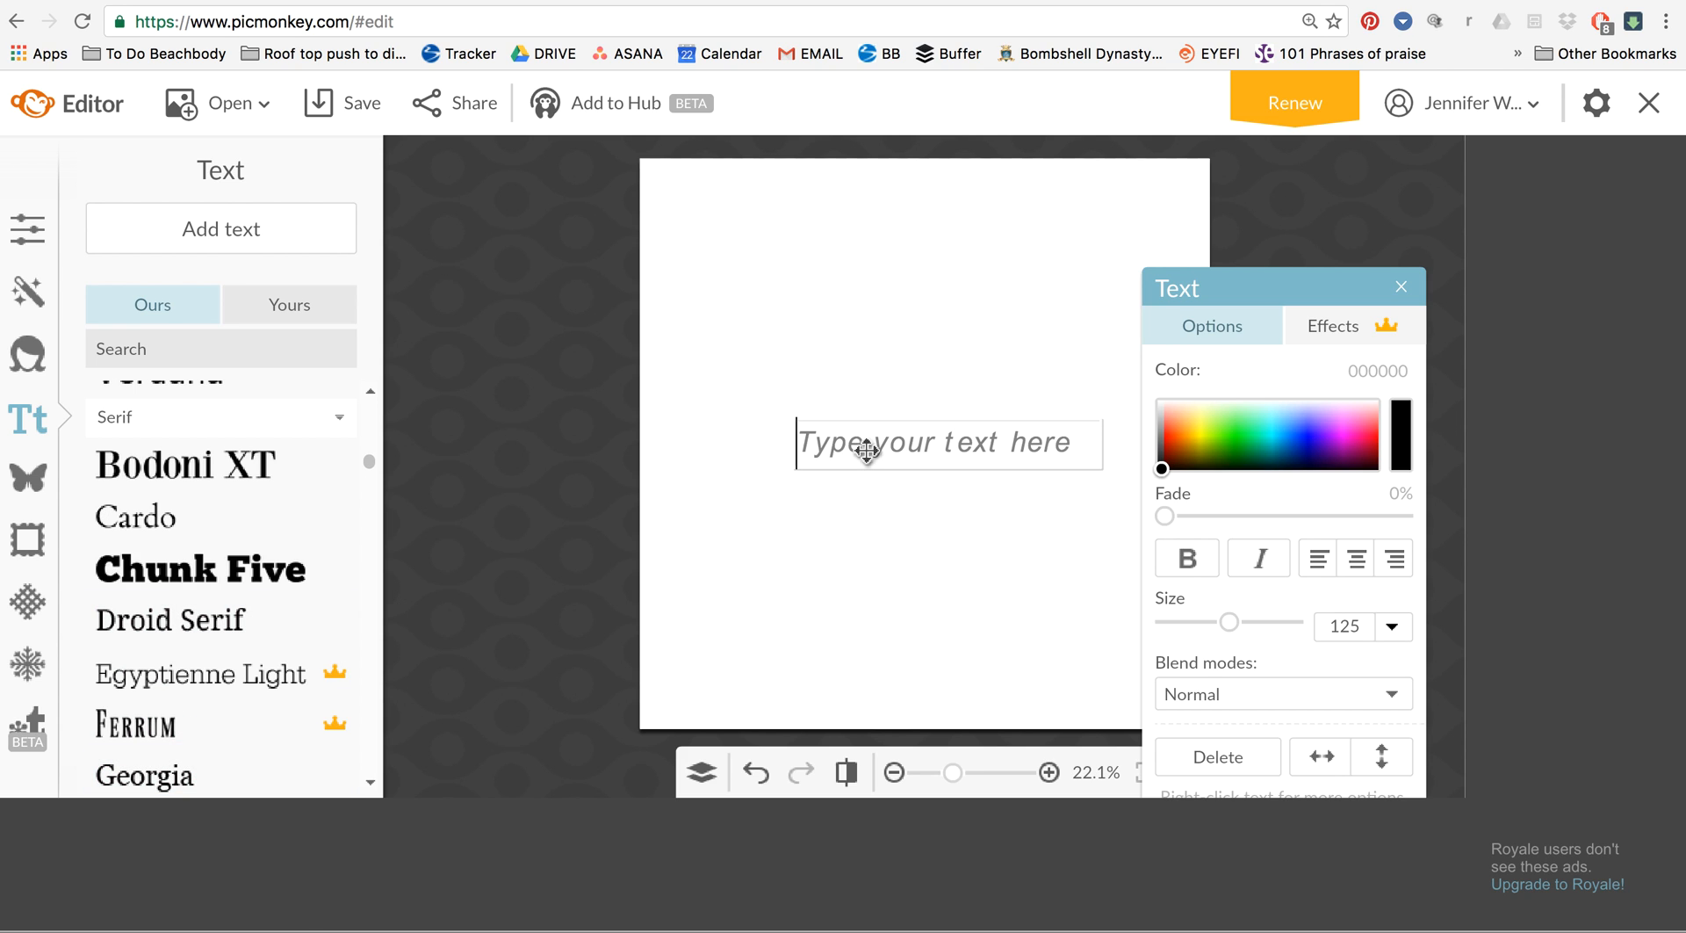
Fill the text box with the business name 'Jennifer Wood Fitness'
{"action": "type", "text": "Jennifer"}
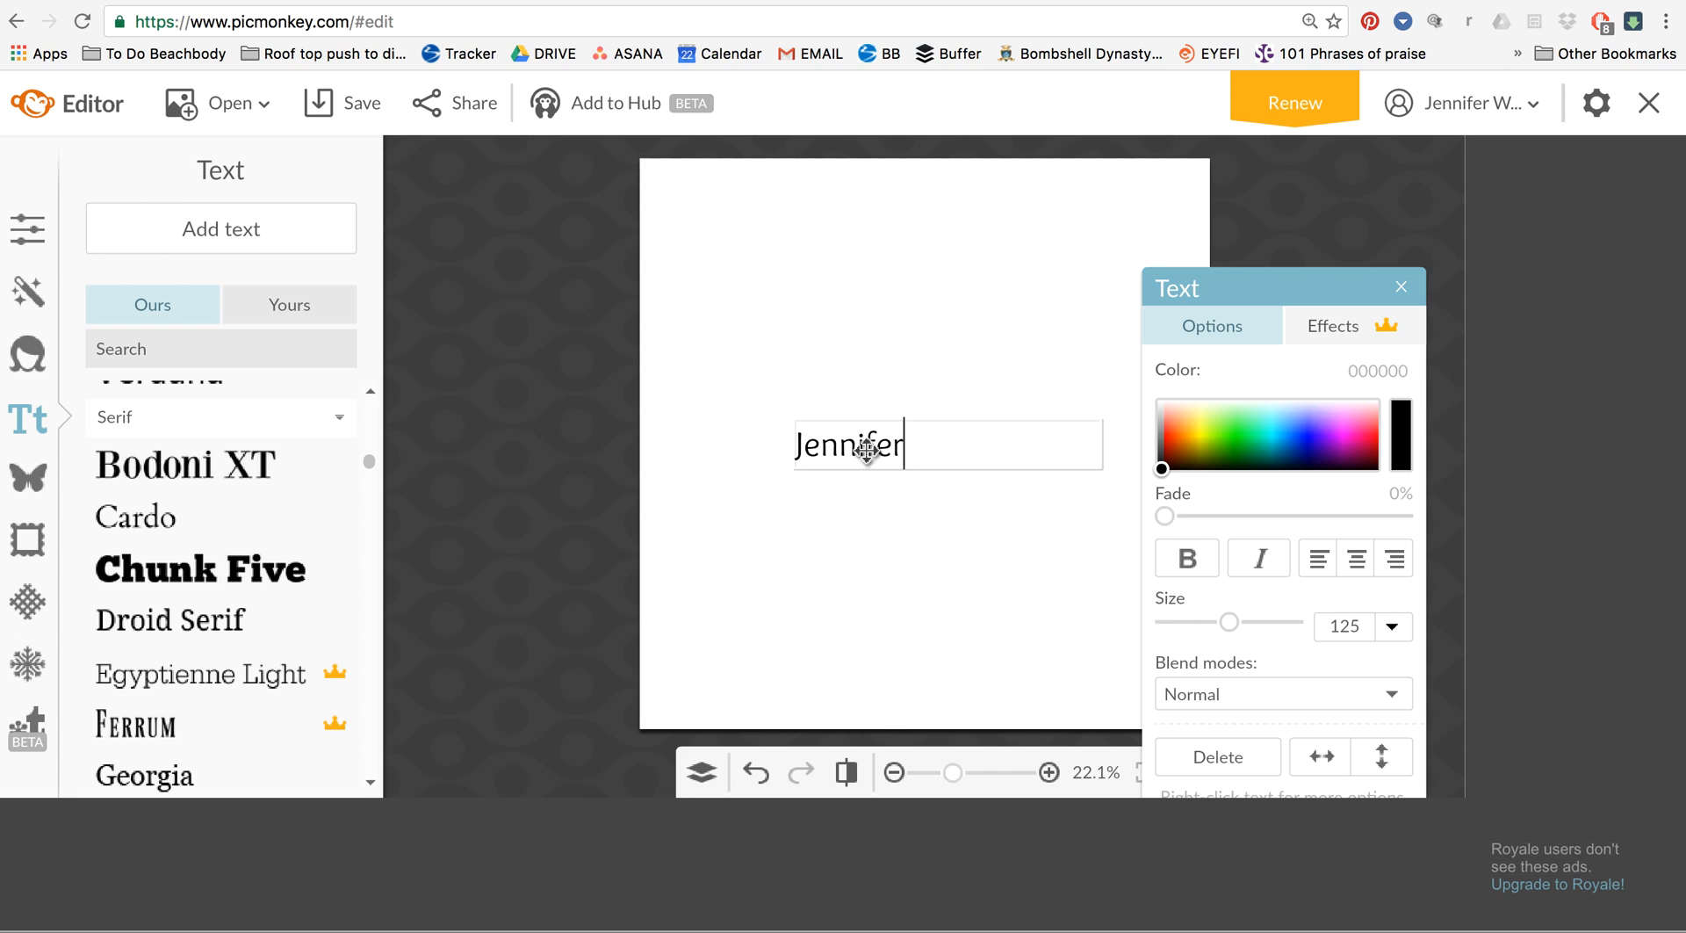
{"action": "type", "text": "Wood Fitness"}
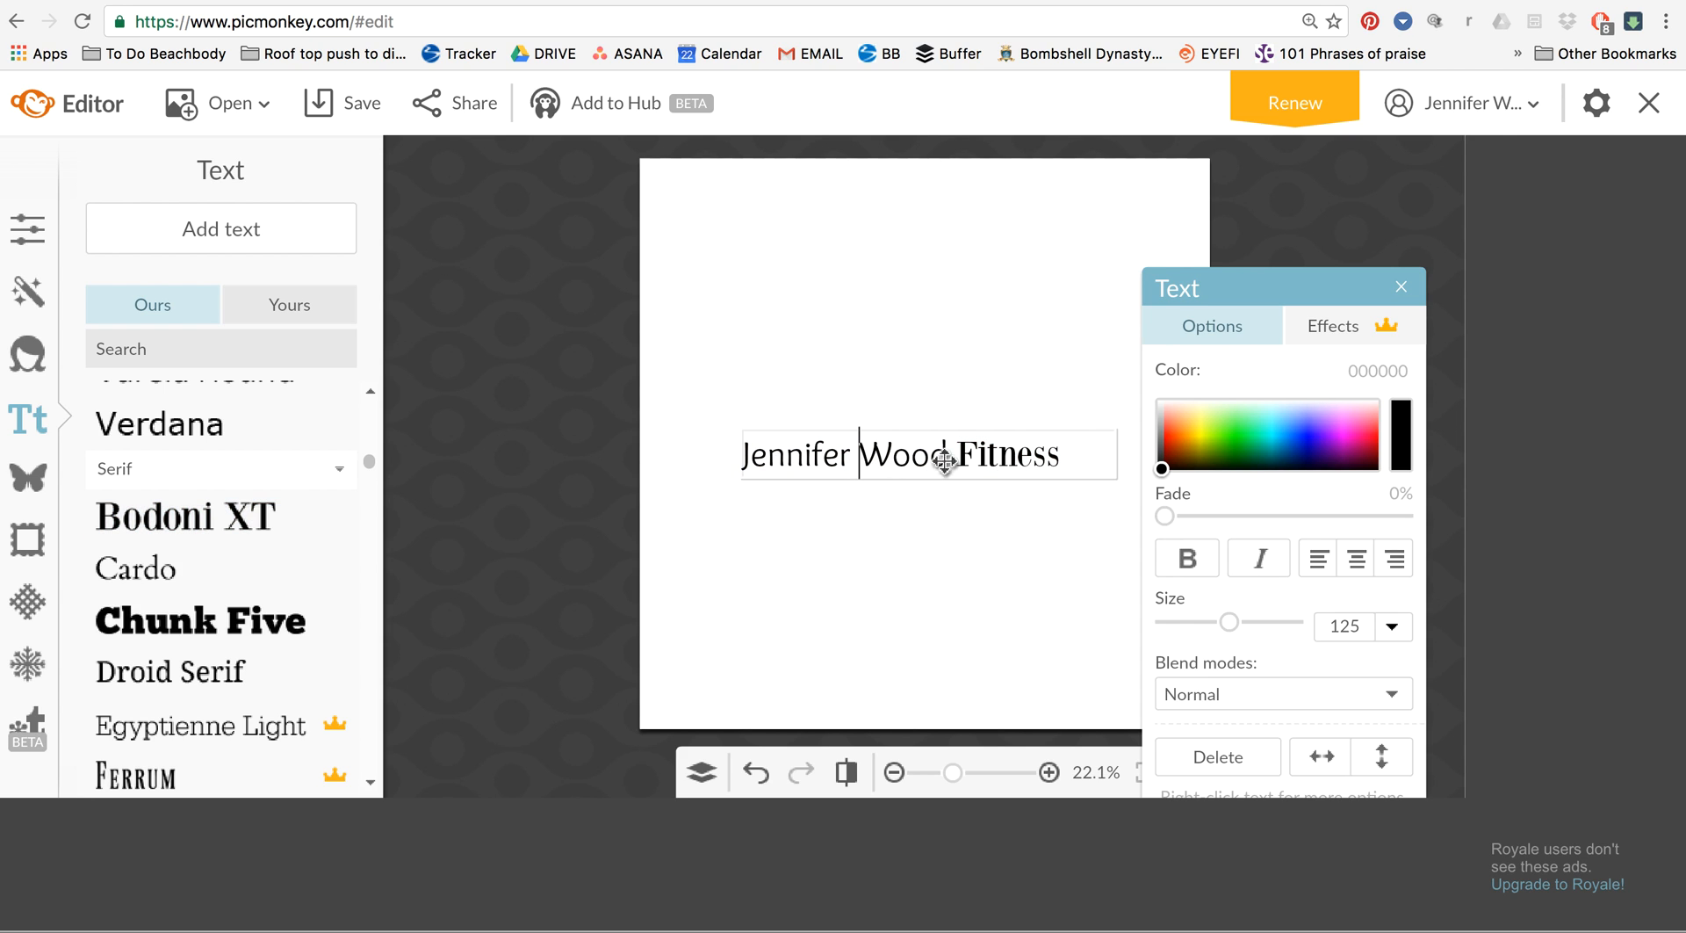
{"action": "mouse_move", "coordinate": [267, 227]}
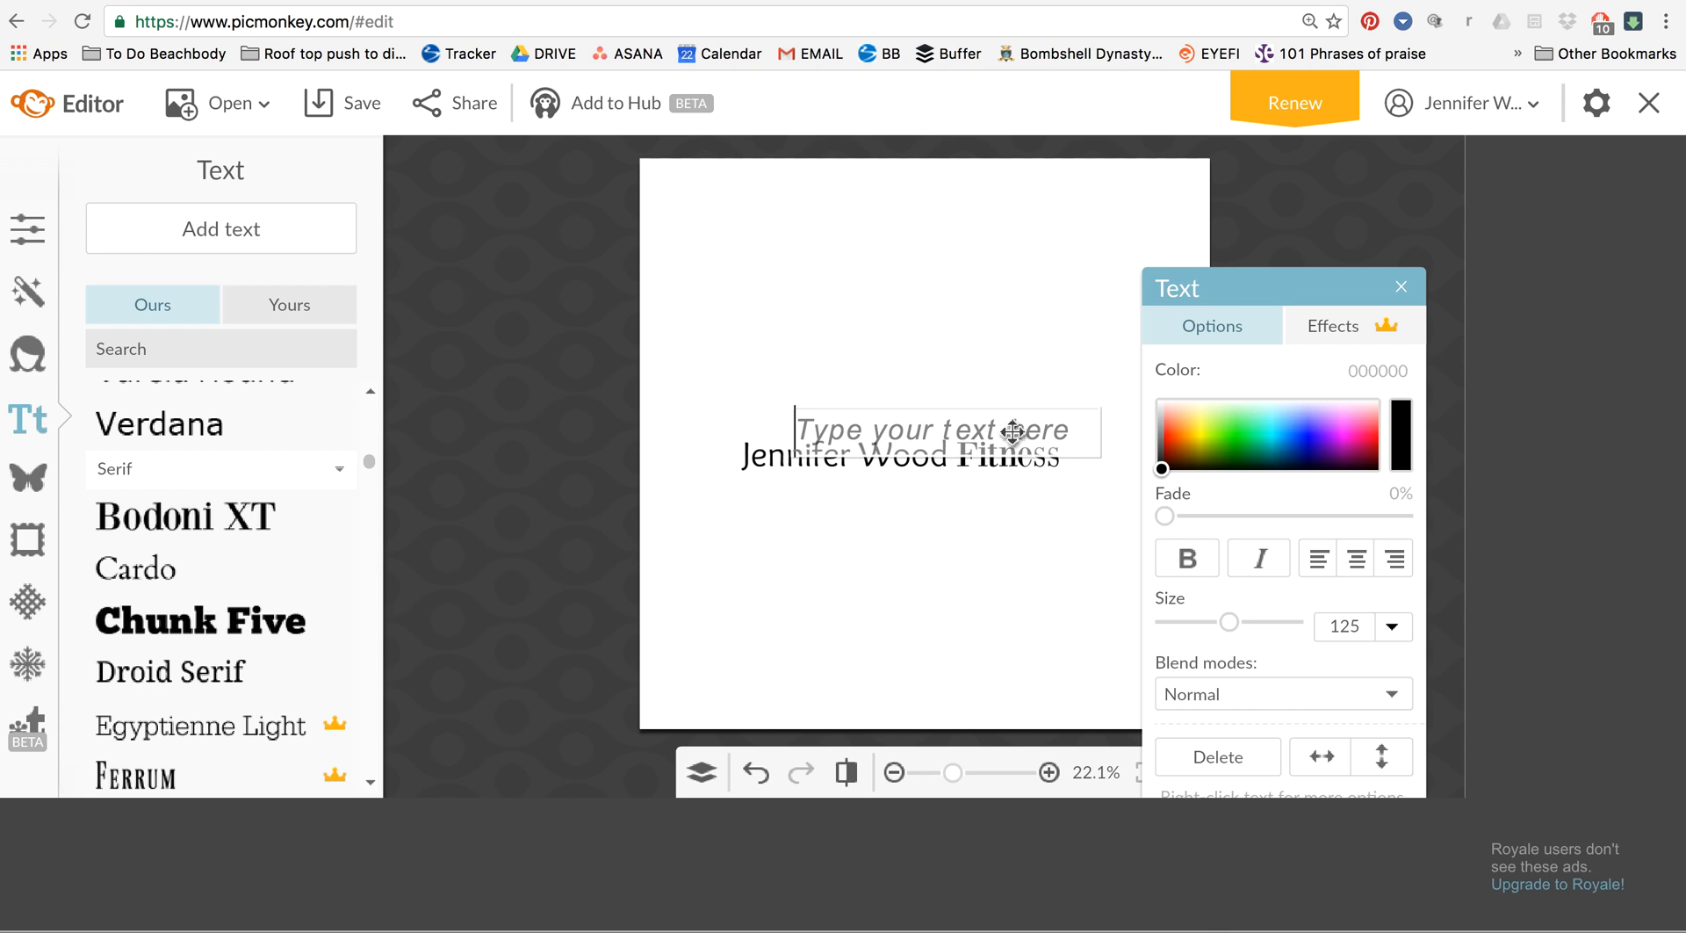
Put 'Jennifer' in the second text box so it sits on its own line above 'Wood Fitness'
{"action": "type", "text": "Jennifer"}
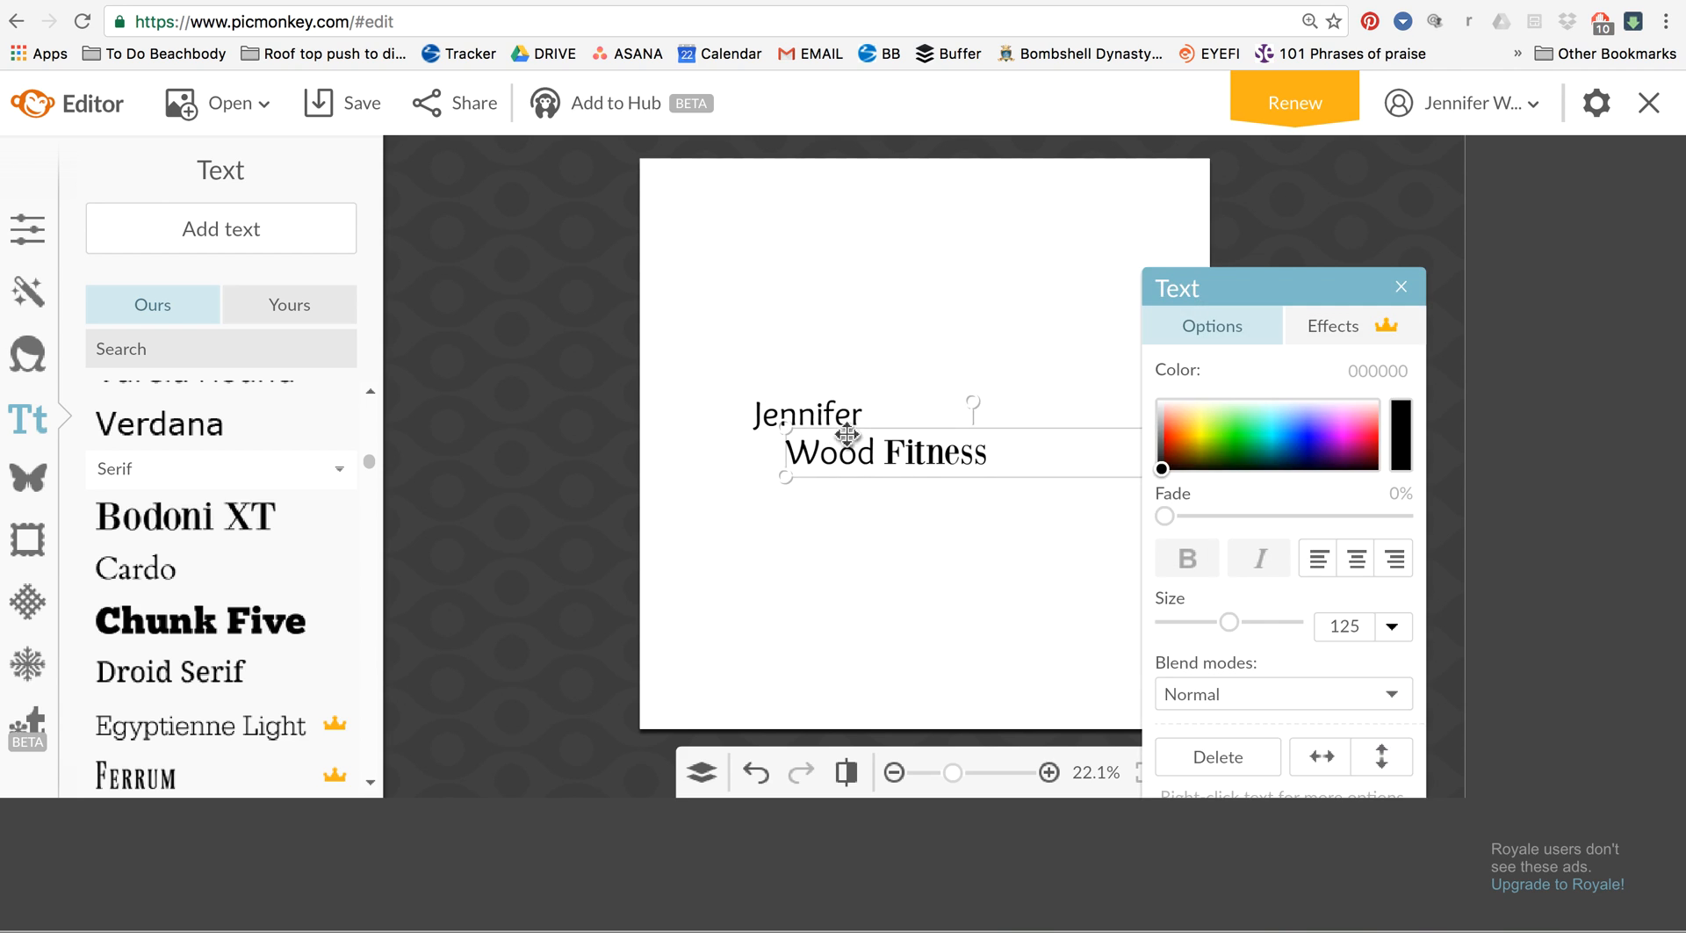
Try pink and near-white on the text, then settle on black Cardo for the full logo
{"action": "left_click", "coordinate": [1342, 419]}
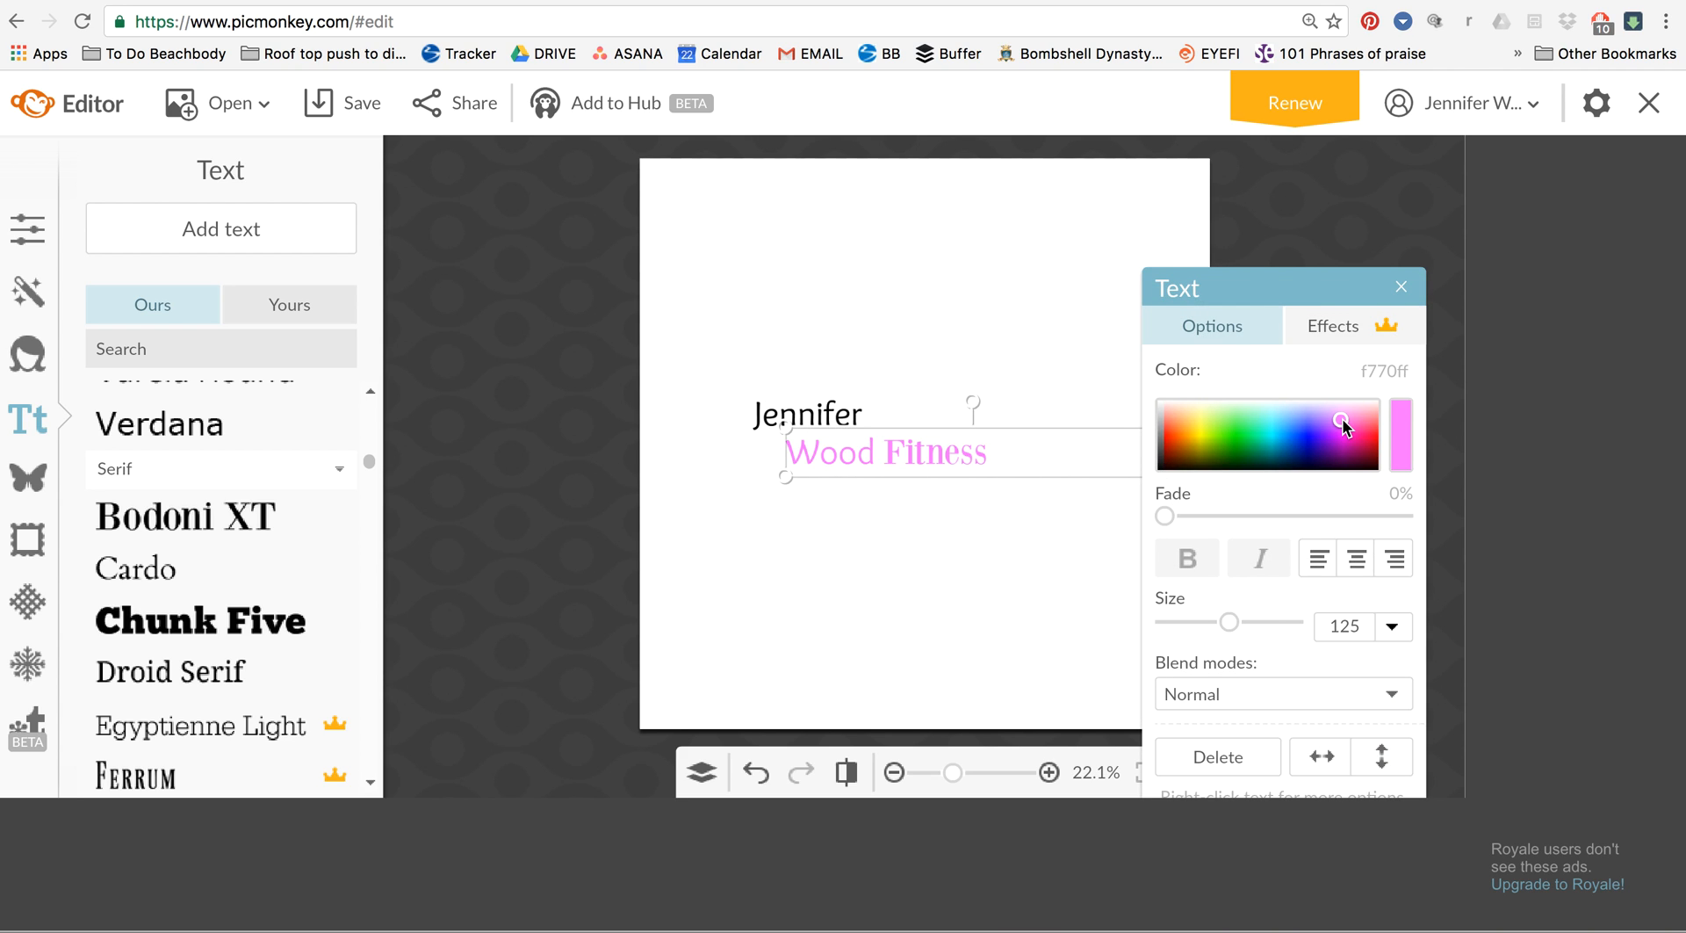
{"action": "mouse_move", "coordinate": [1158, 409]}
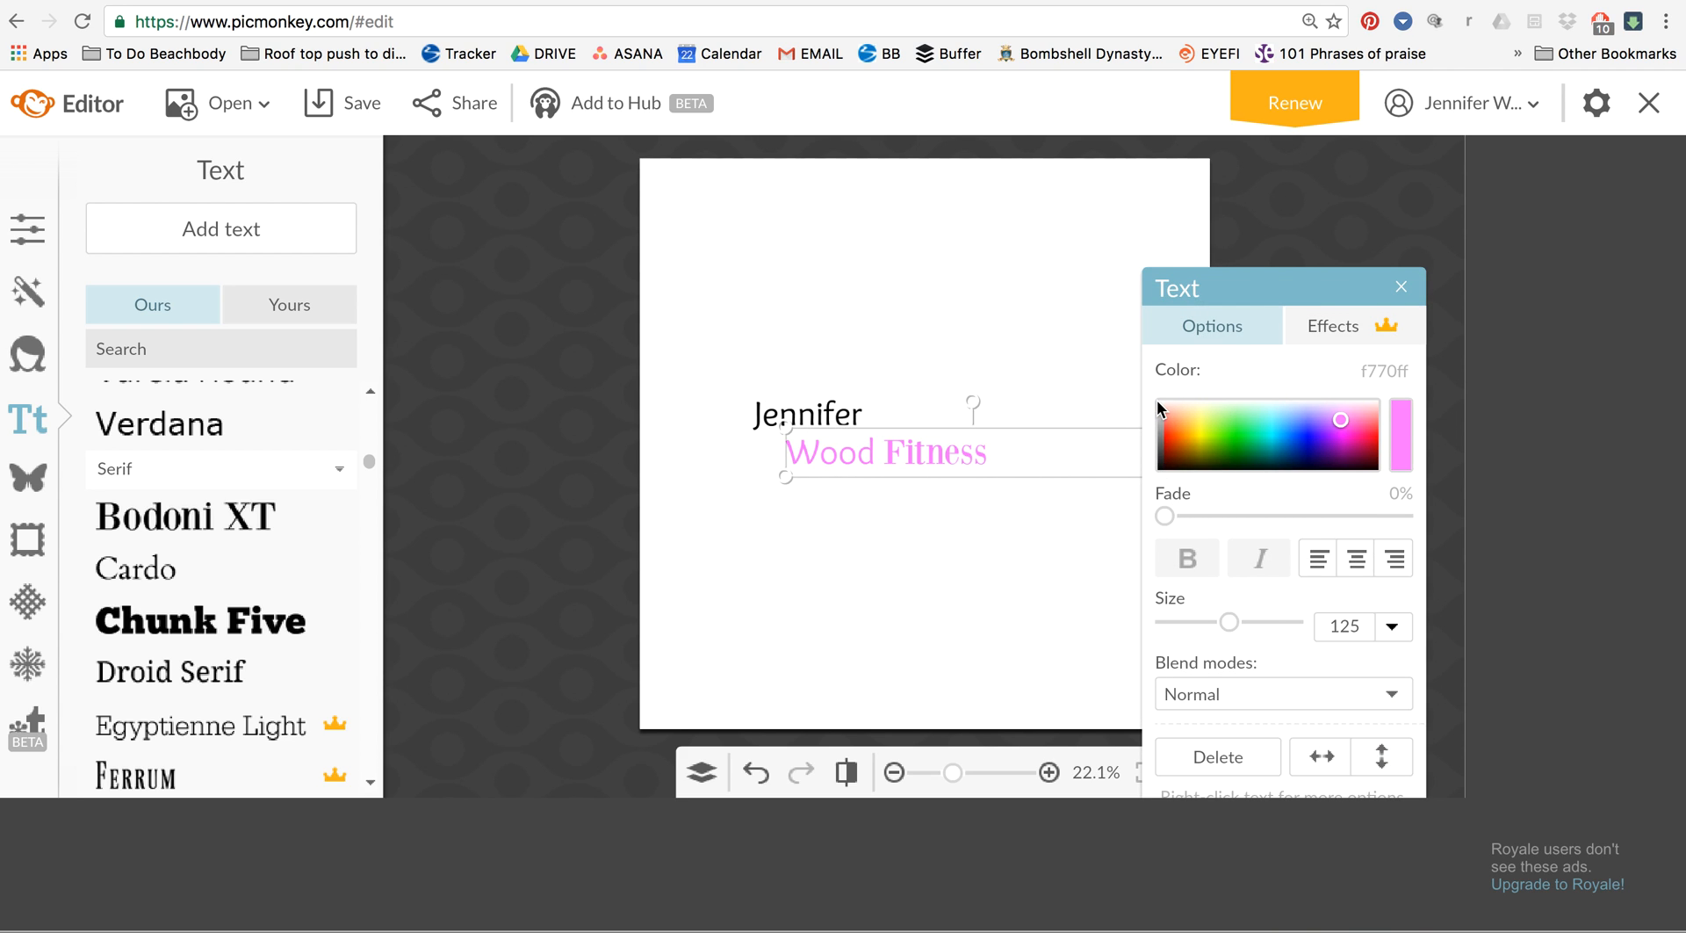
{"action": "left_click", "coordinate": [1167, 411]}
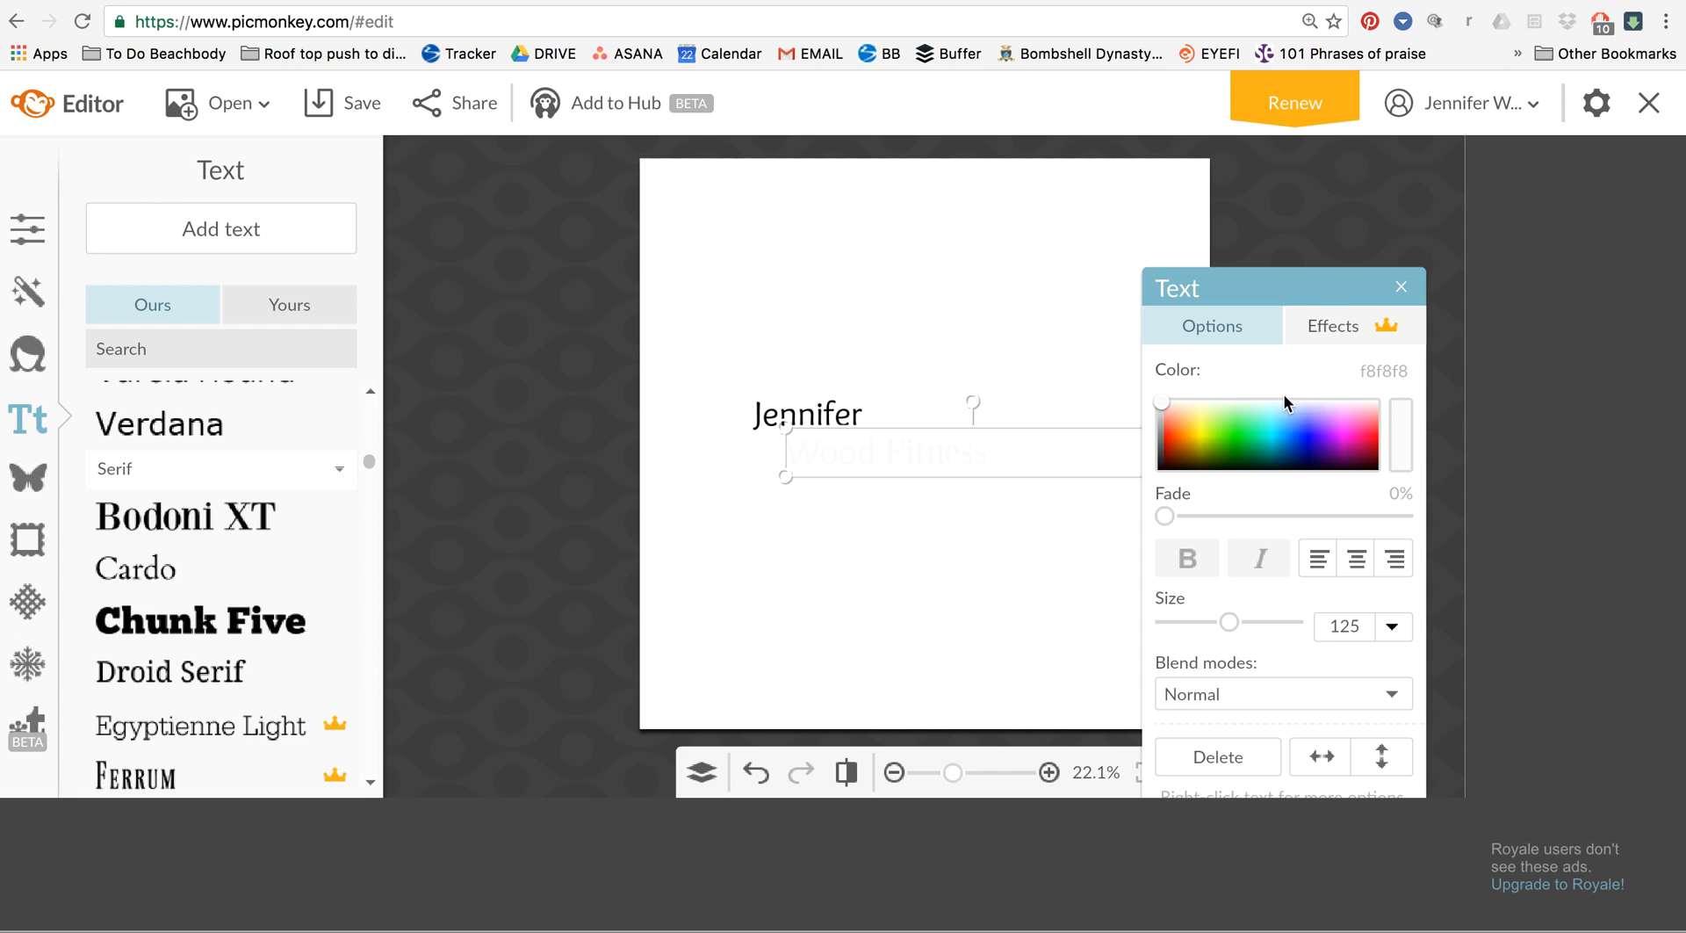
{"action": "mouse_move", "coordinate": [842, 430]}
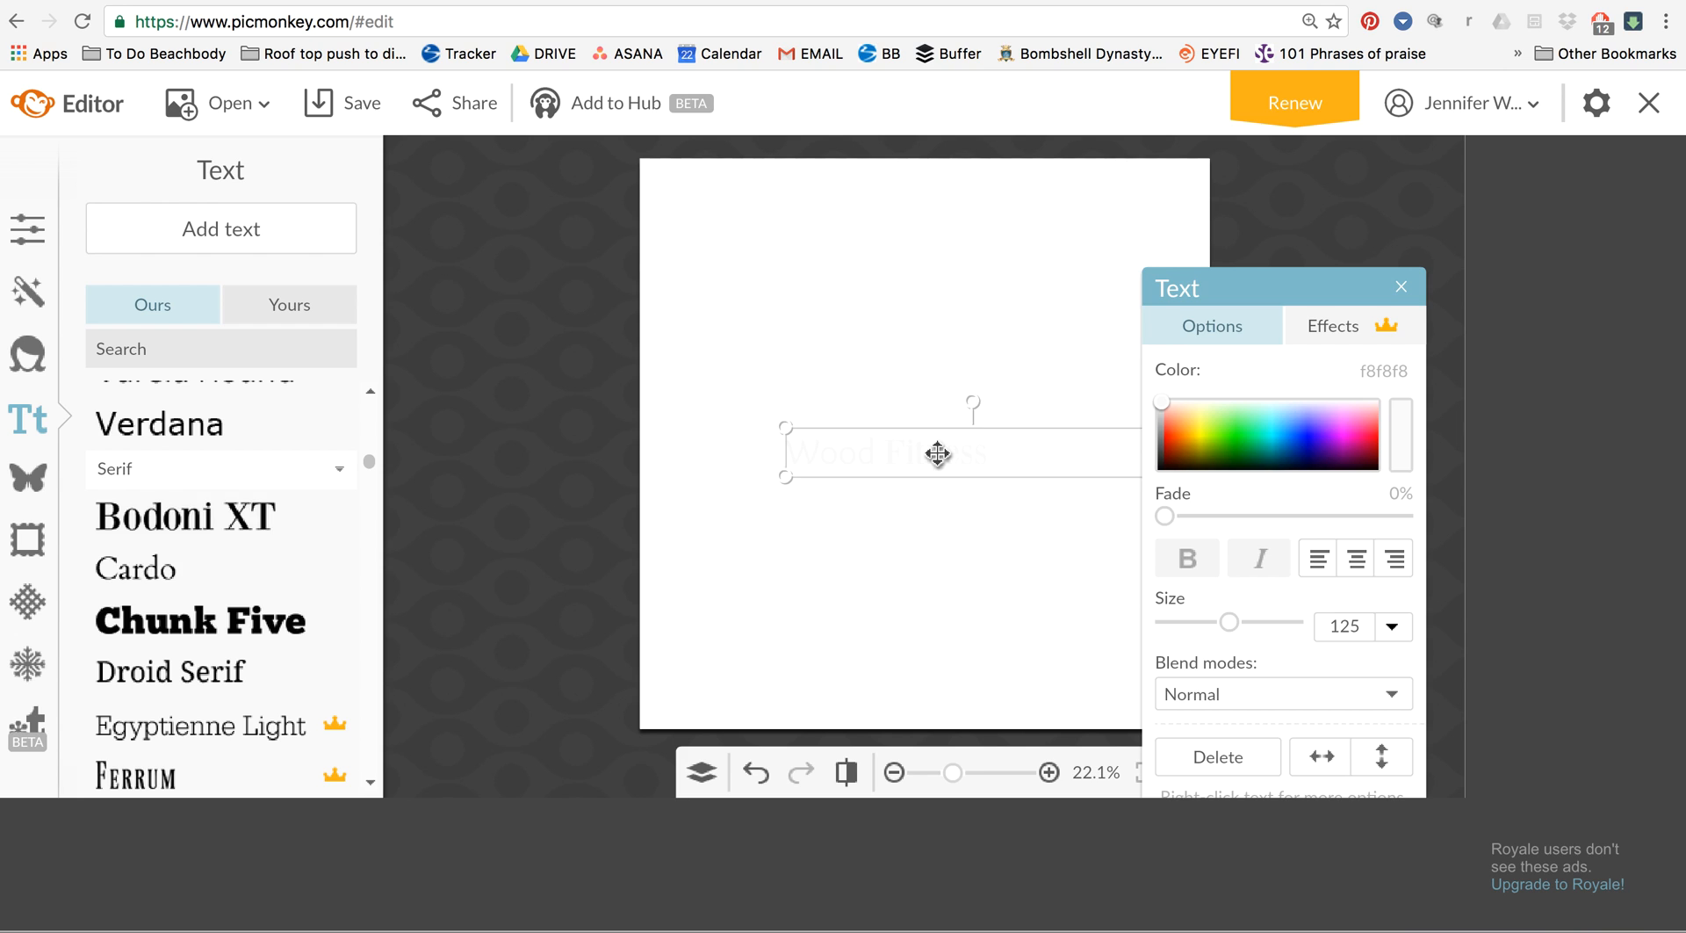
{"action": "left_click", "coordinate": [219, 514]}
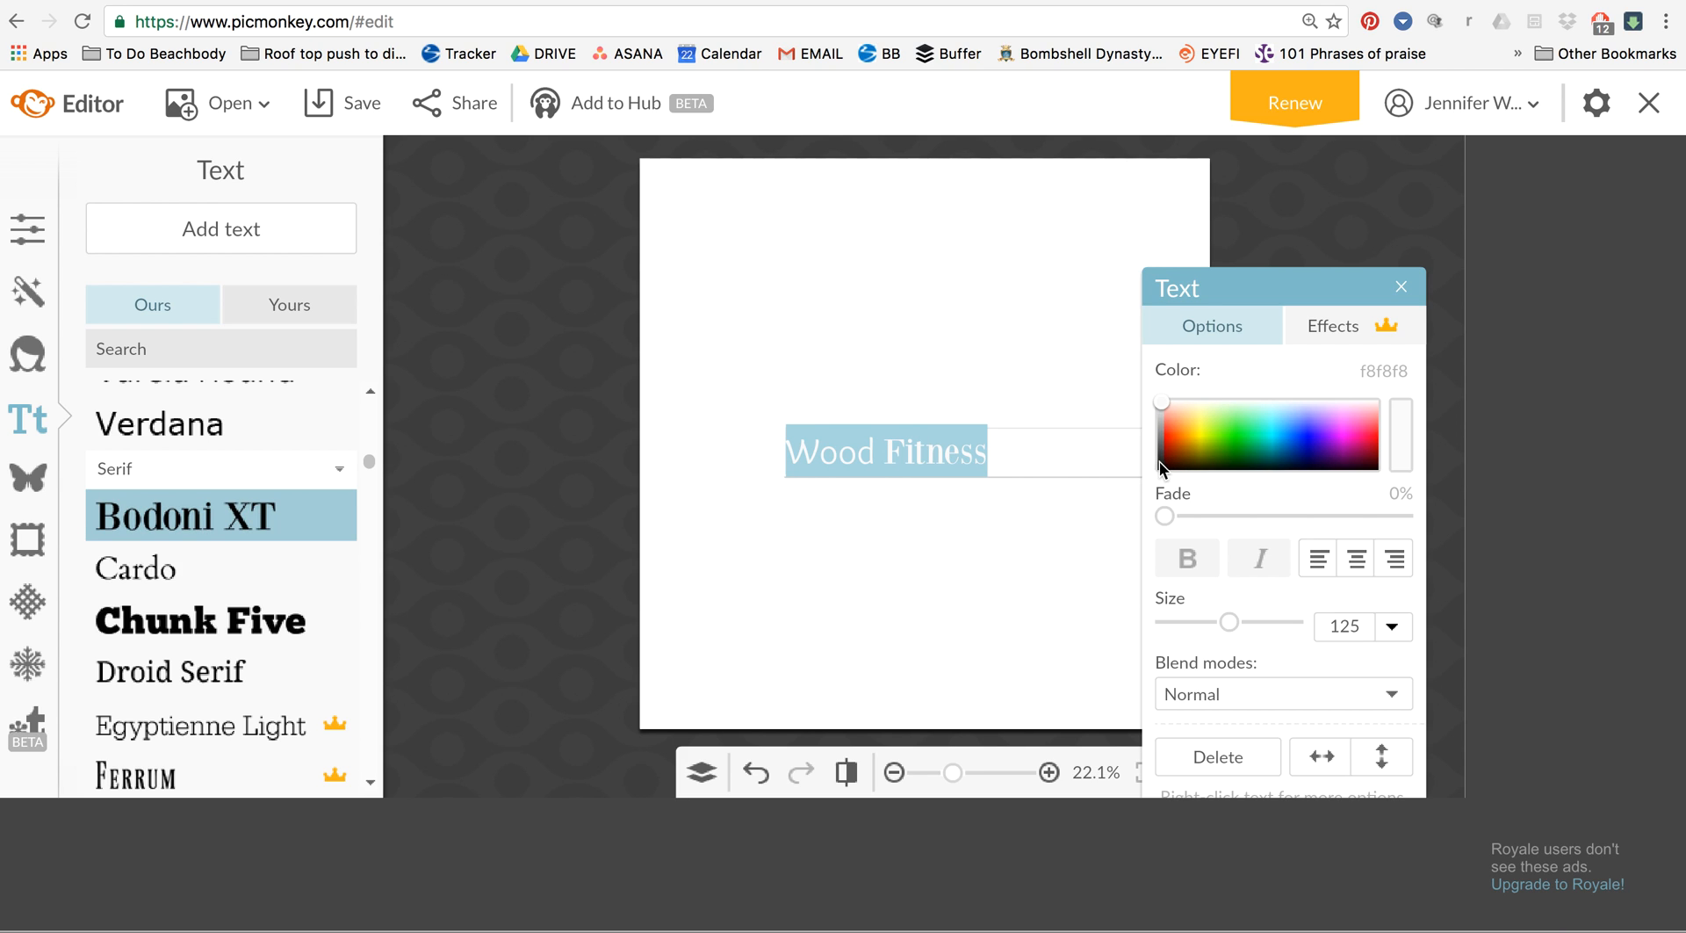
{"action": "left_click", "coordinate": [1161, 465]}
{"action": "type", "text": "Jennifer "}
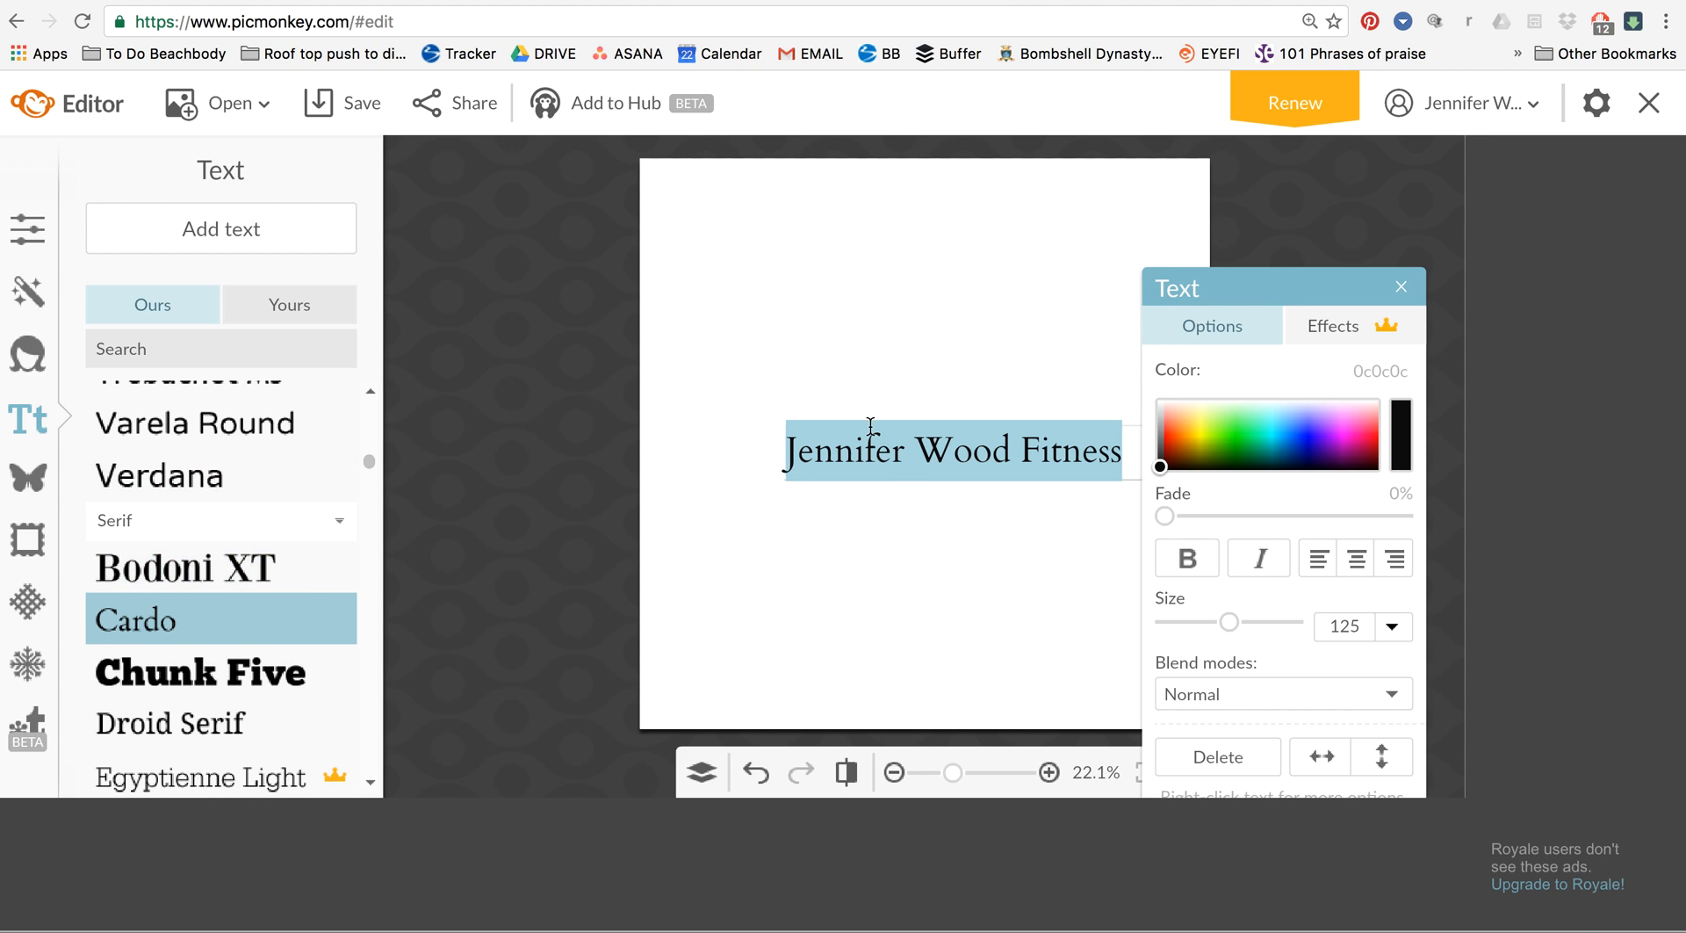
{"action": "left_click", "coordinate": [1400, 286]}
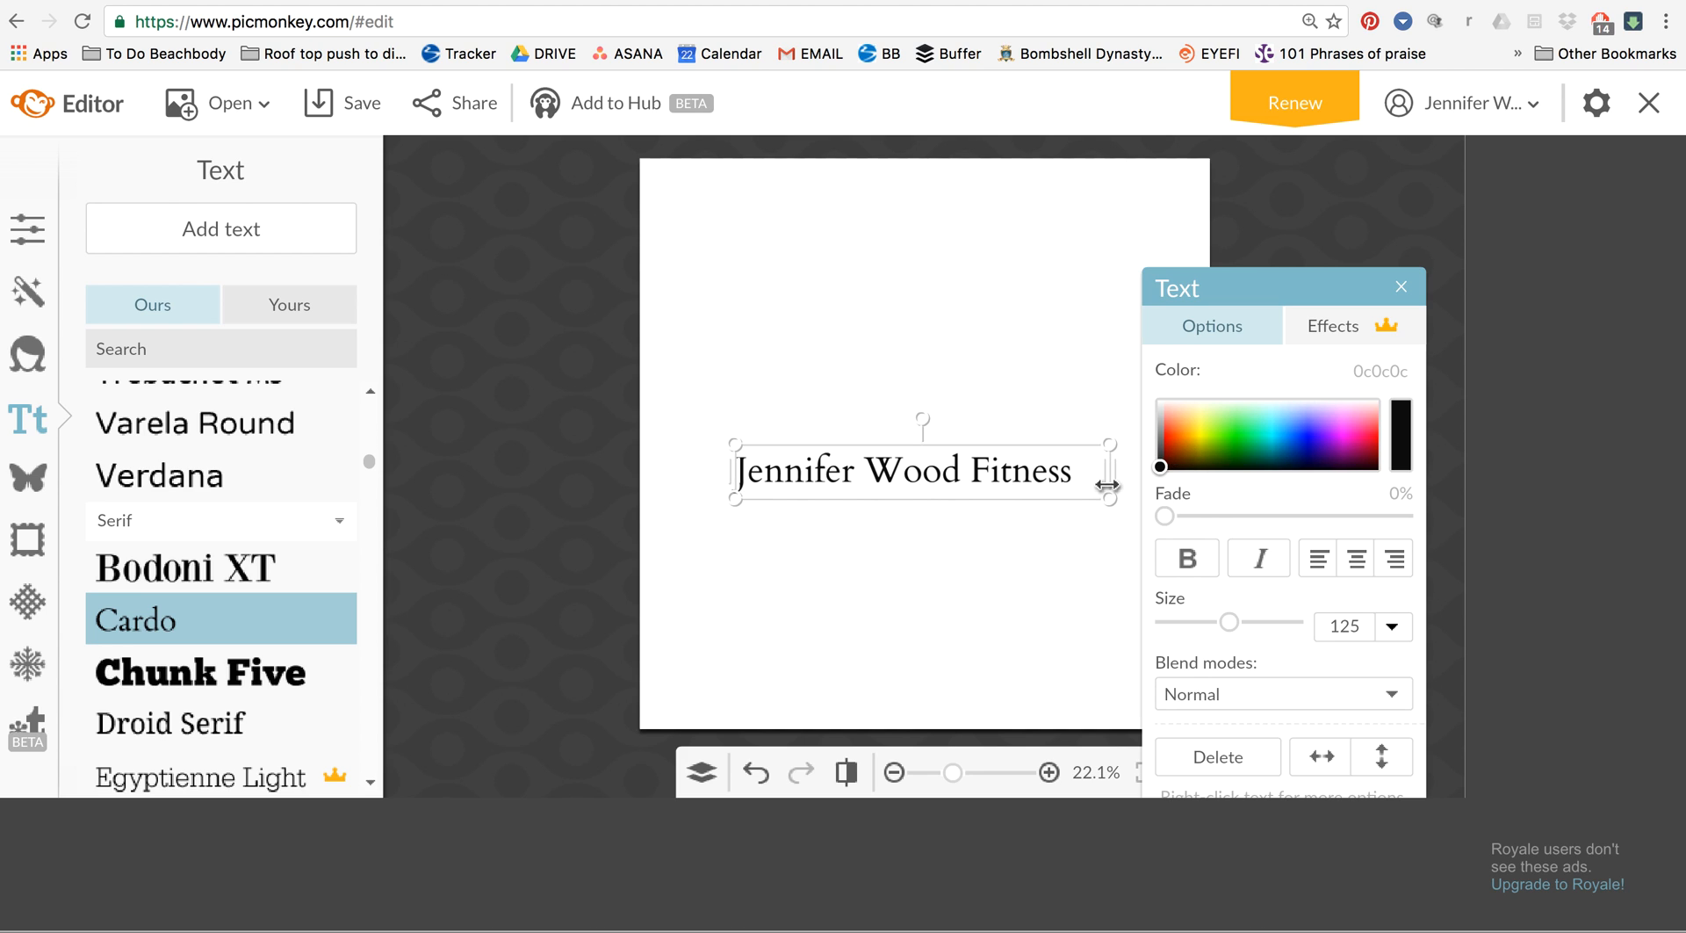
{"action": "mouse_move", "coordinate": [637, 496]}
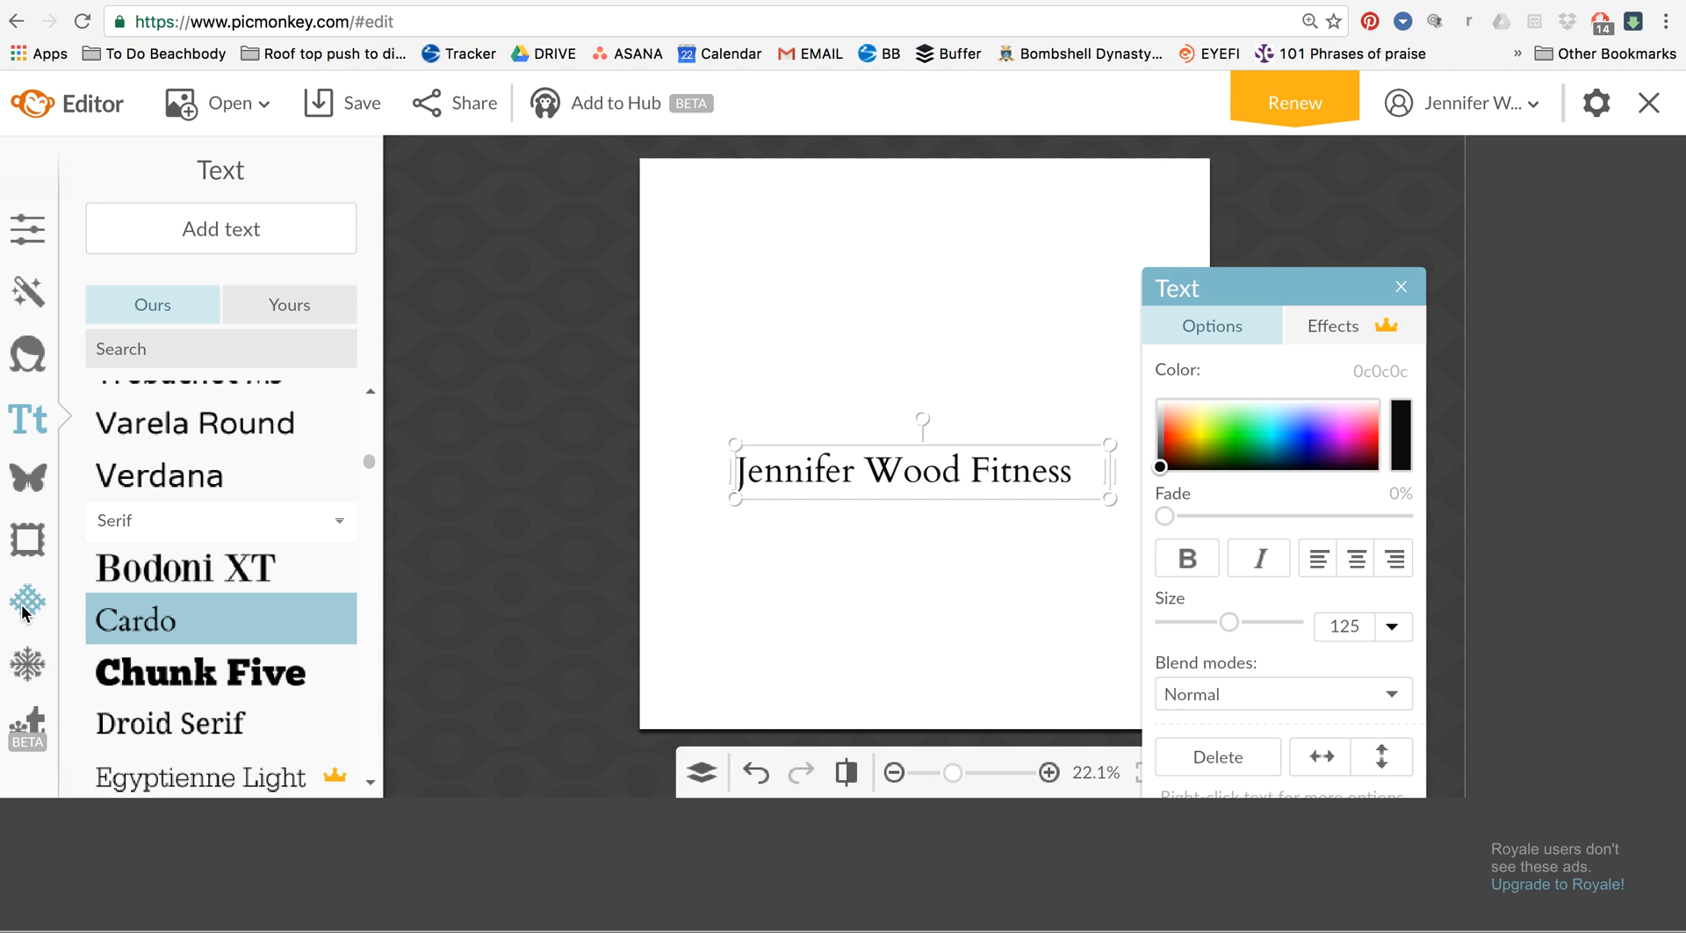
Tick Transparent canvas under Basic Edits > Canvas Color and begin saving the logo
{"action": "left_click", "coordinate": [27, 540]}
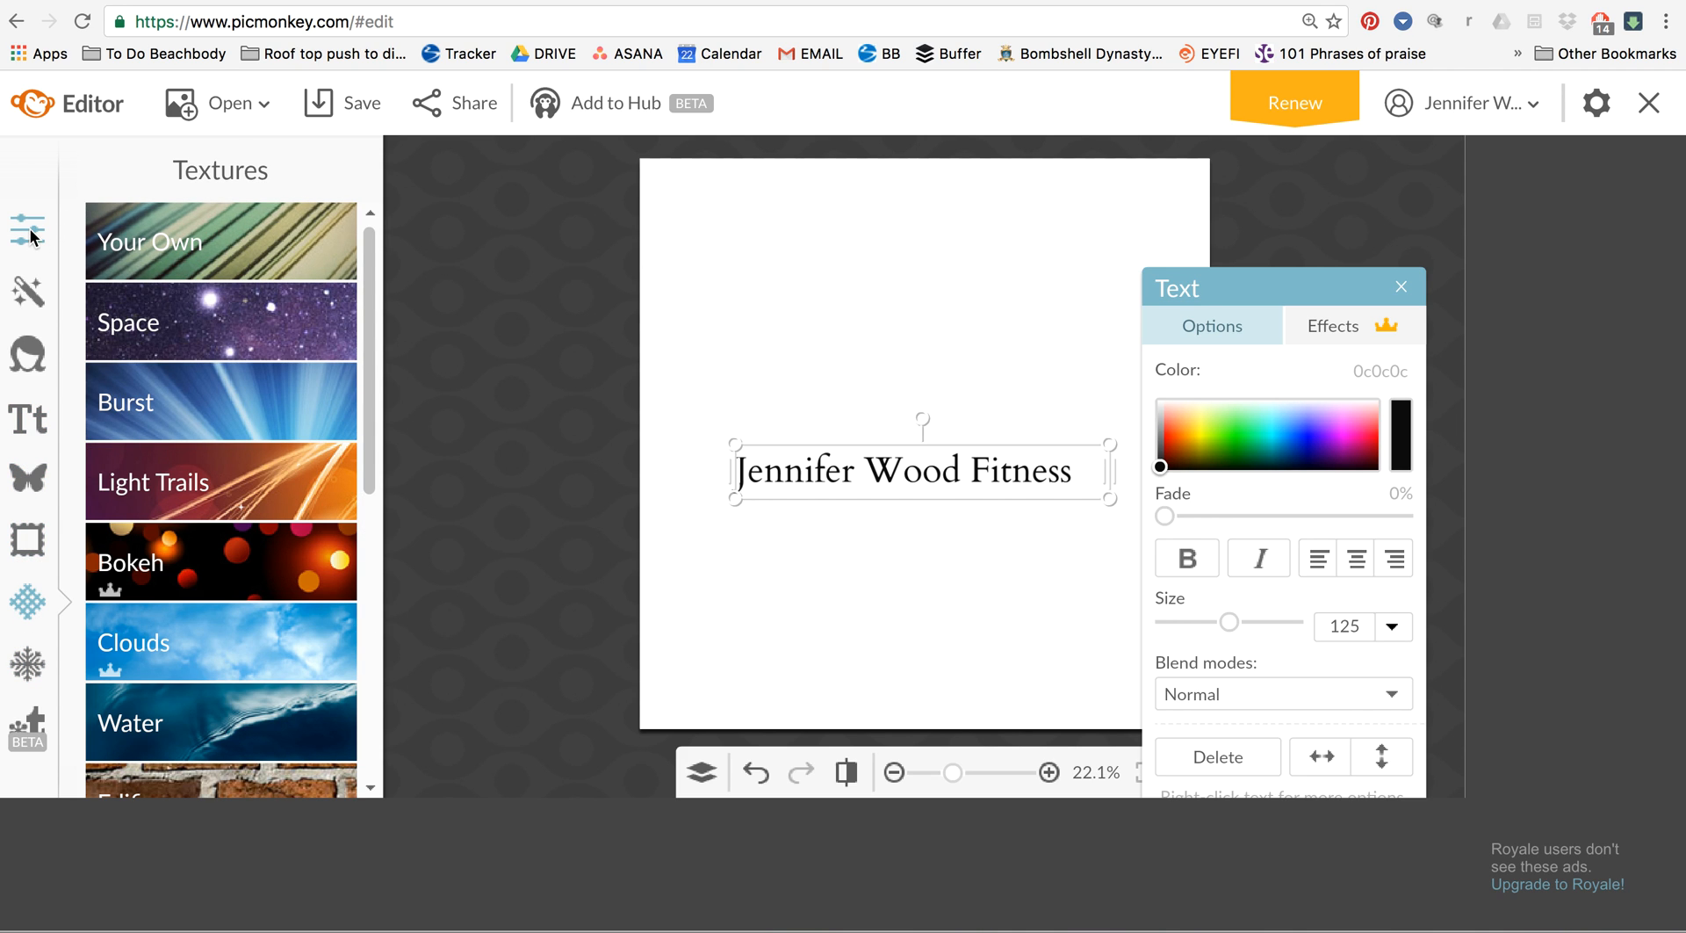
{"action": "left_click", "coordinate": [26, 228]}
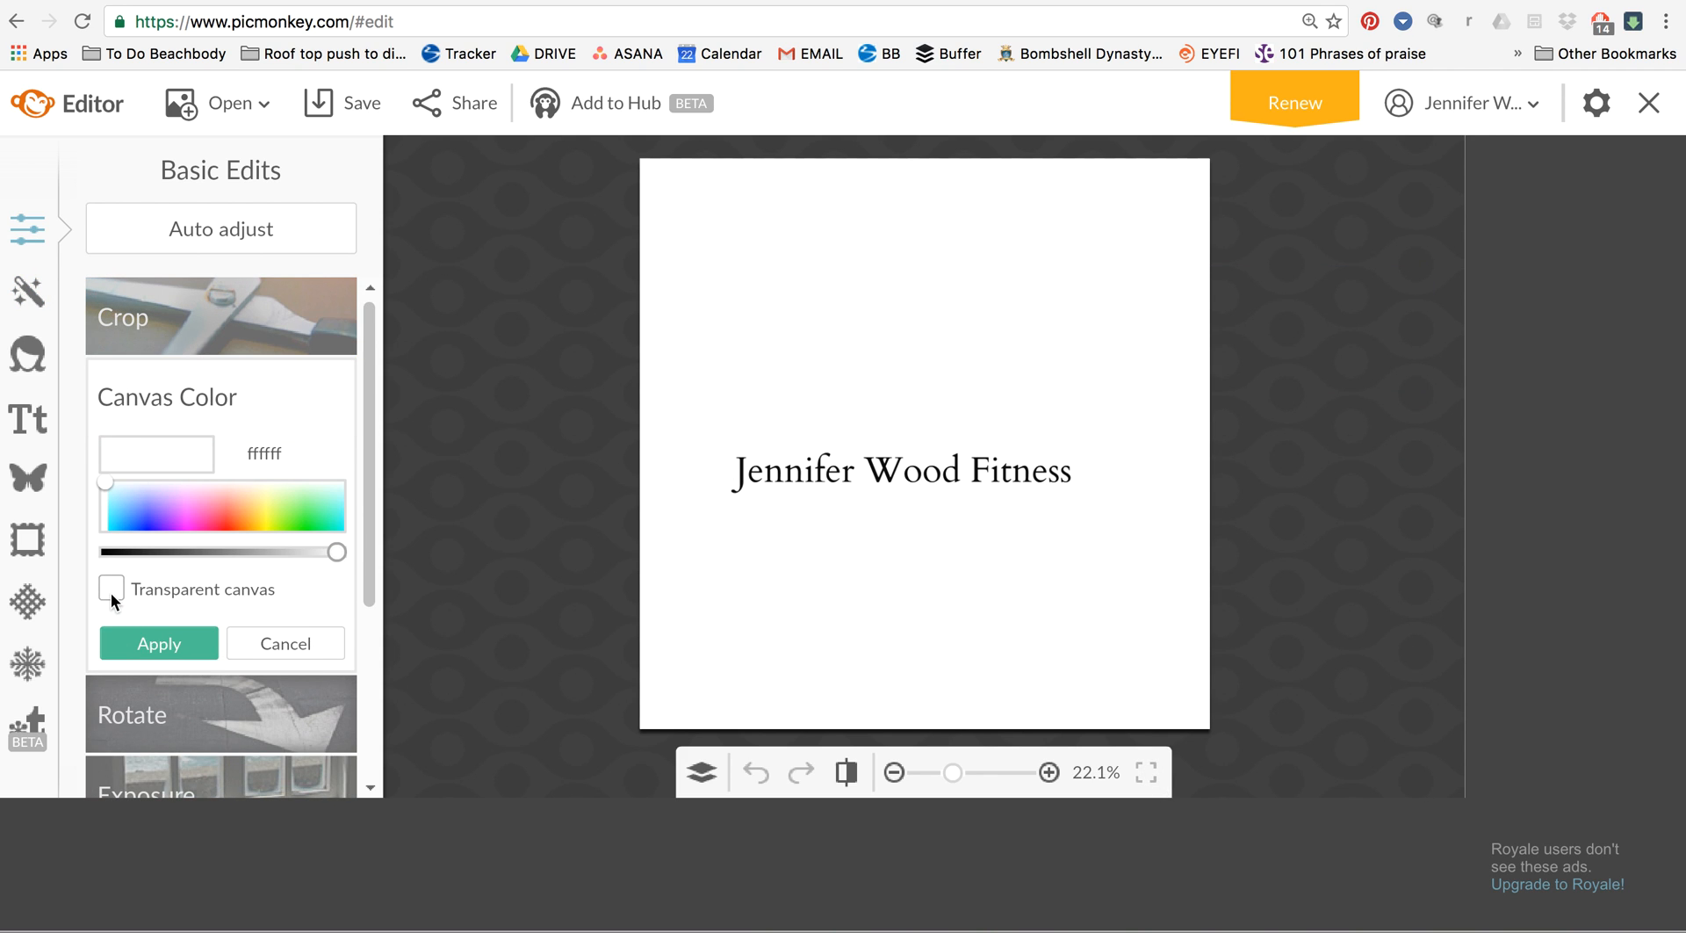
{"action": "left_click", "coordinate": [108, 588]}
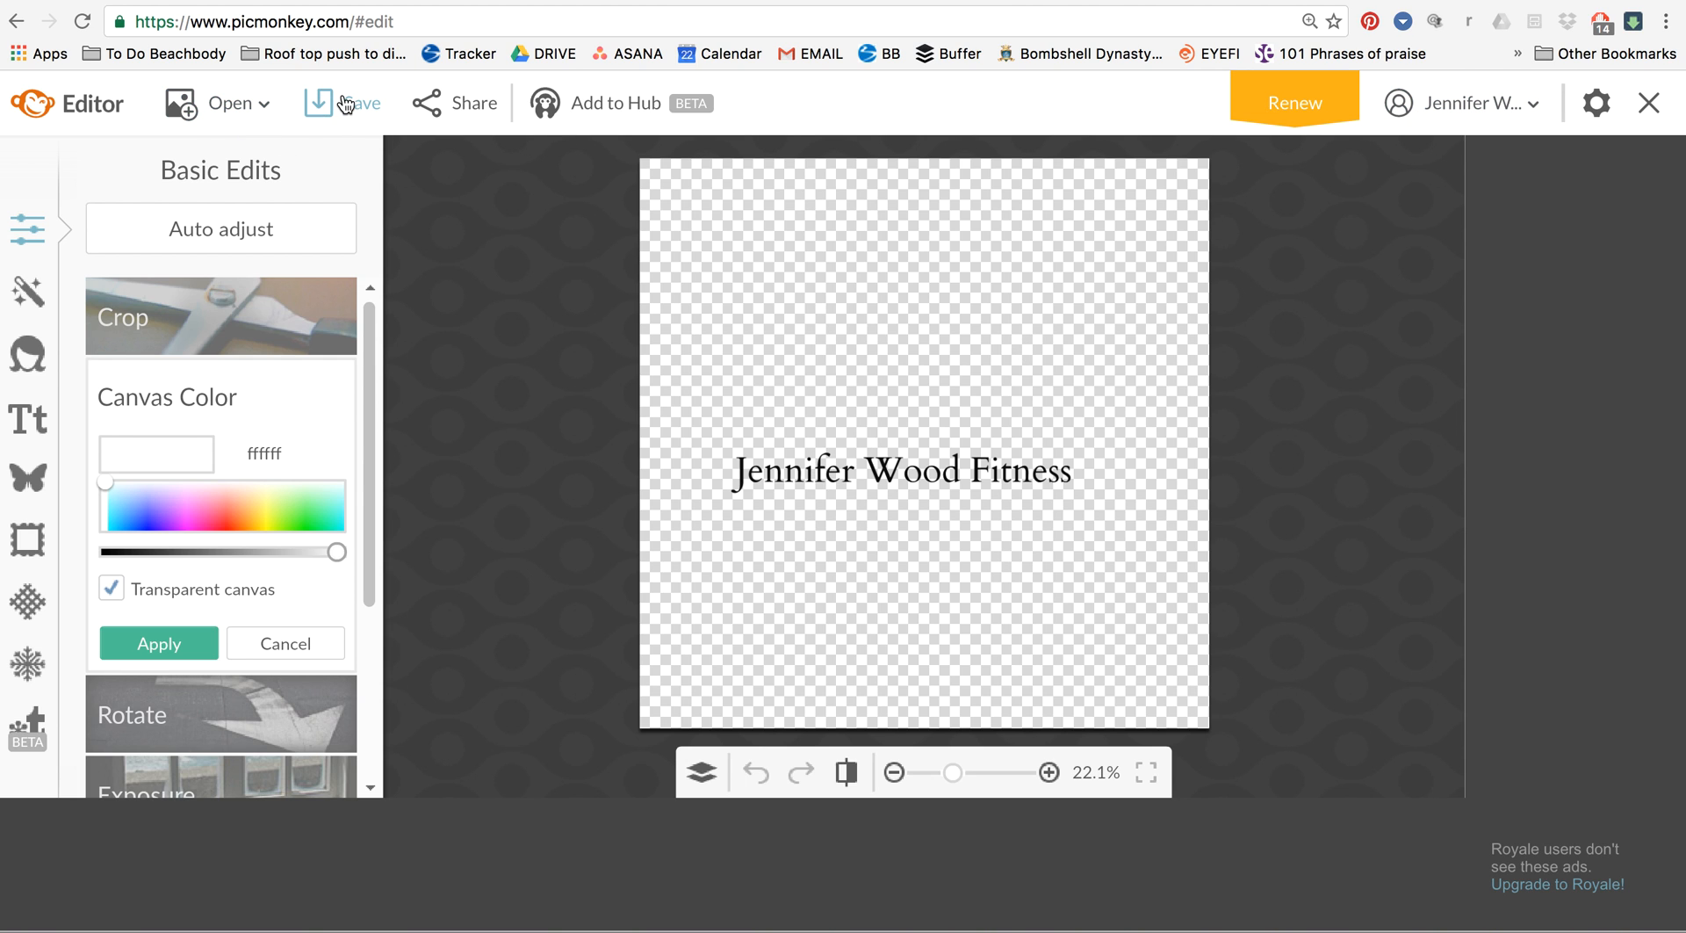
{"action": "left_click", "coordinate": [342, 102]}
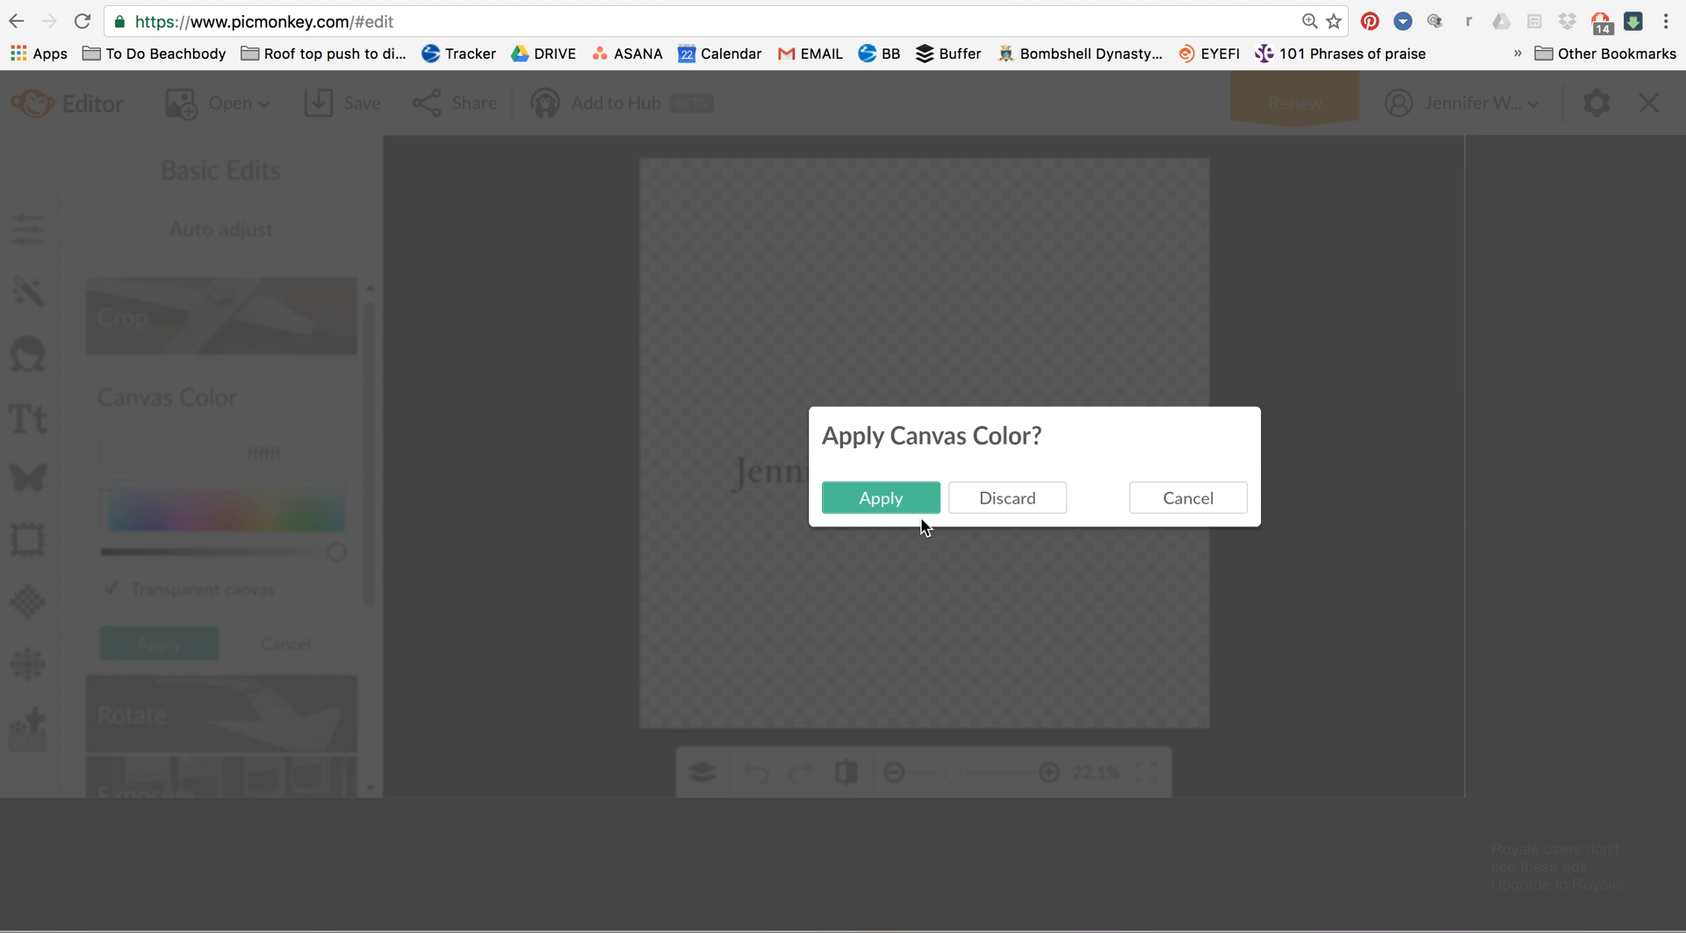
Apply the canvas change and save the logo to the computer as PNG 'JWF Black logo'
{"action": "left_click", "coordinate": [881, 497]}
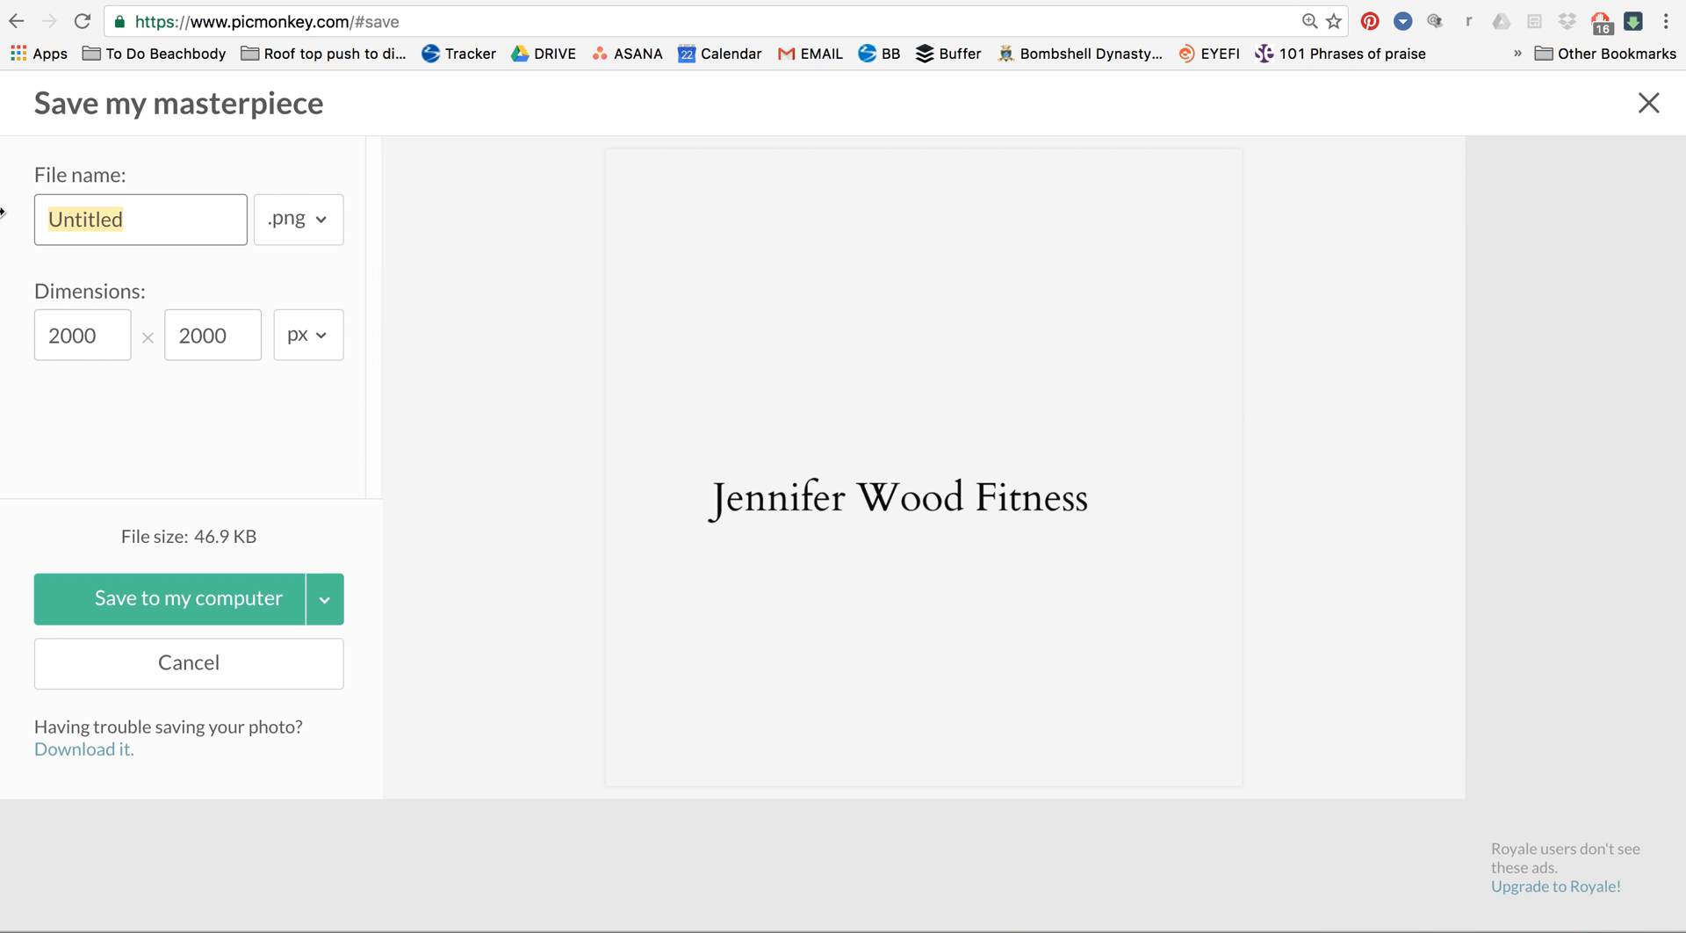
{"action": "type", "text": "J"}
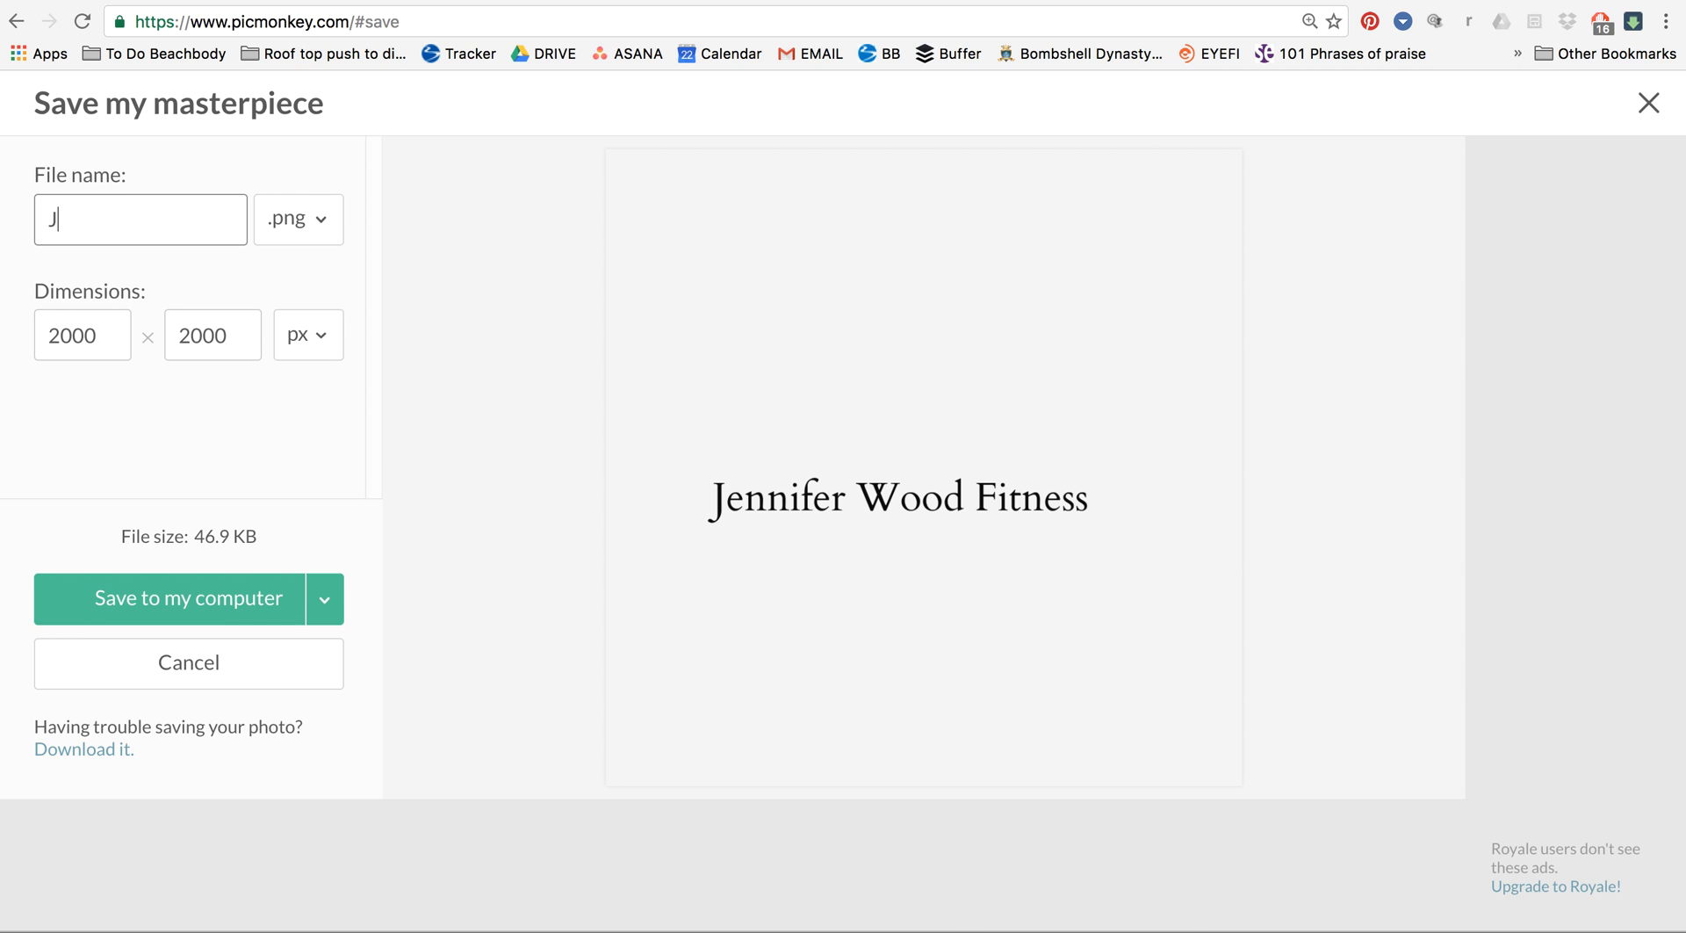
{"action": "type", "text": "WF Black"}
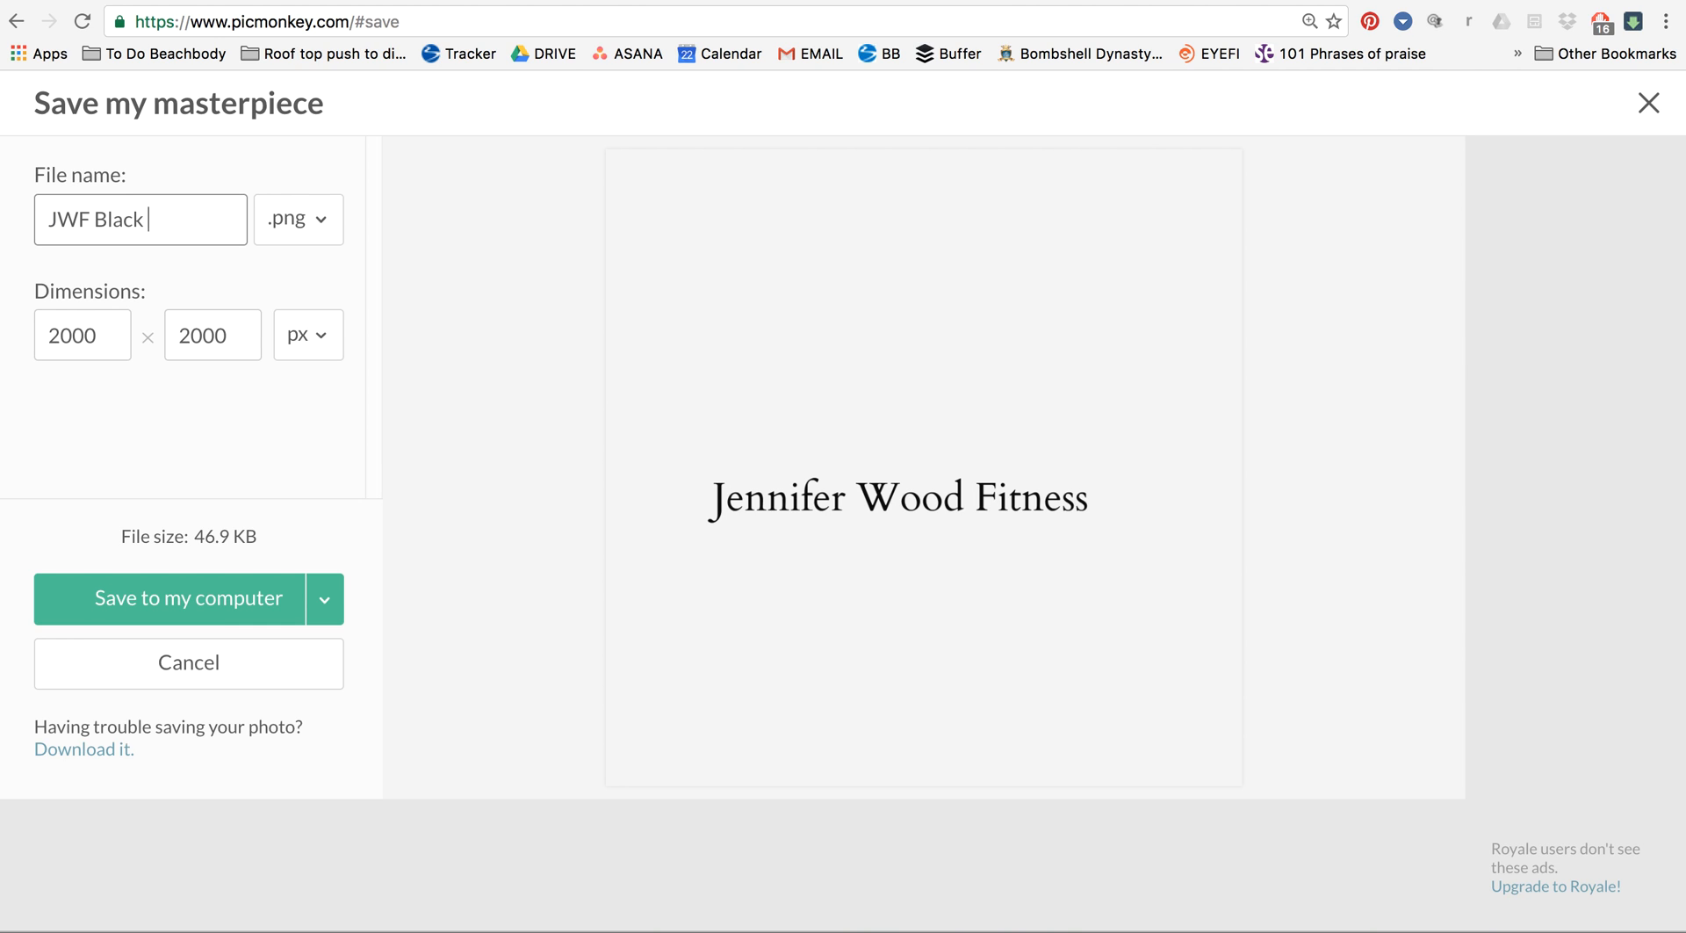
{"action": "type", "text": "logo"}
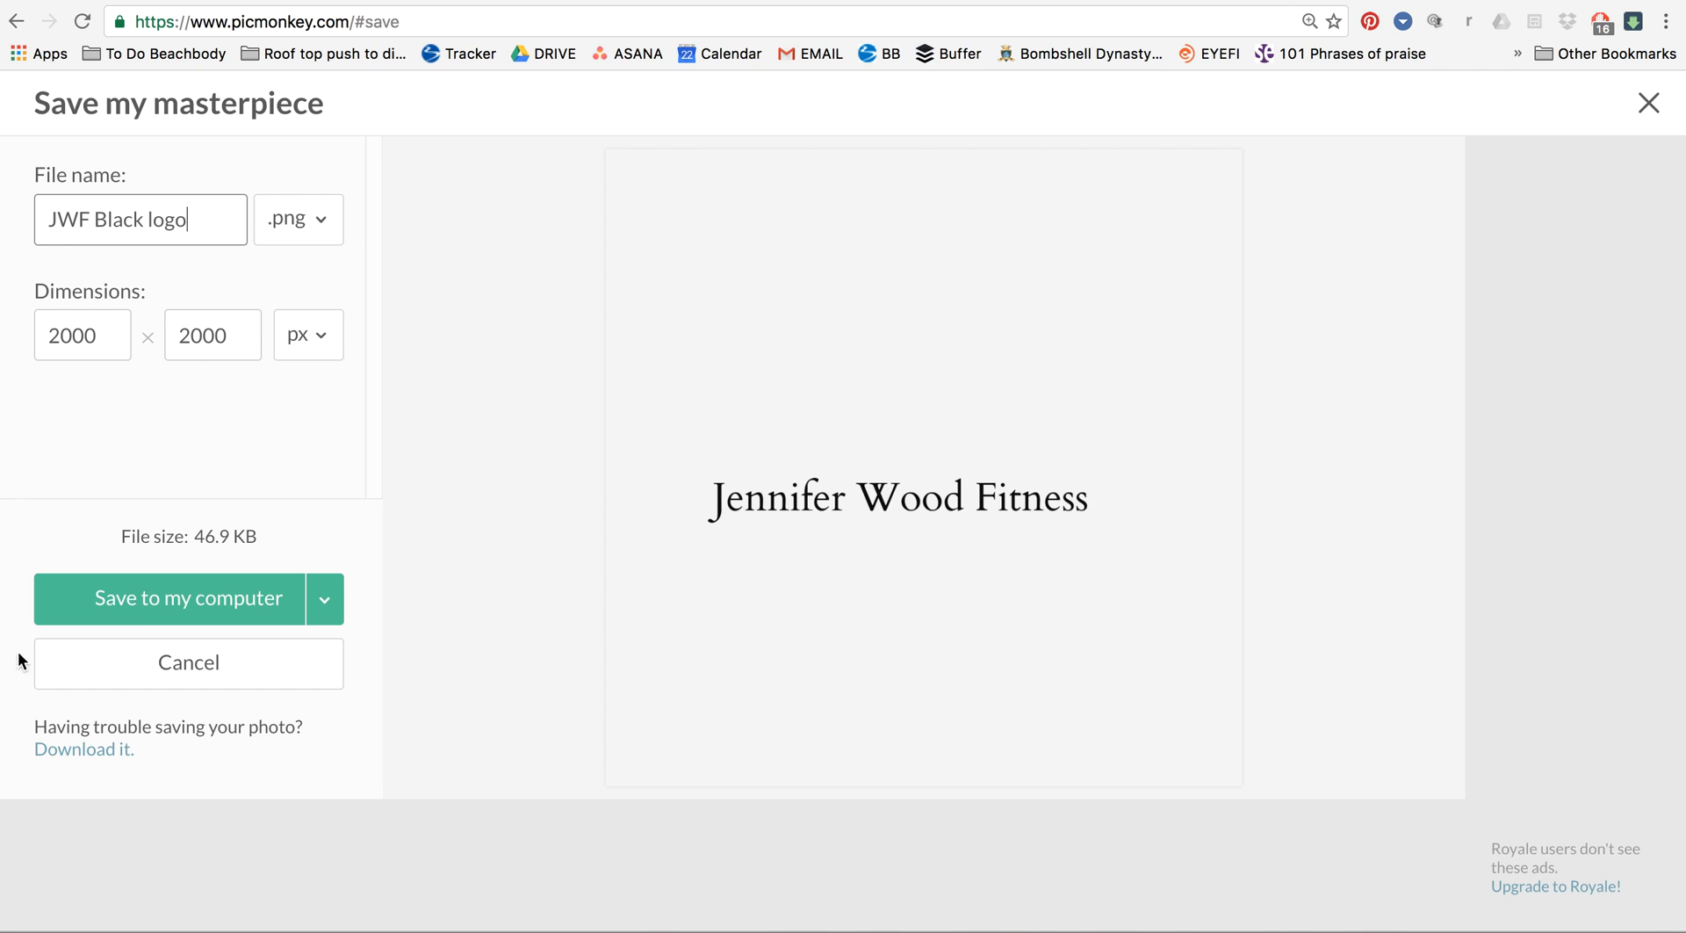
{"action": "left_click", "coordinate": [172, 599]}
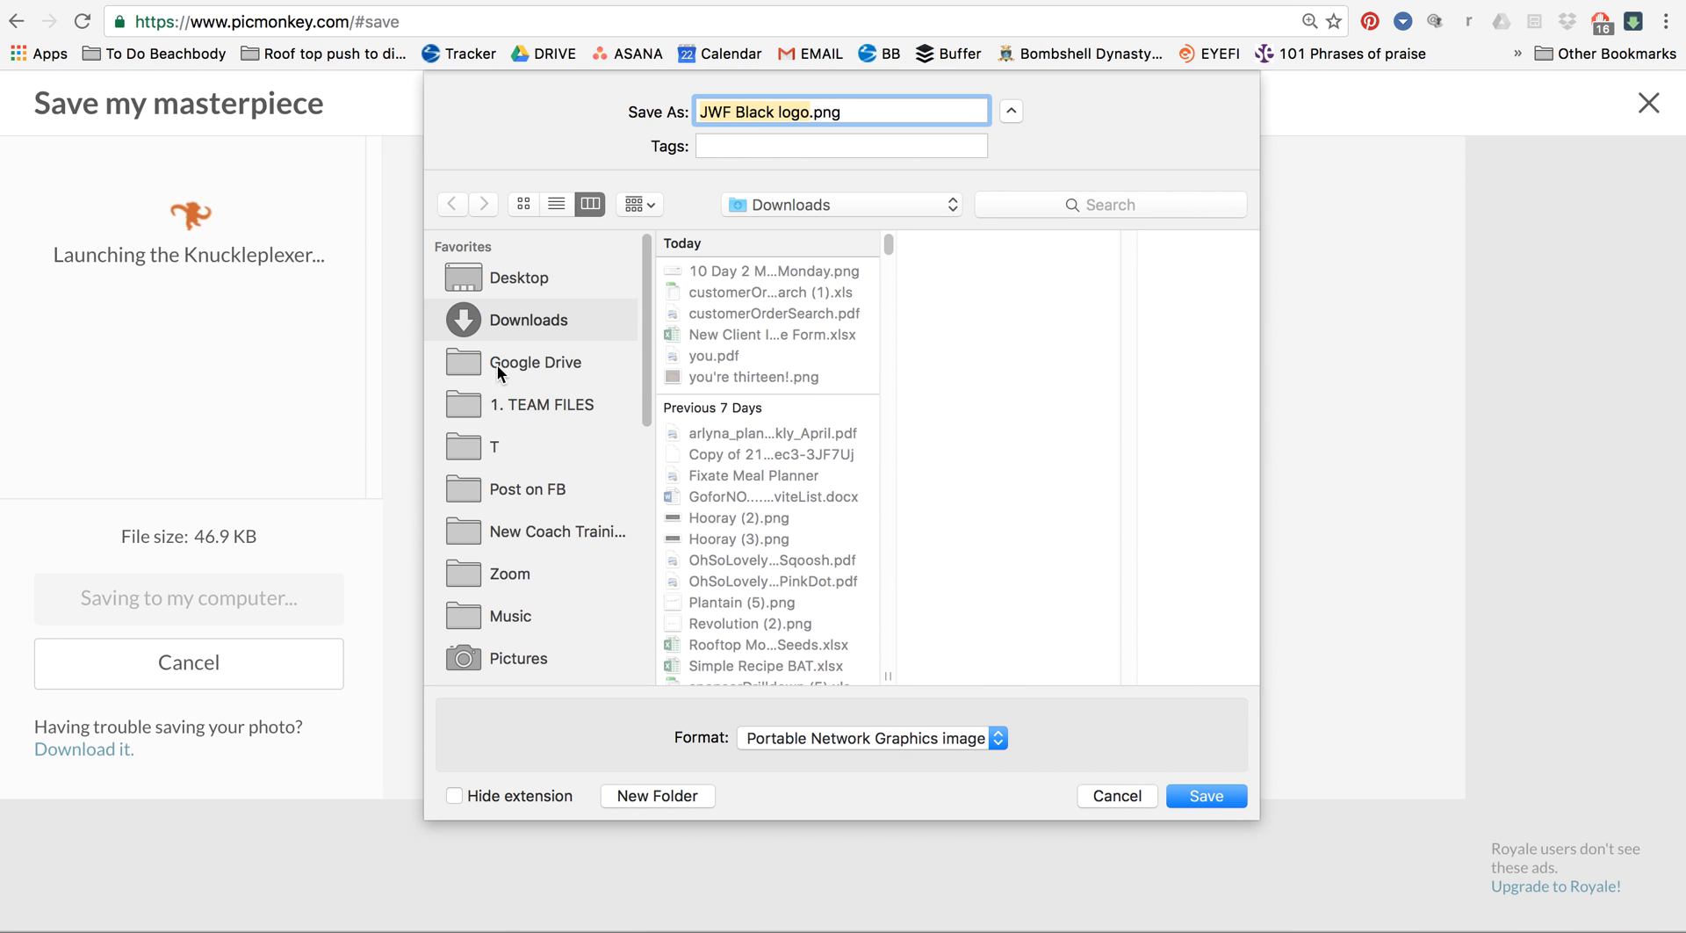
{"action": "mouse_move", "coordinate": [625, 323]}
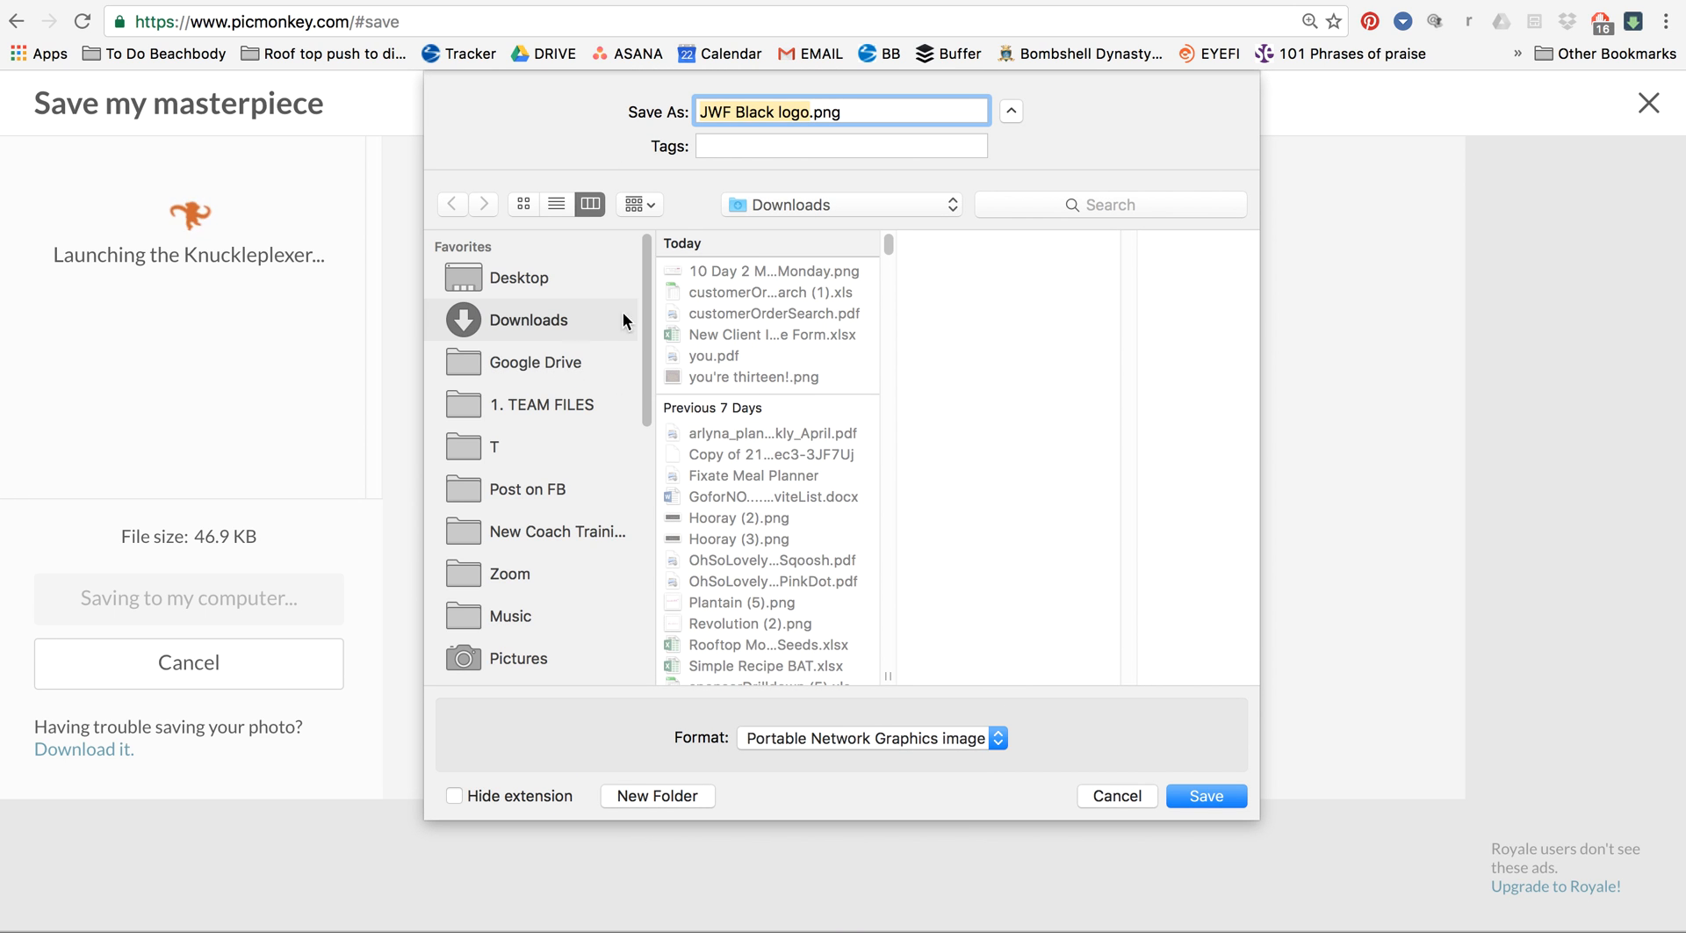
{"action": "mouse_move", "coordinate": [497, 362]}
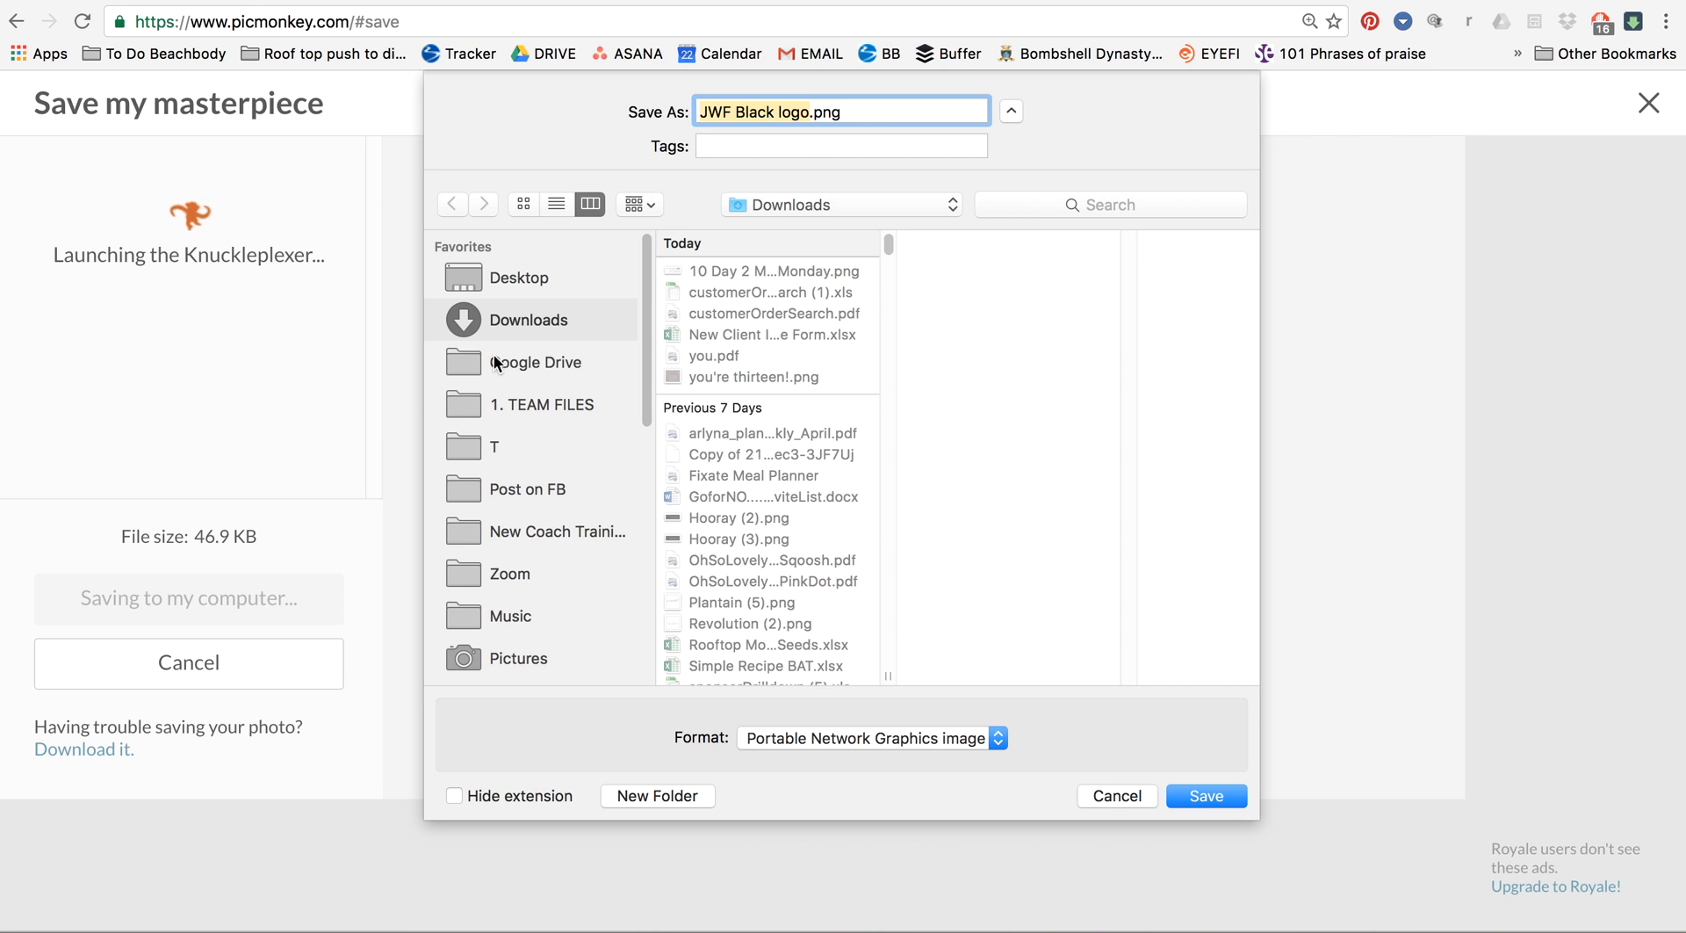
{"action": "mouse_move", "coordinate": [526, 368]}
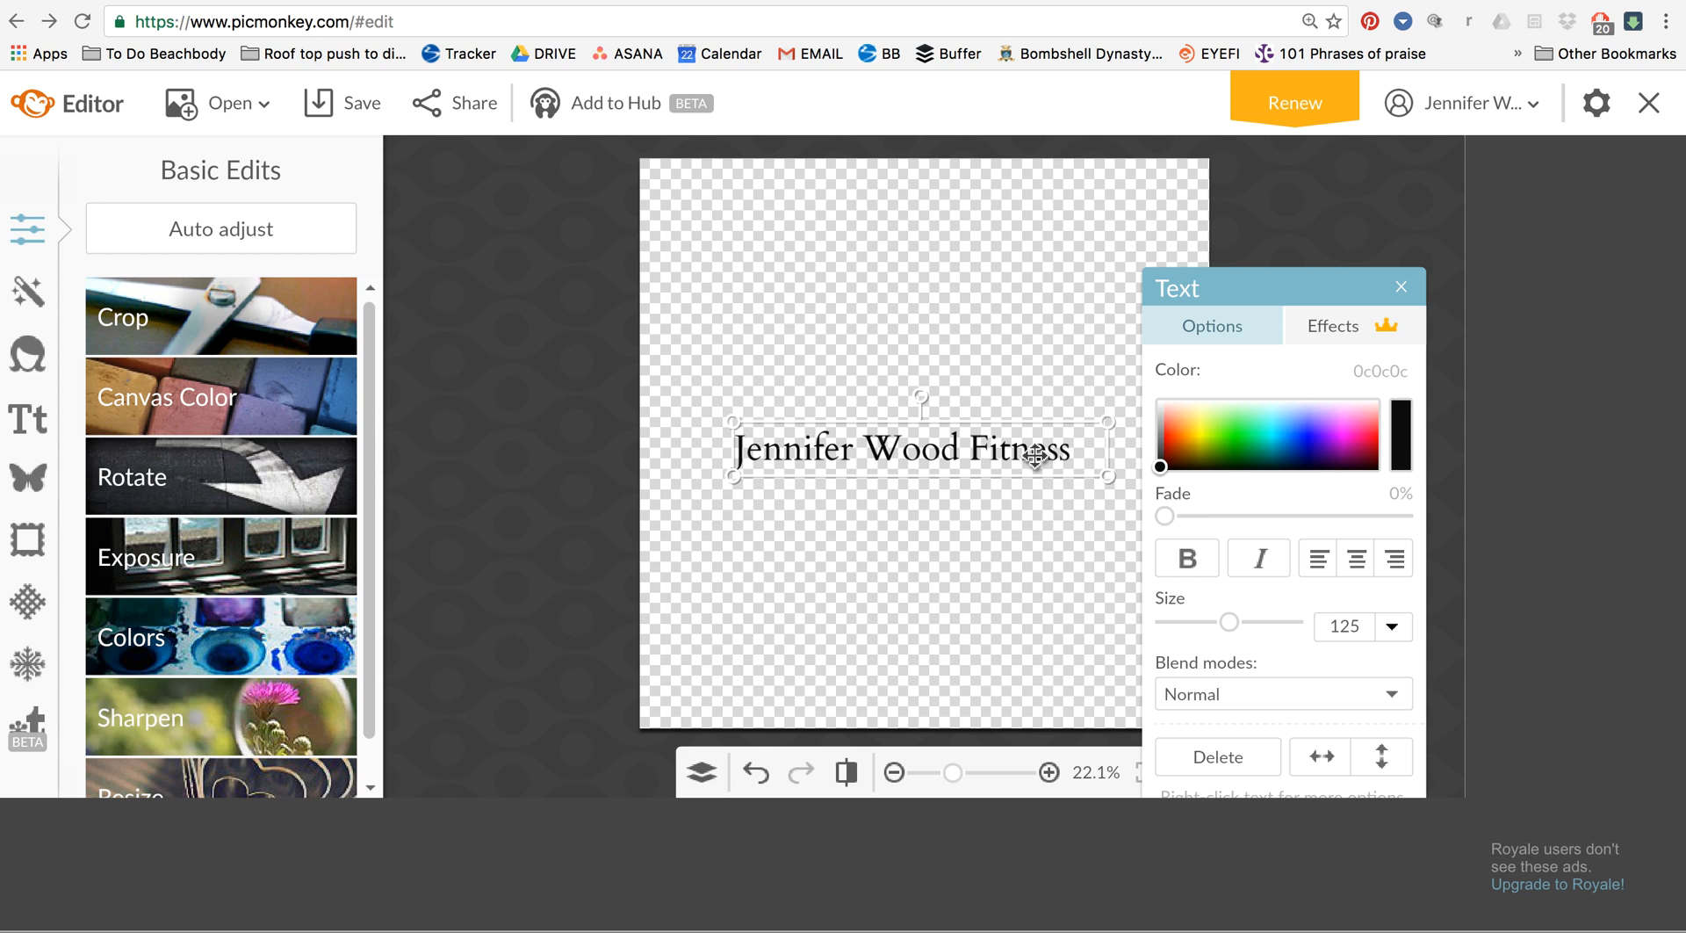
{"action": "mouse_move", "coordinate": [991, 434]}
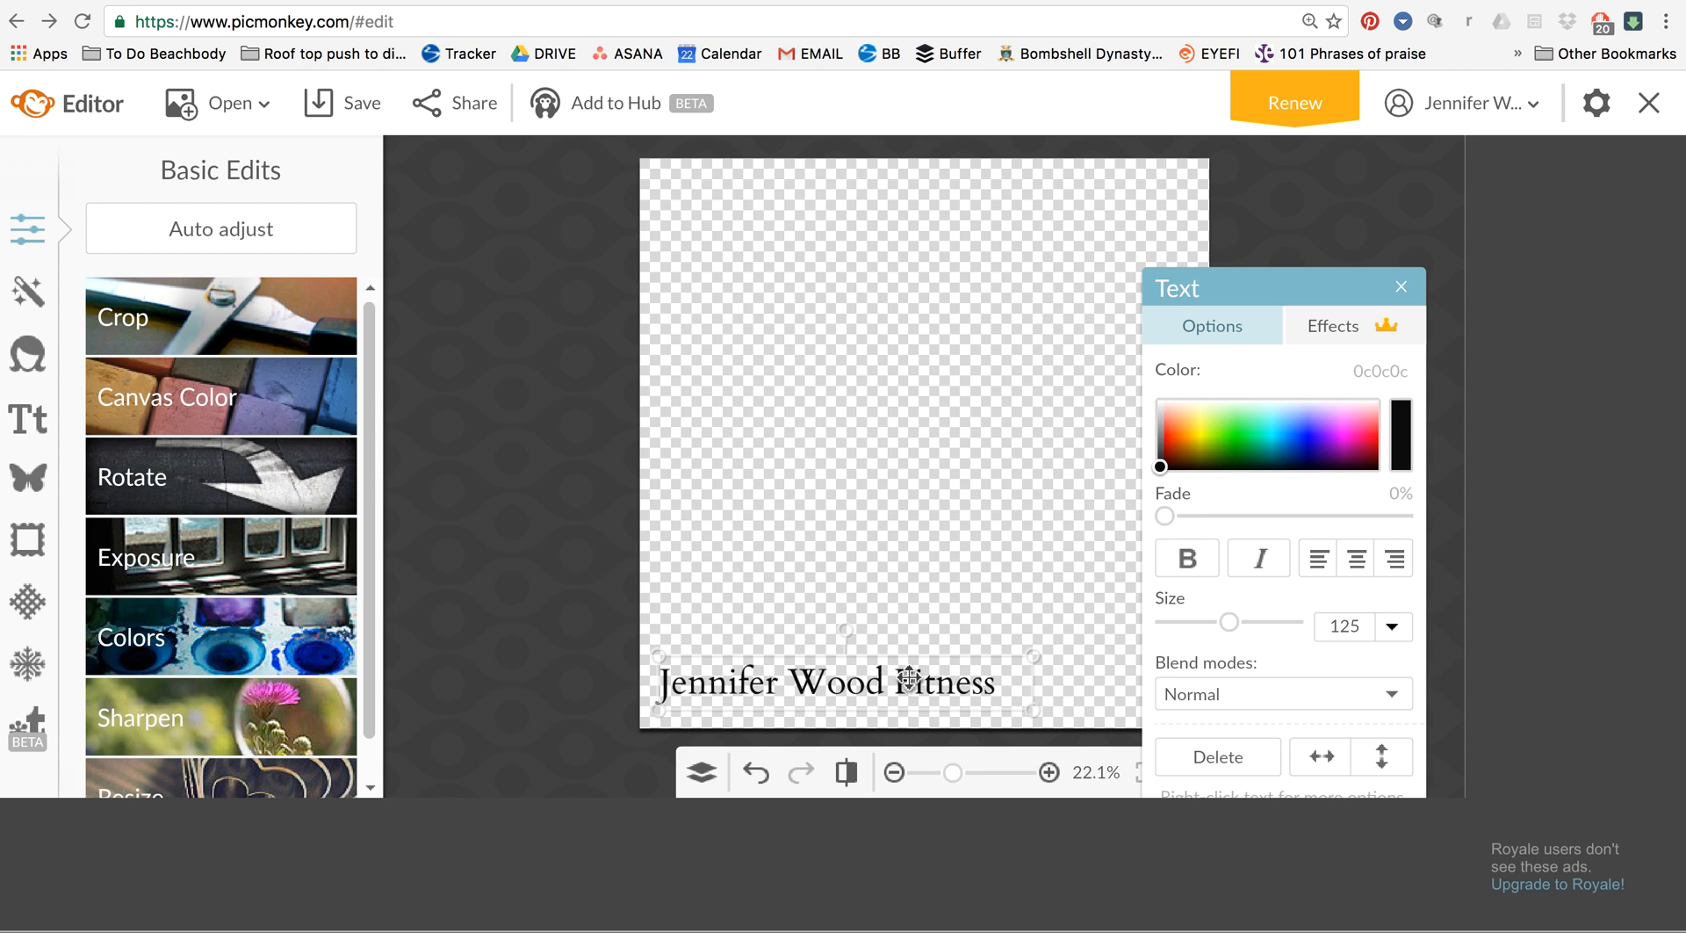
Move the size-143 text to the canvas bottom and raise its Fade for a watermark look
{"action": "left_click_drag", "start_coordinate": [1033, 657], "coordinate": [971, 669]}
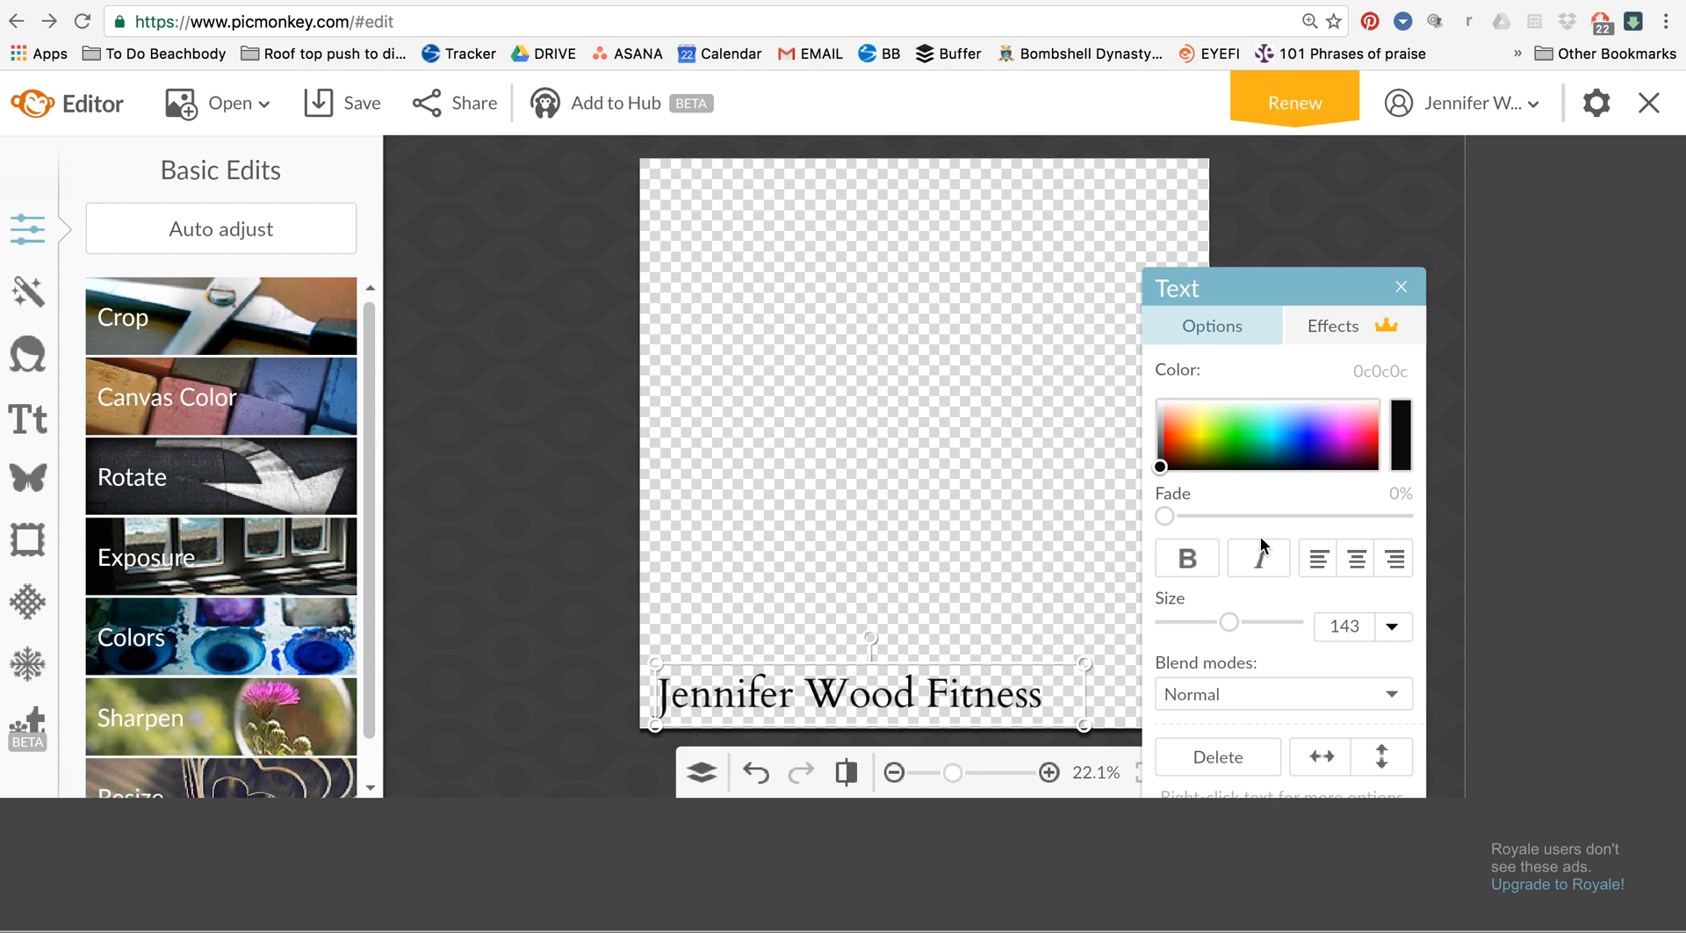
{"action": "left_click_drag", "start_coordinate": [1165, 517], "coordinate": [1186, 516]}
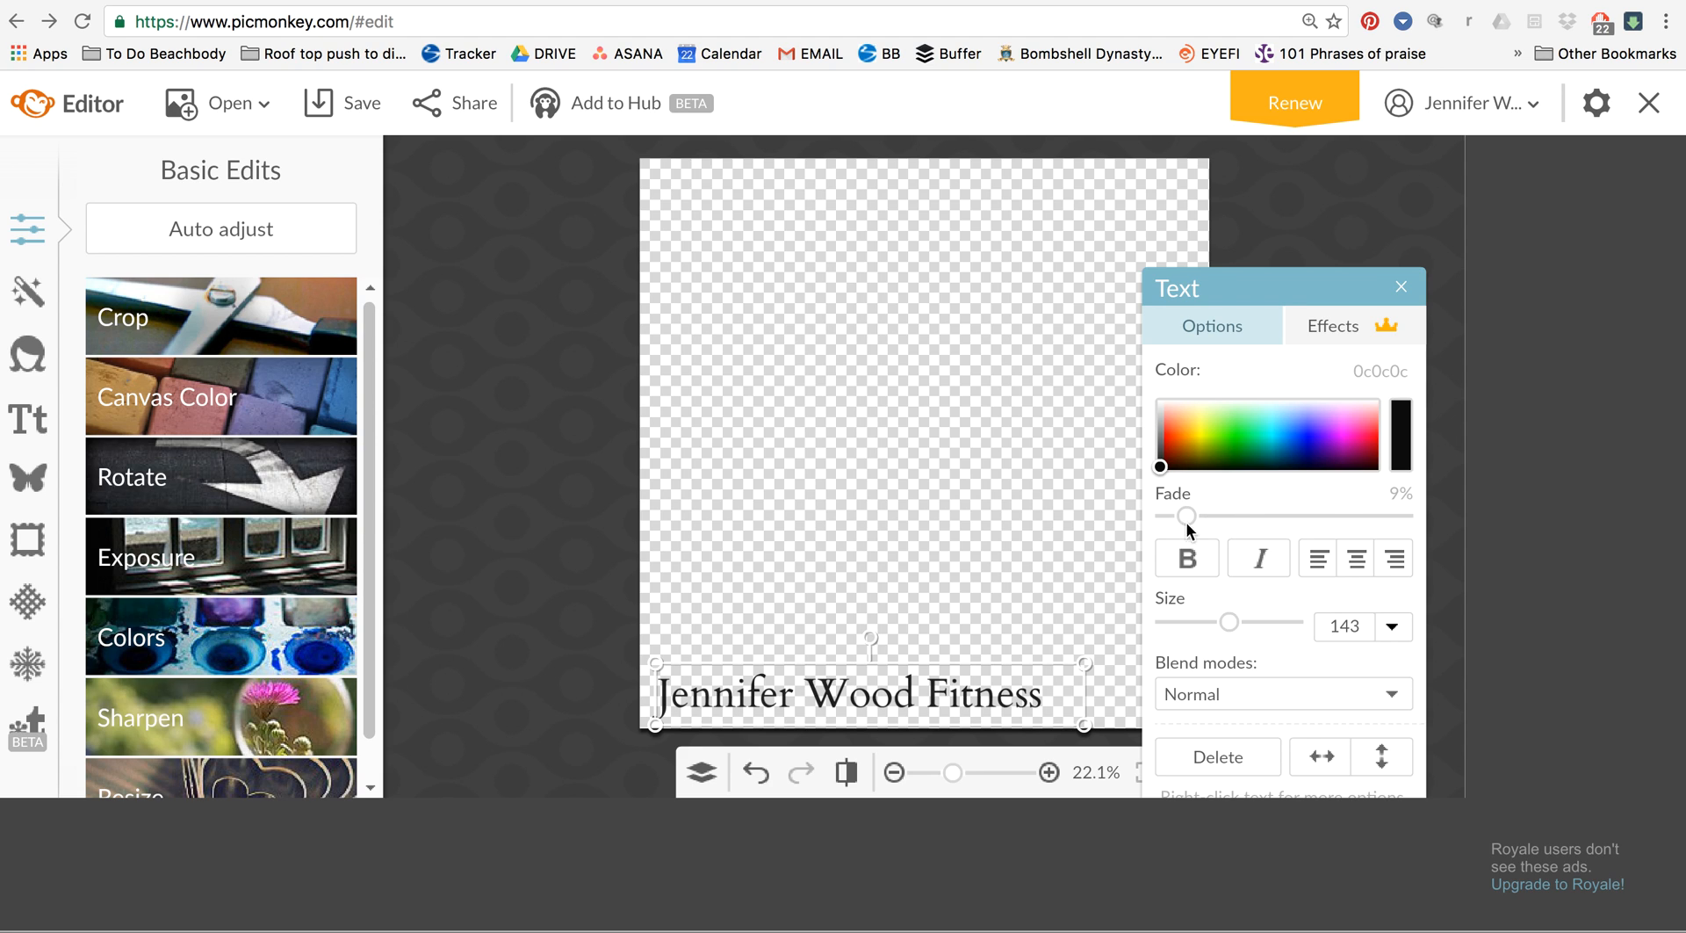
{"action": "left_click_drag", "start_coordinate": [1188, 517], "coordinate": [1226, 517]}
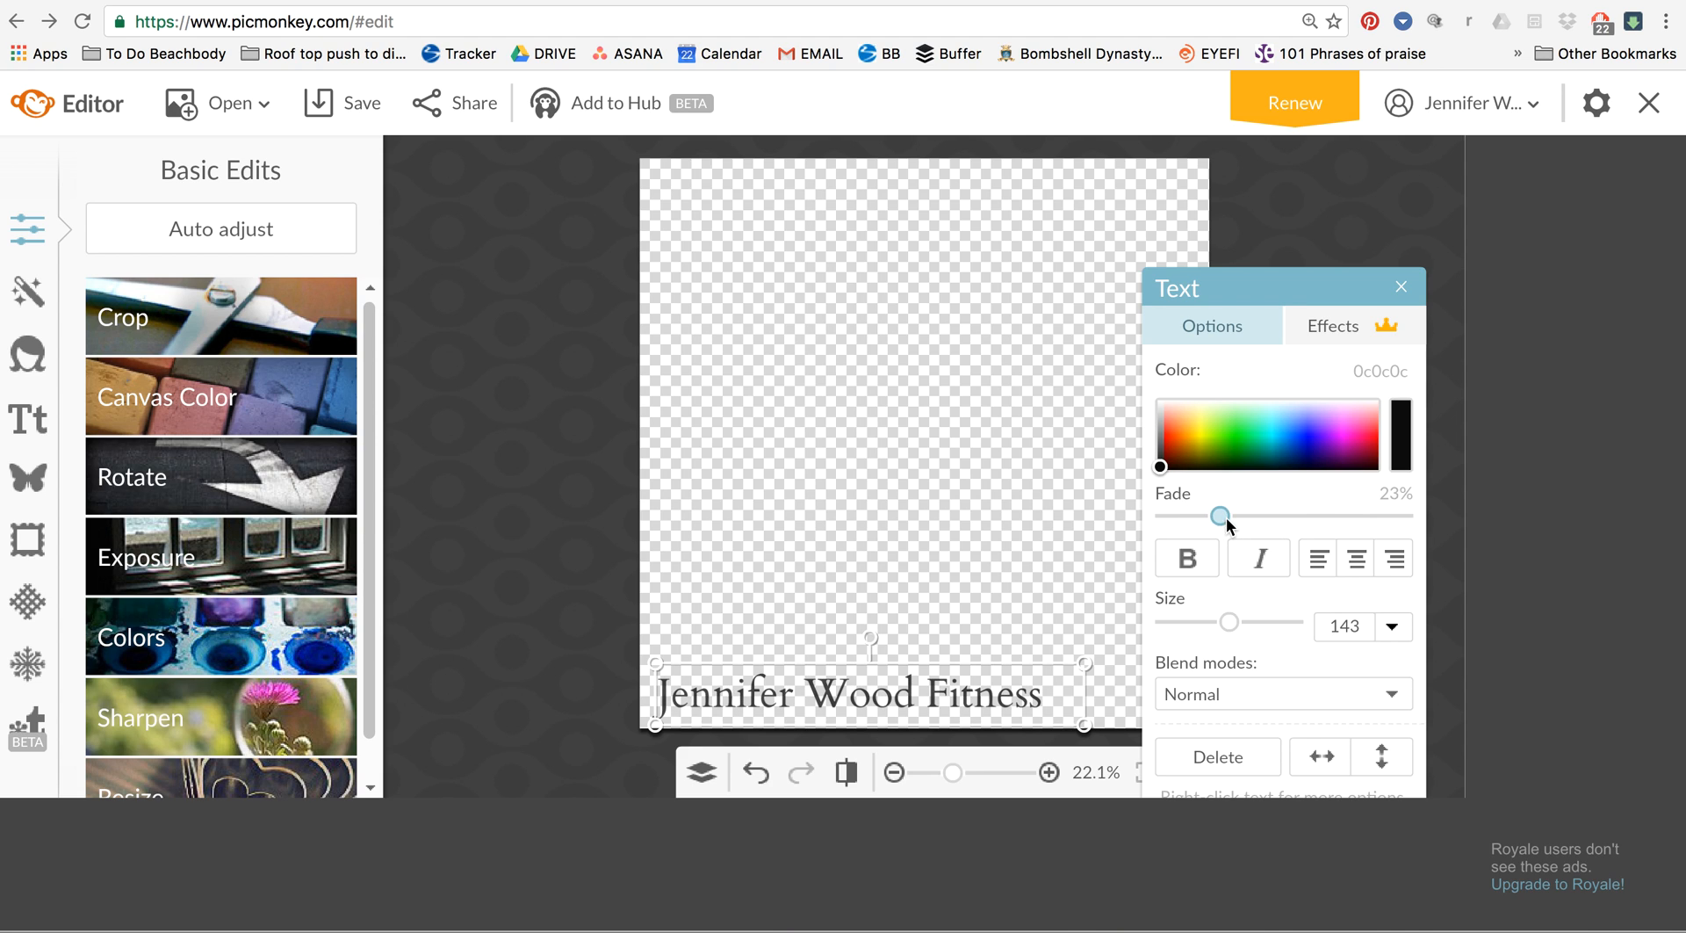
{"action": "left_click_drag", "start_coordinate": [1221, 516], "coordinate": [1277, 517]}
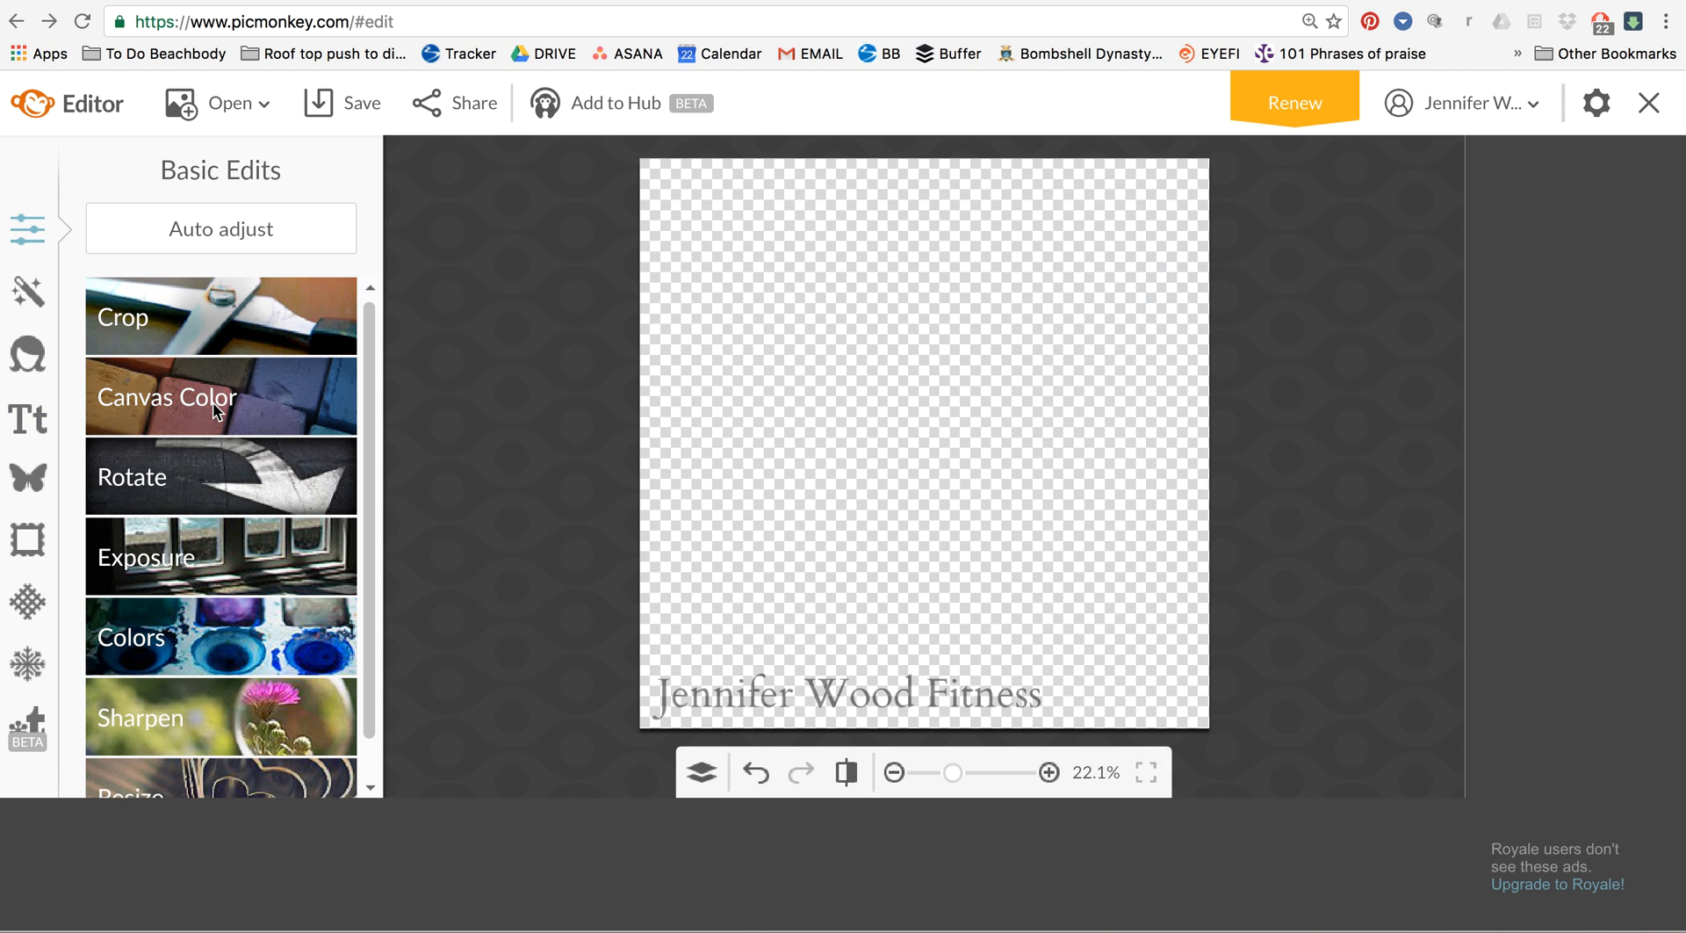
Fill the canvas pink and set the text Fade to about 82%
{"action": "left_click", "coordinate": [220, 395]}
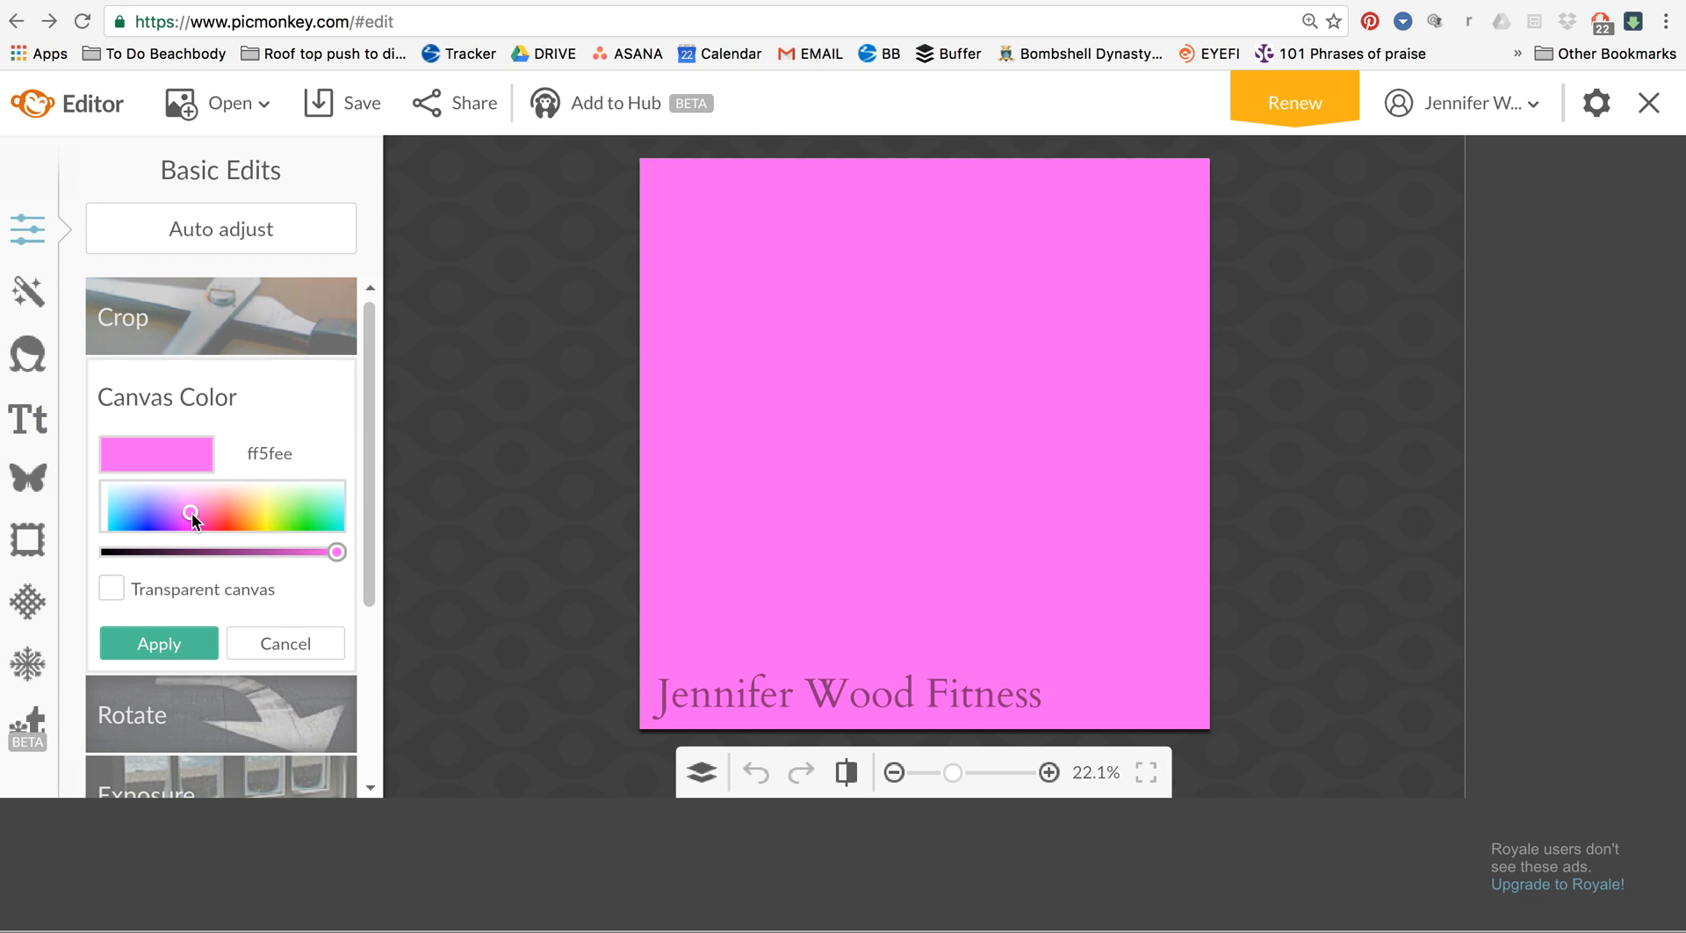
{"action": "mouse_move", "coordinate": [860, 704]}
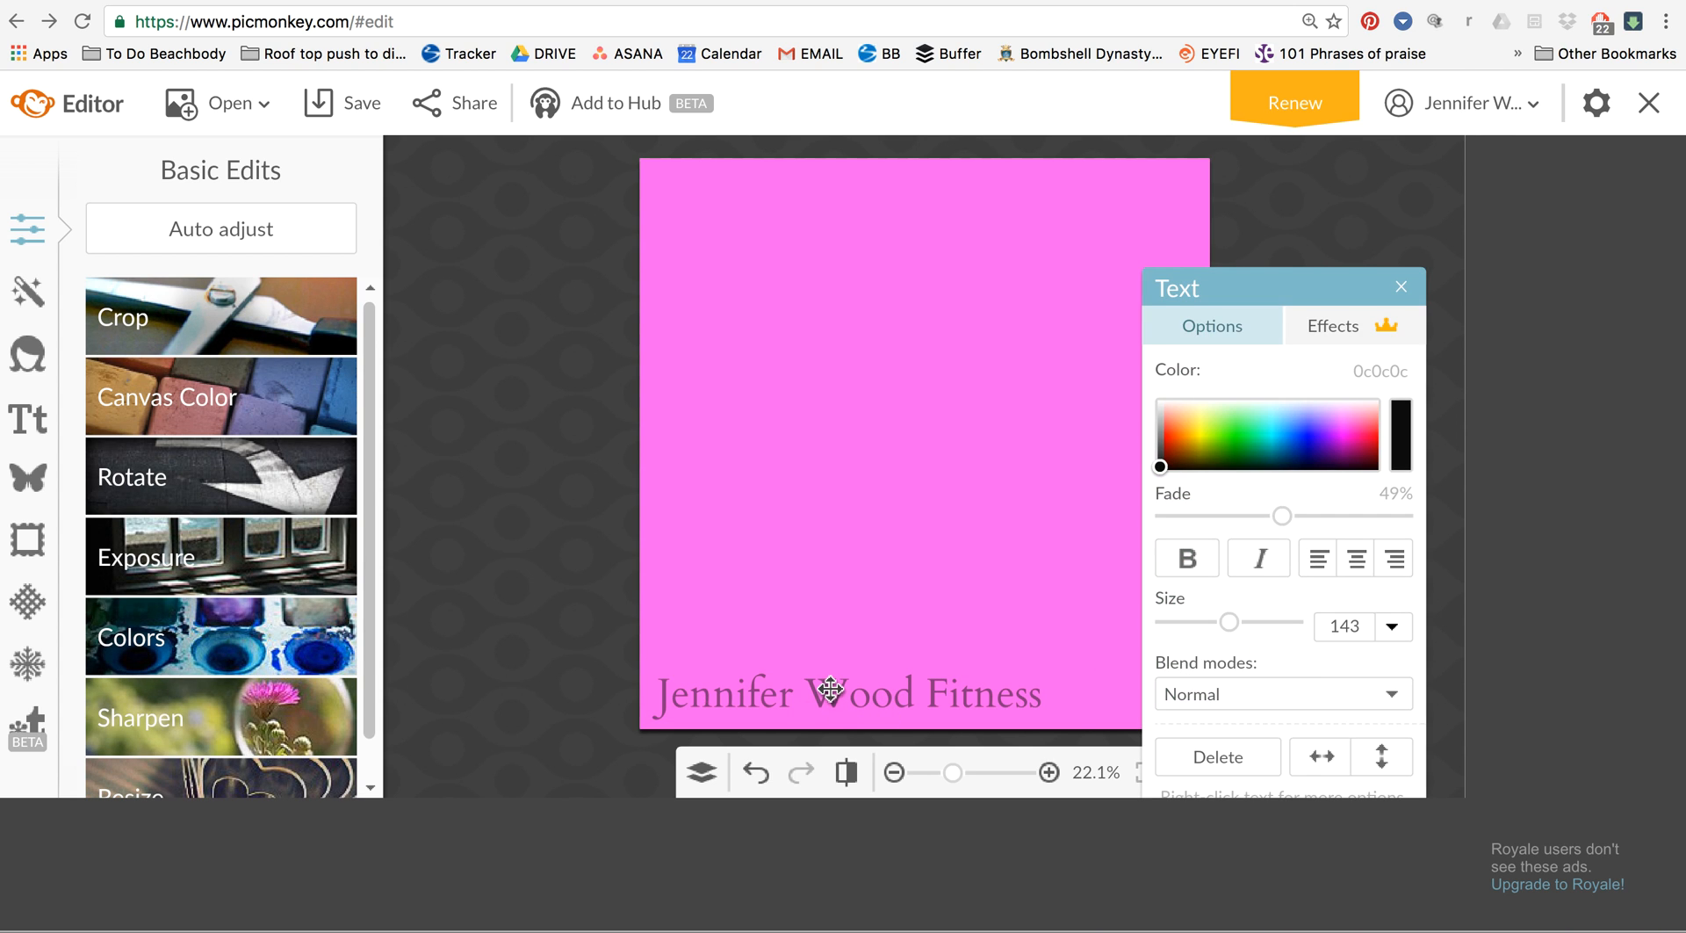
{"action": "left_click_drag", "start_coordinate": [1279, 517], "coordinate": [1200, 517]}
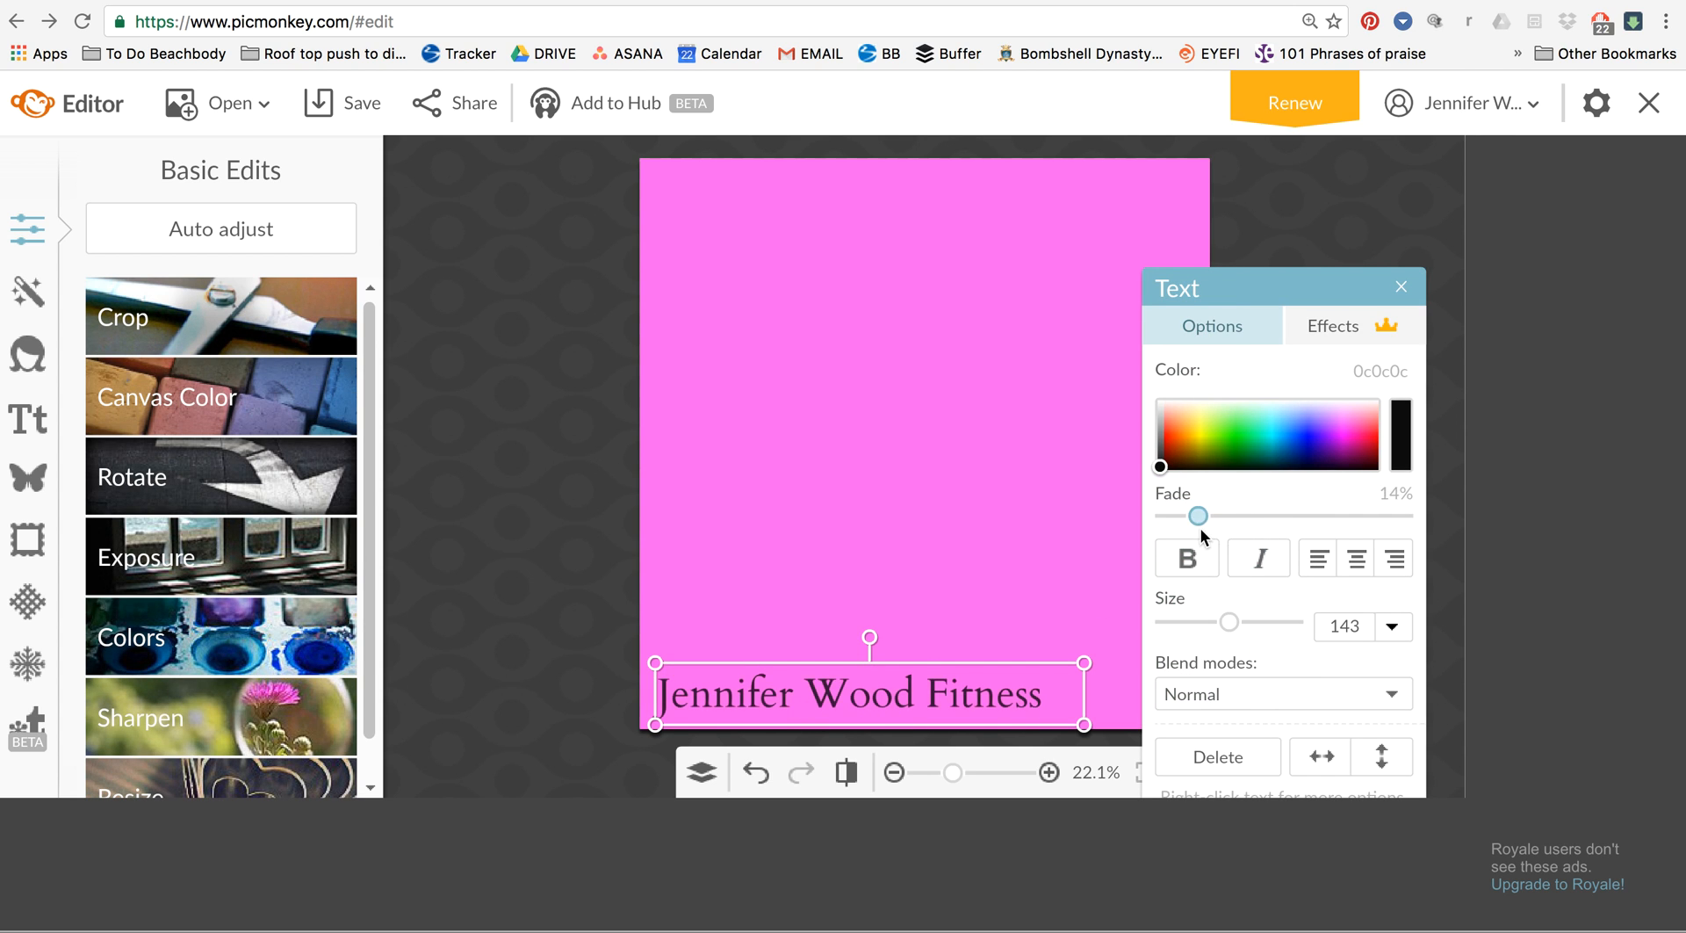
{"action": "left_click_drag", "start_coordinate": [1200, 515], "coordinate": [1366, 515]}
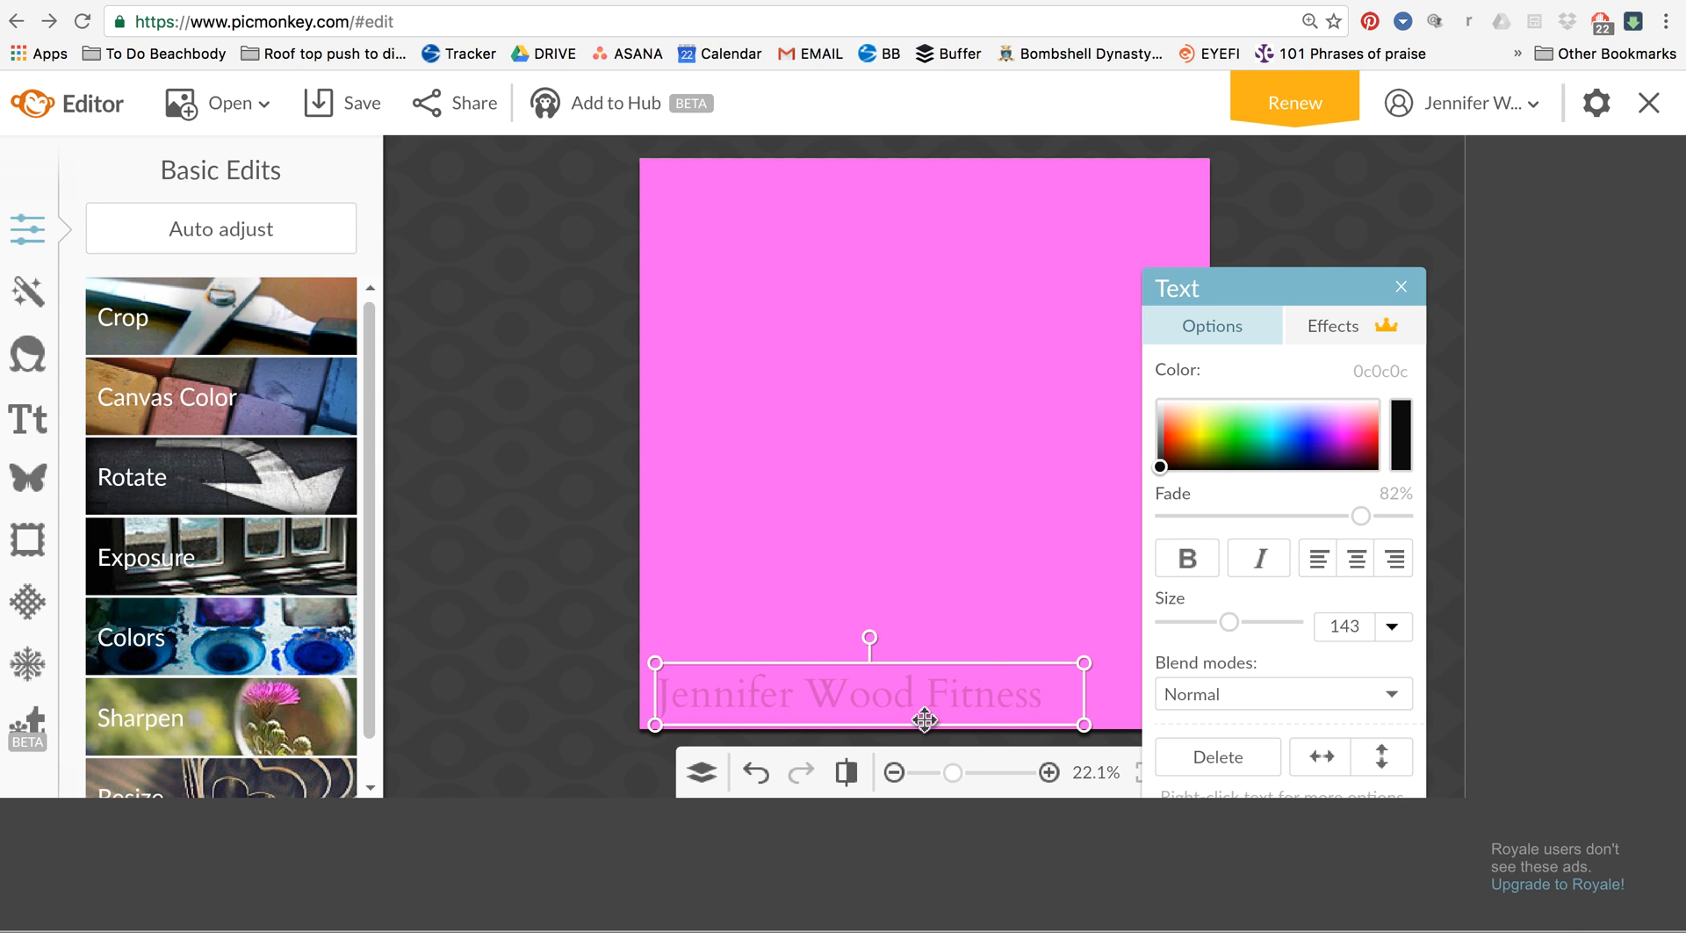
Reposition the faded text along the bottom edge and shrink it to size 121
{"action": "left_click_drag", "start_coordinate": [922, 720], "coordinate": [940, 430]}
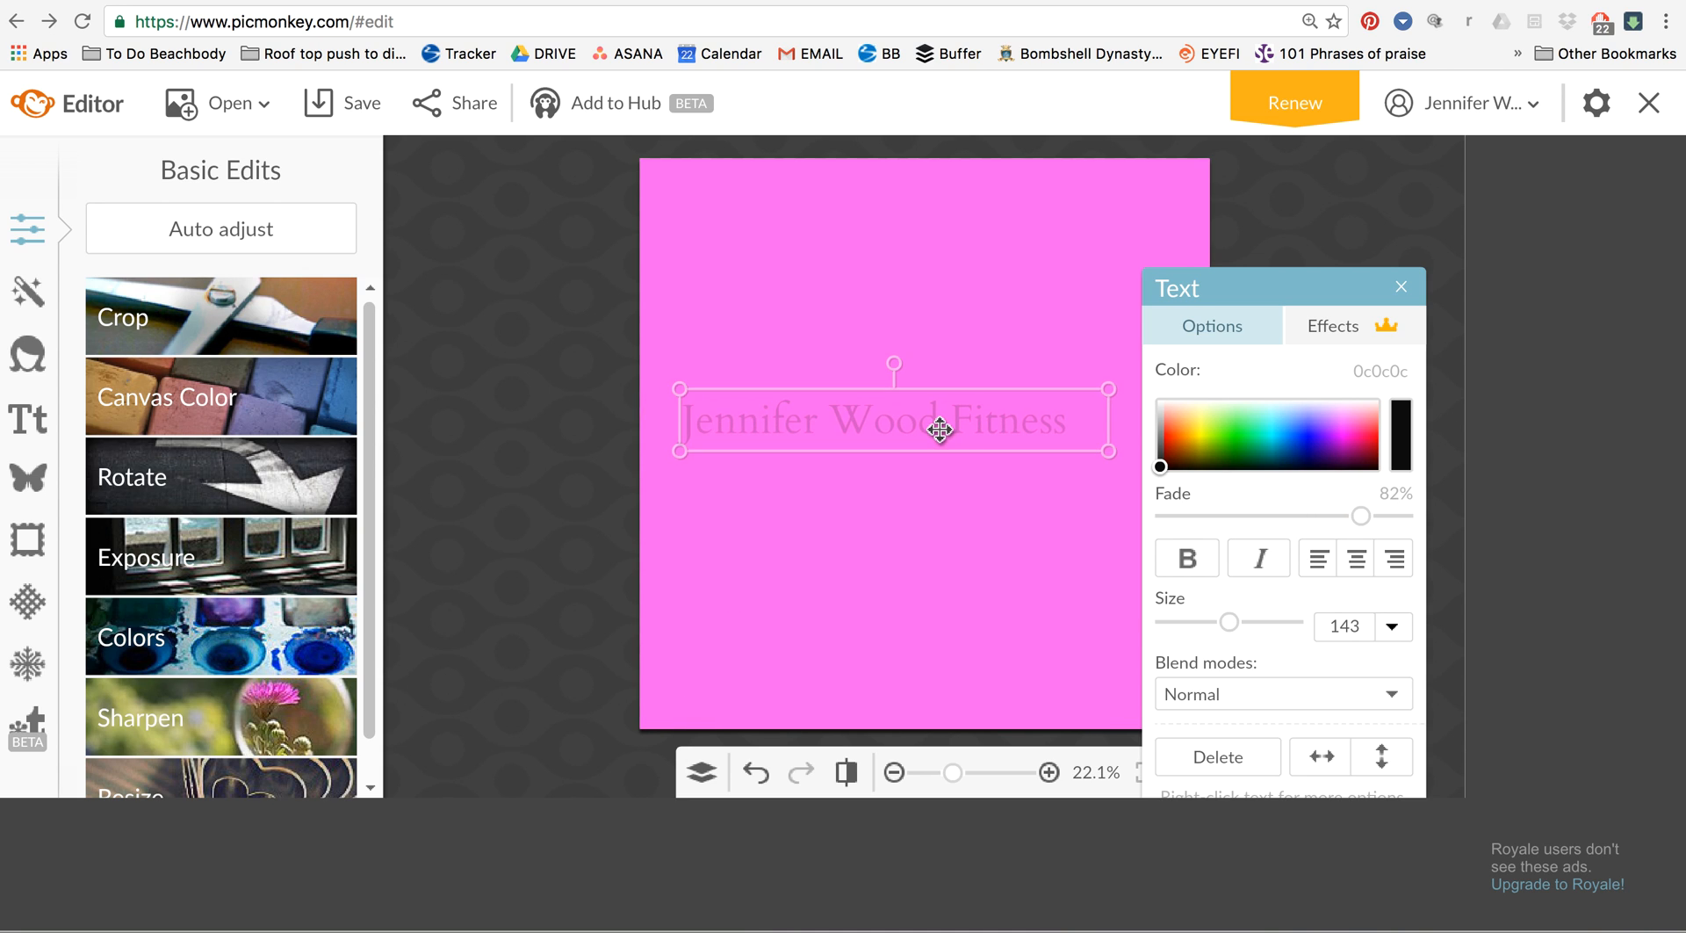
{"action": "left_click_drag", "start_coordinate": [941, 429], "coordinate": [933, 460]}
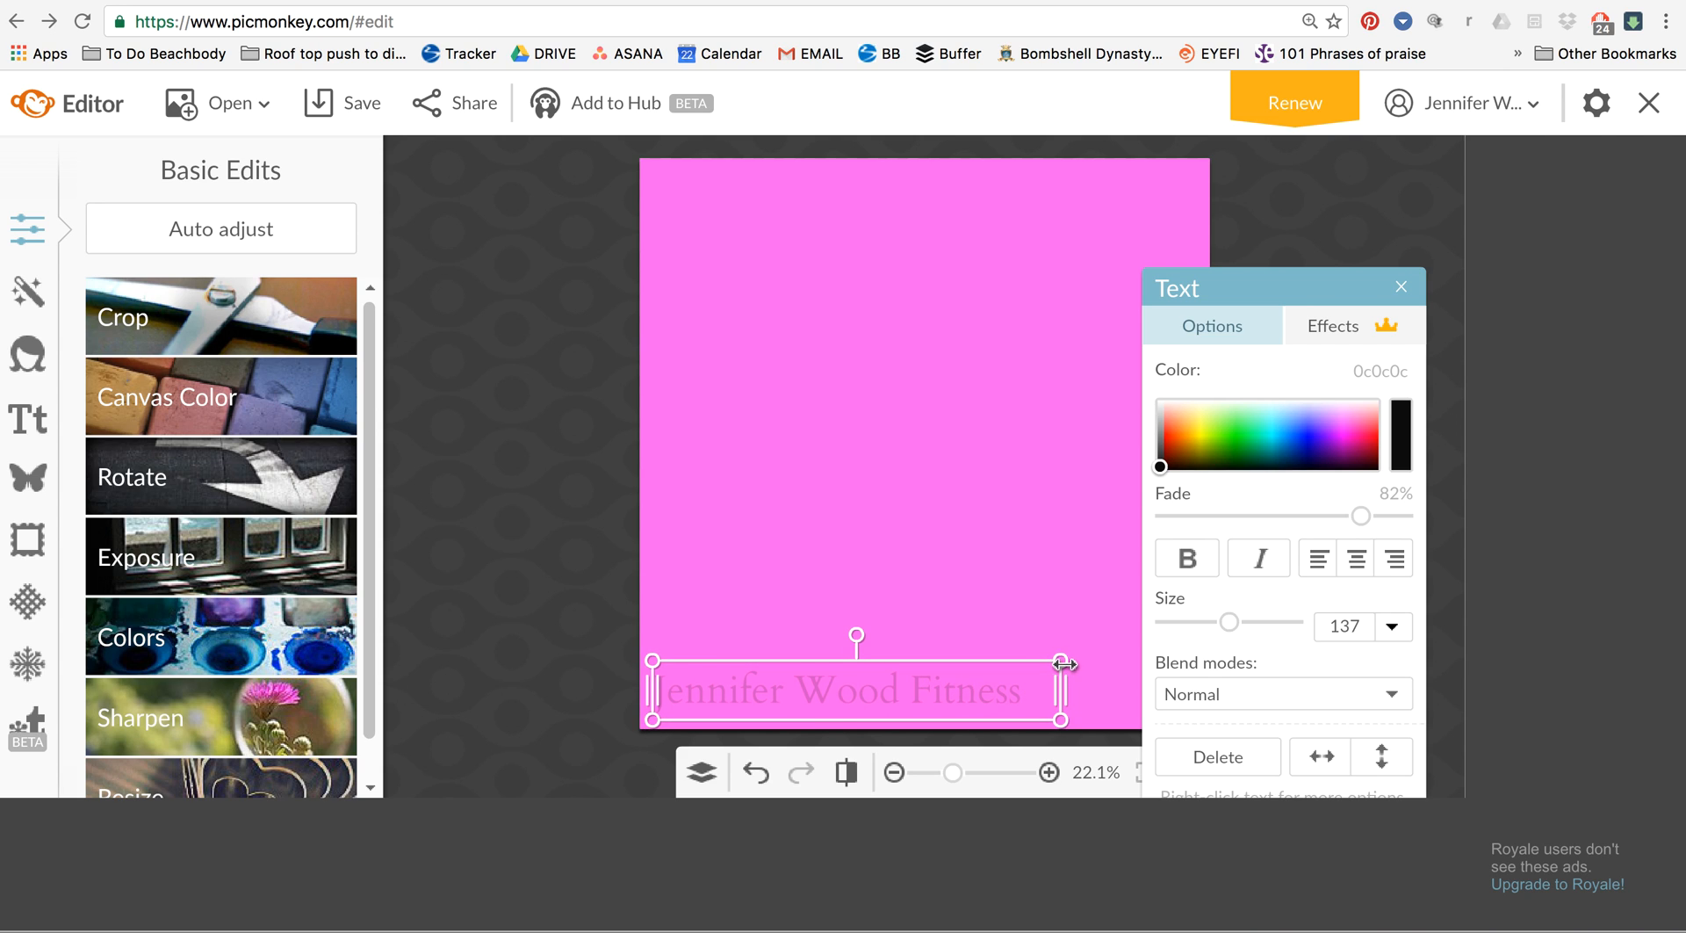
{"action": "left_click_drag", "start_coordinate": [1064, 664], "coordinate": [1028, 660]}
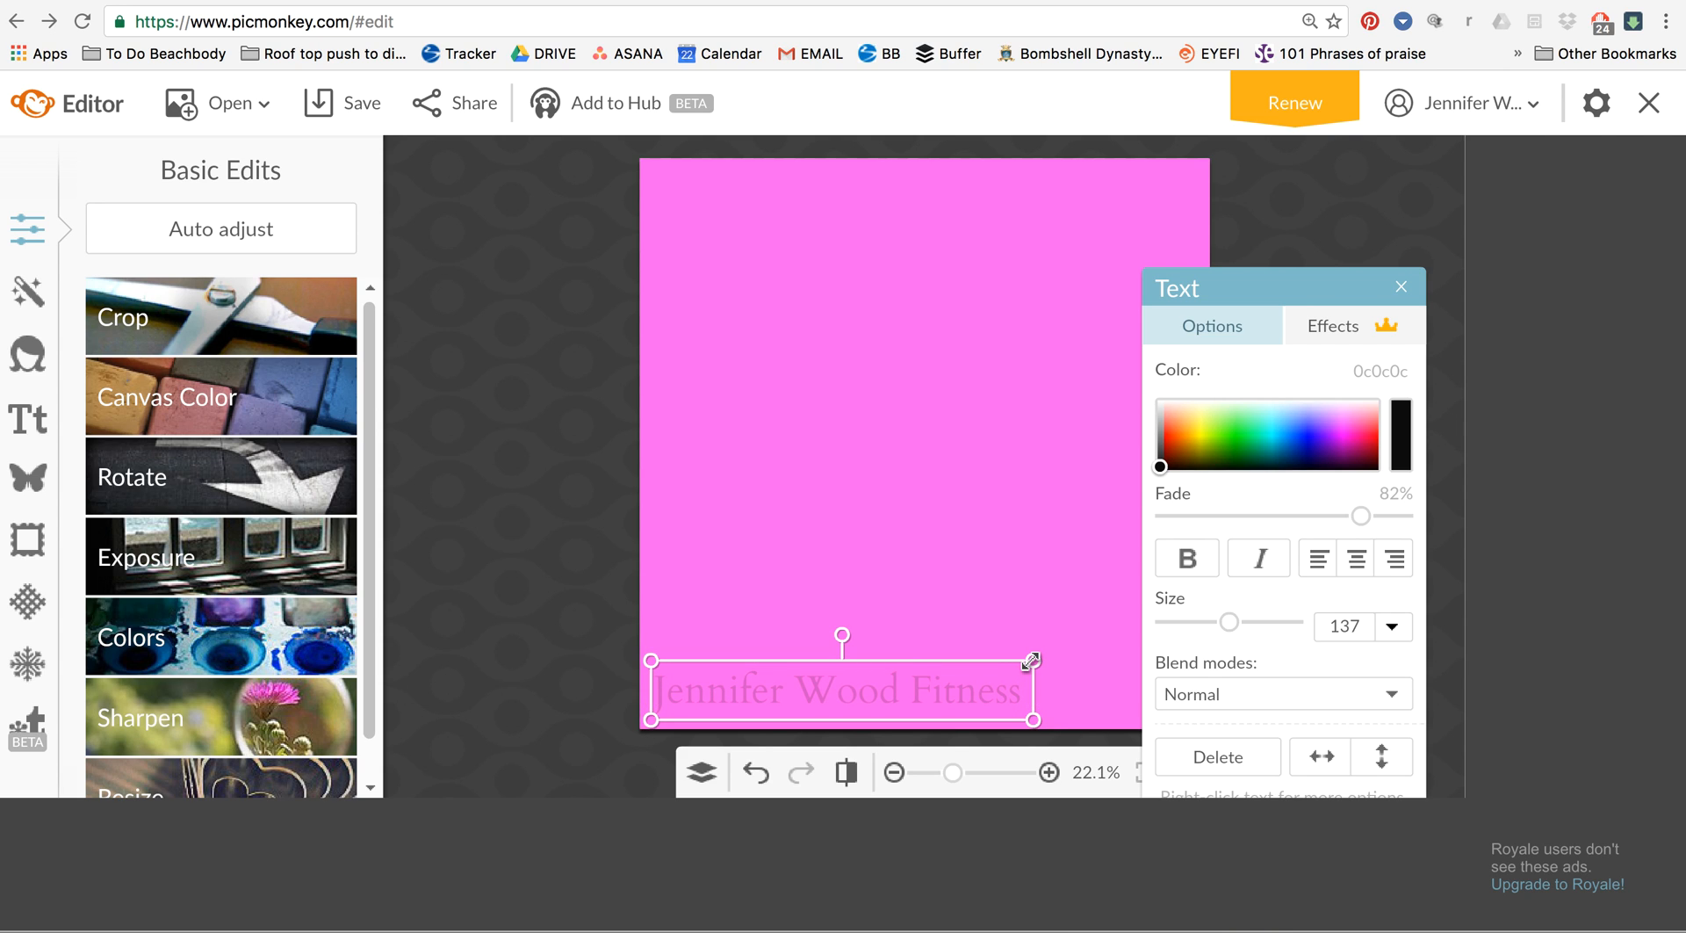
{"action": "left_click_drag", "start_coordinate": [1028, 661], "coordinate": [989, 673]}
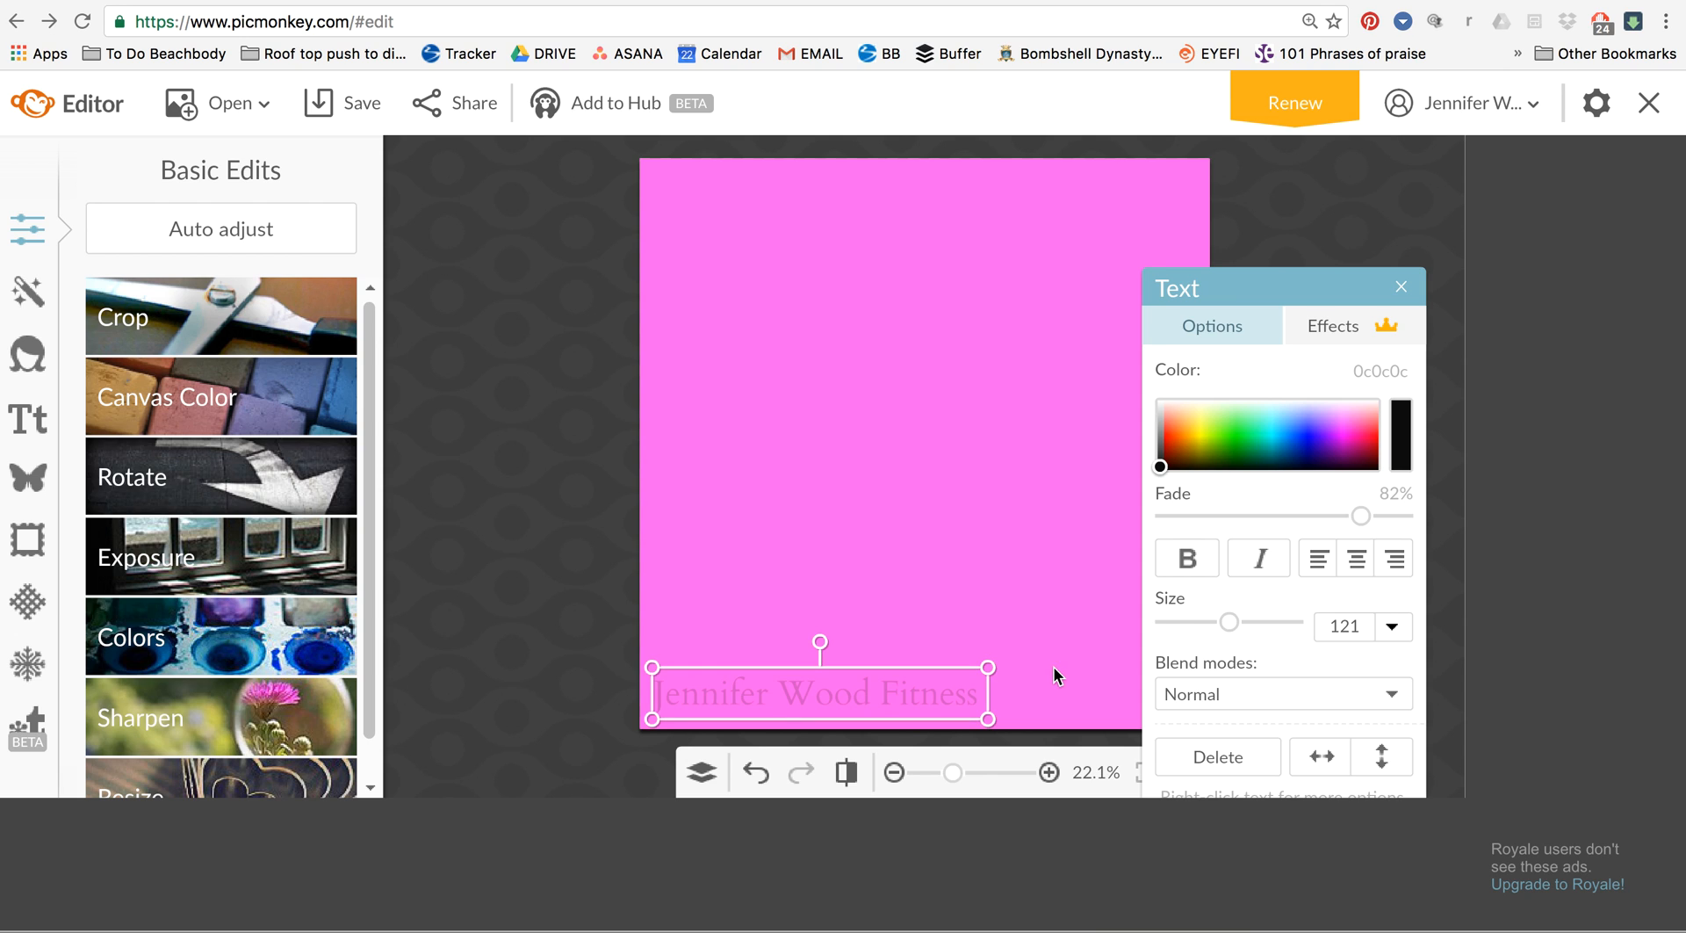